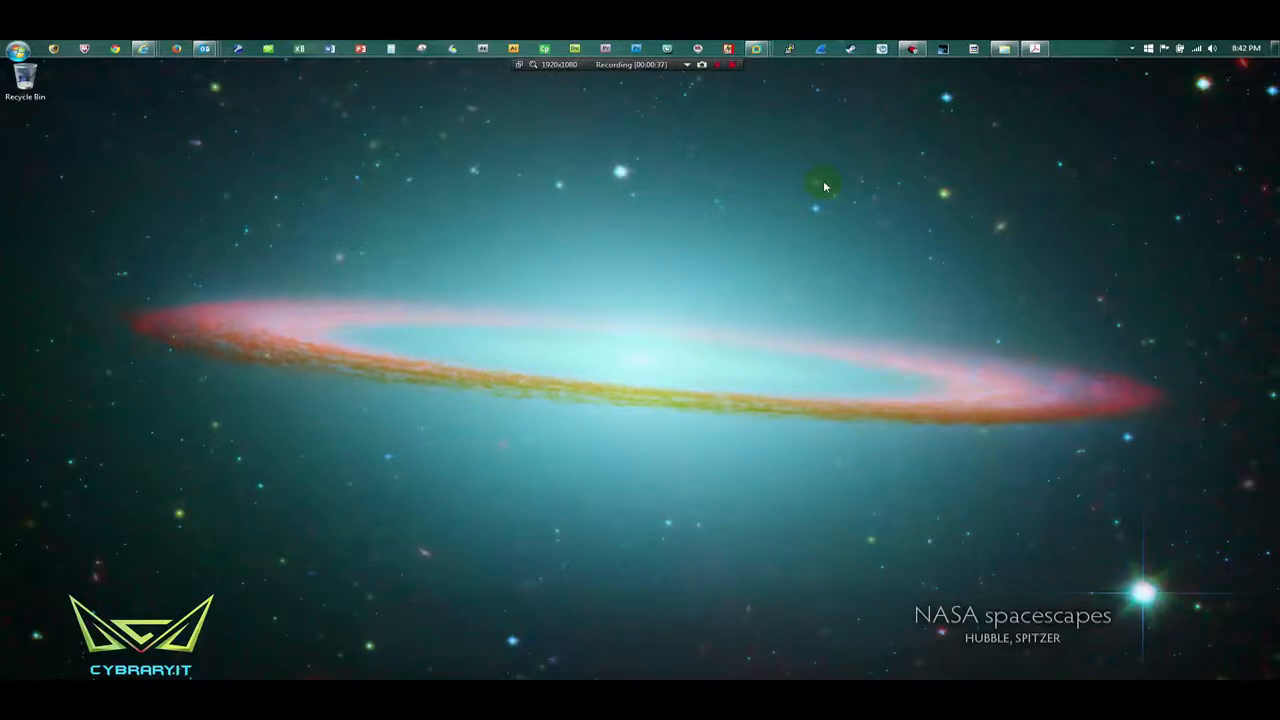
pyautogui.moveTo(828, 185)
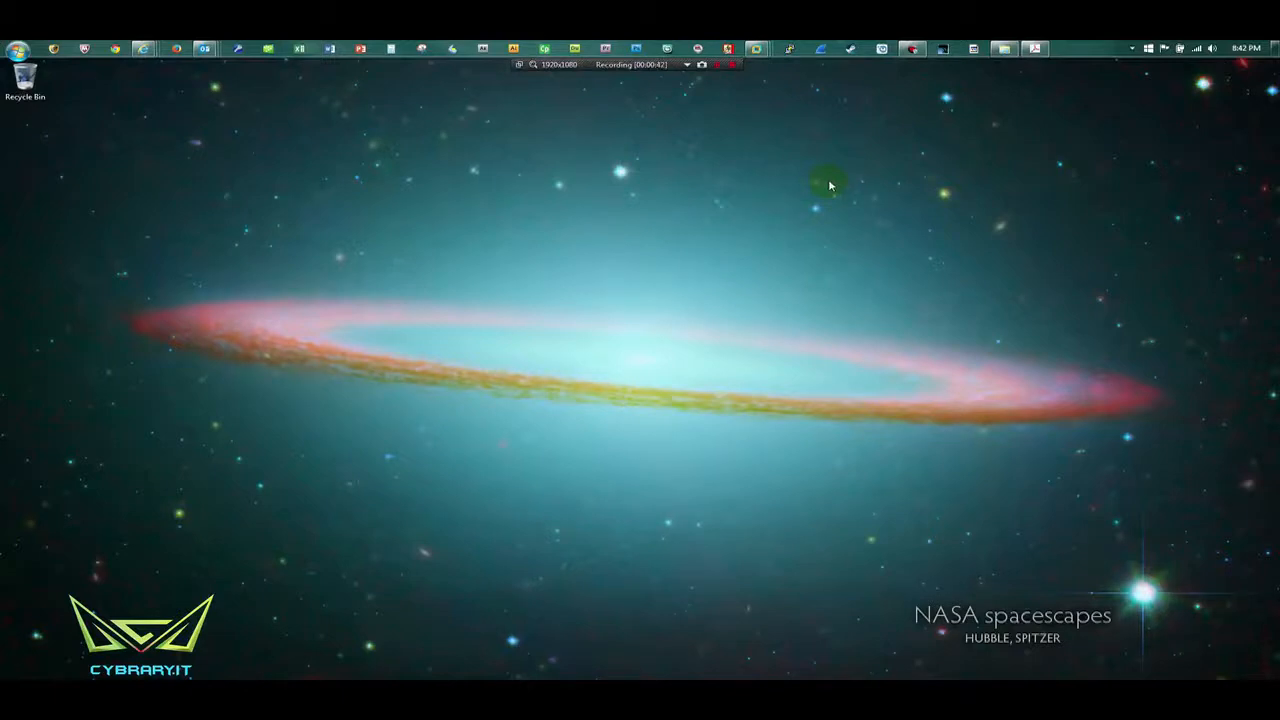
pyautogui.moveTo(295, 140)
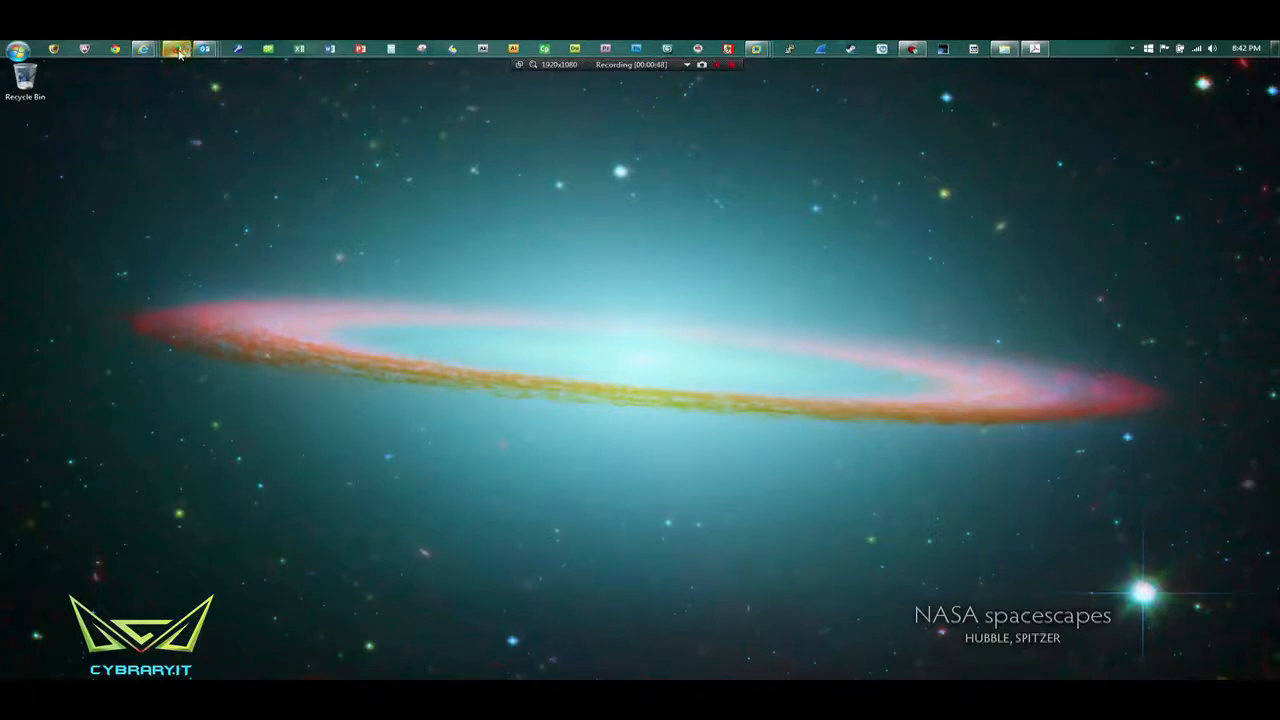
# Launch Firefox from the host taskbar.
pyautogui.click(176, 49)
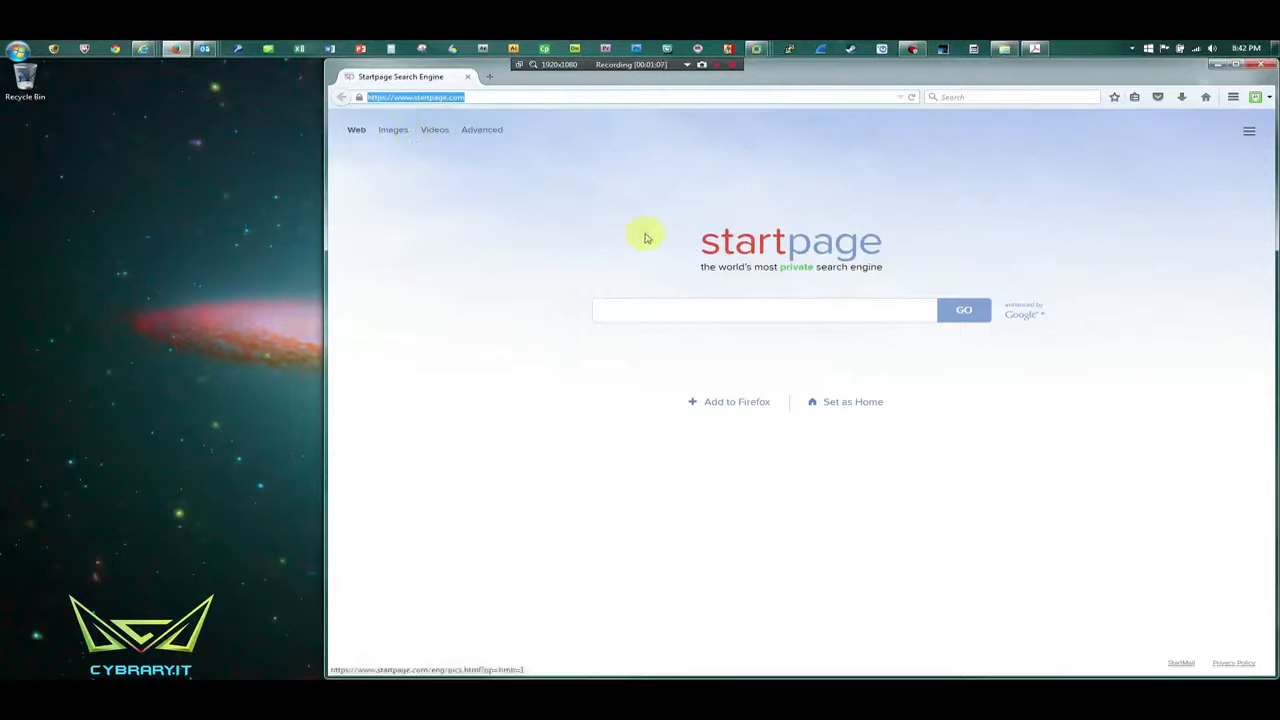
pyautogui.moveTo(622, 230)
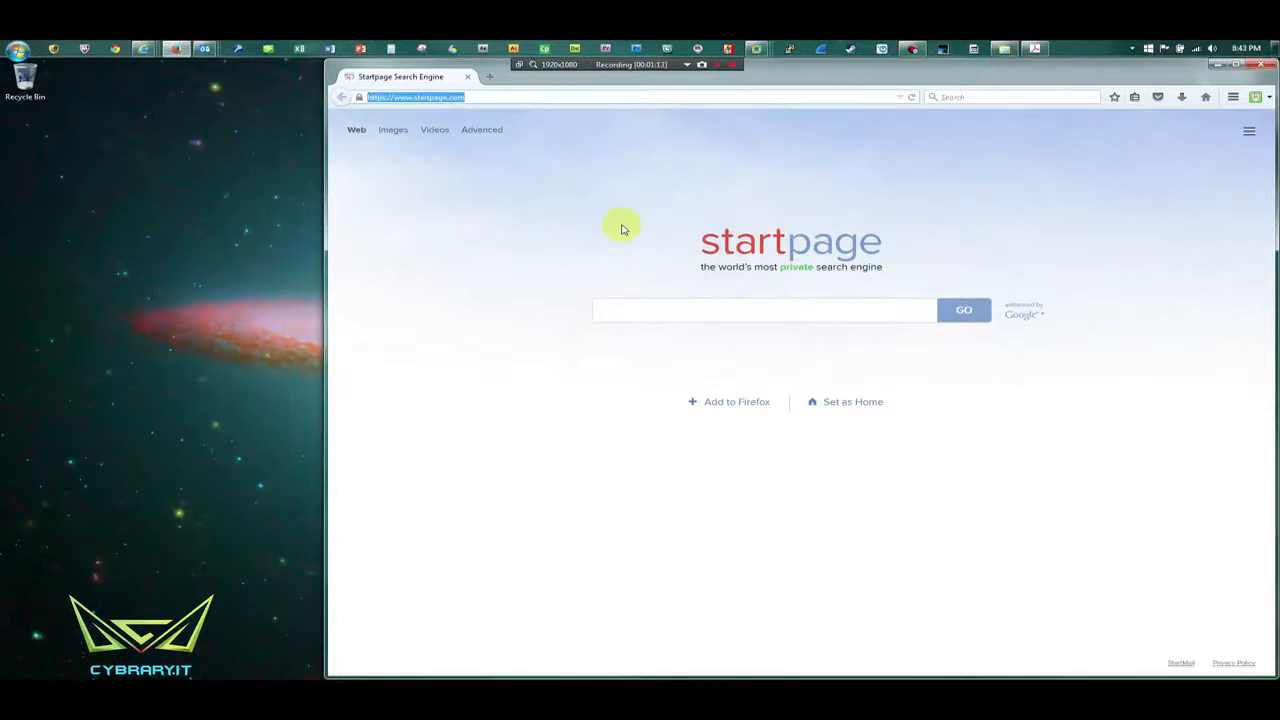
pyautogui.moveTo(623, 195)
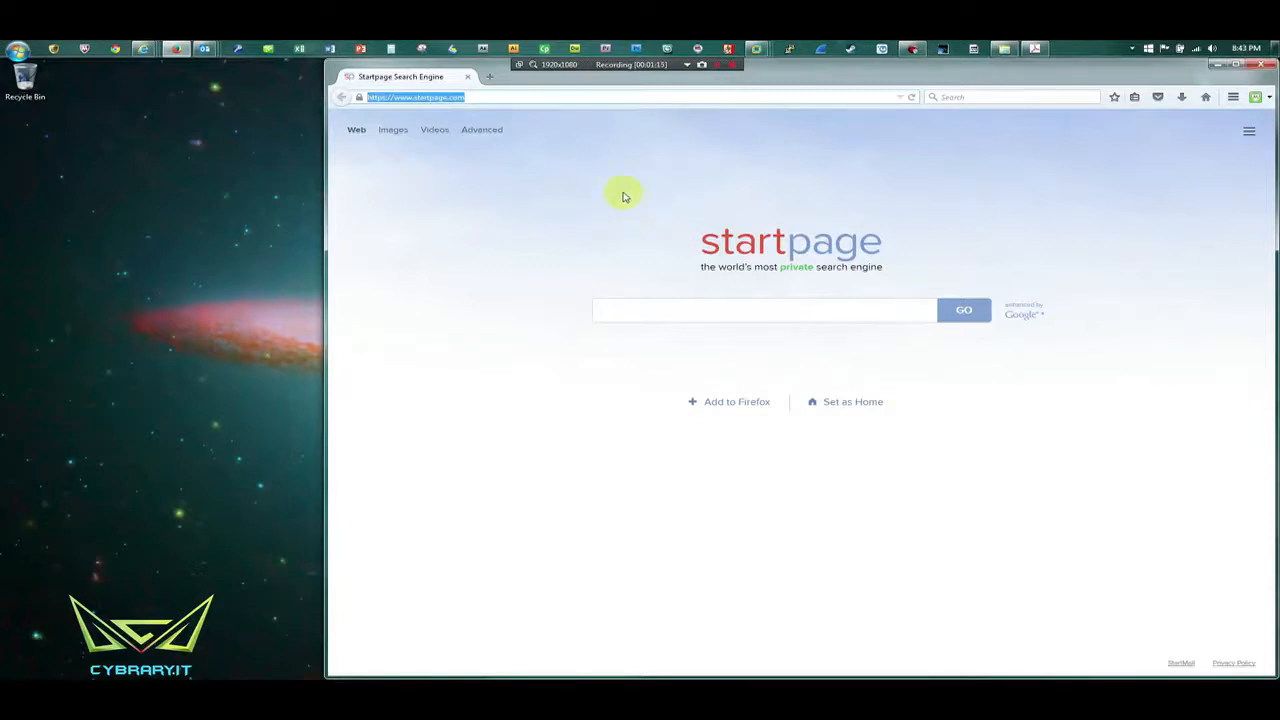
pyautogui.moveTo(590, 125)
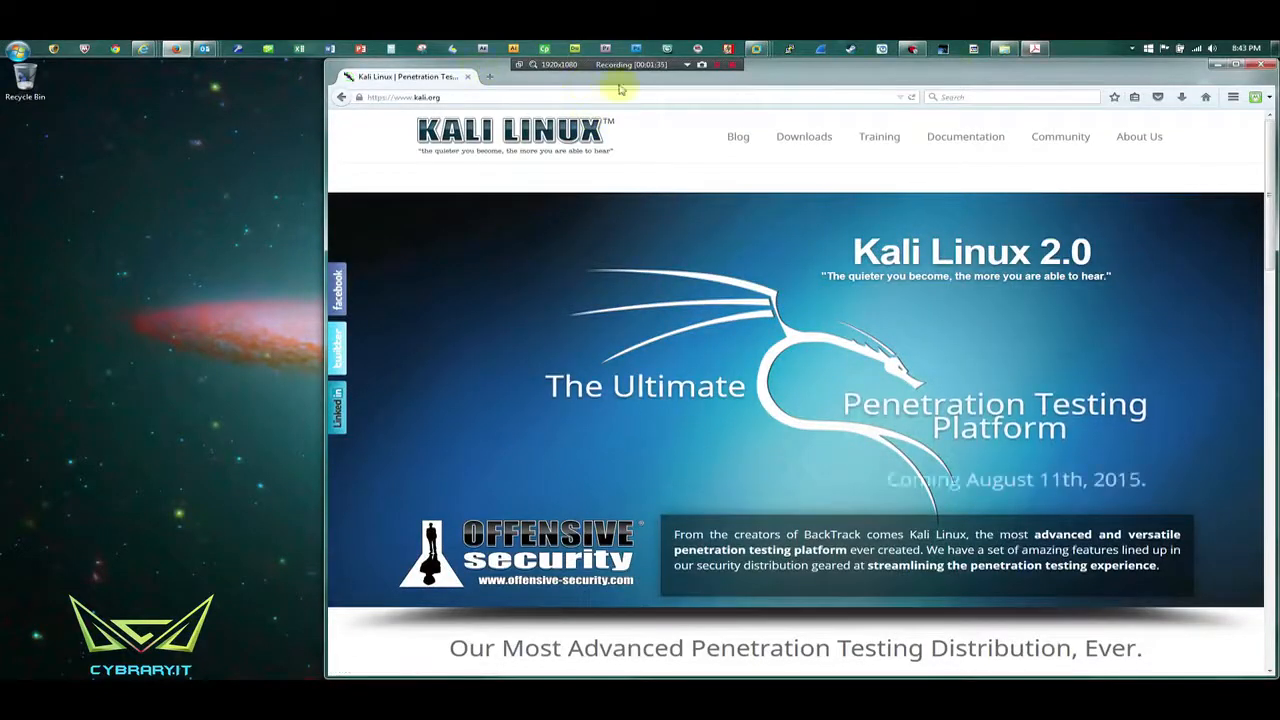
# Open Download Kali Linux from the kali.org Downloads menu and scroll the image list.
pyautogui.click(804, 136)
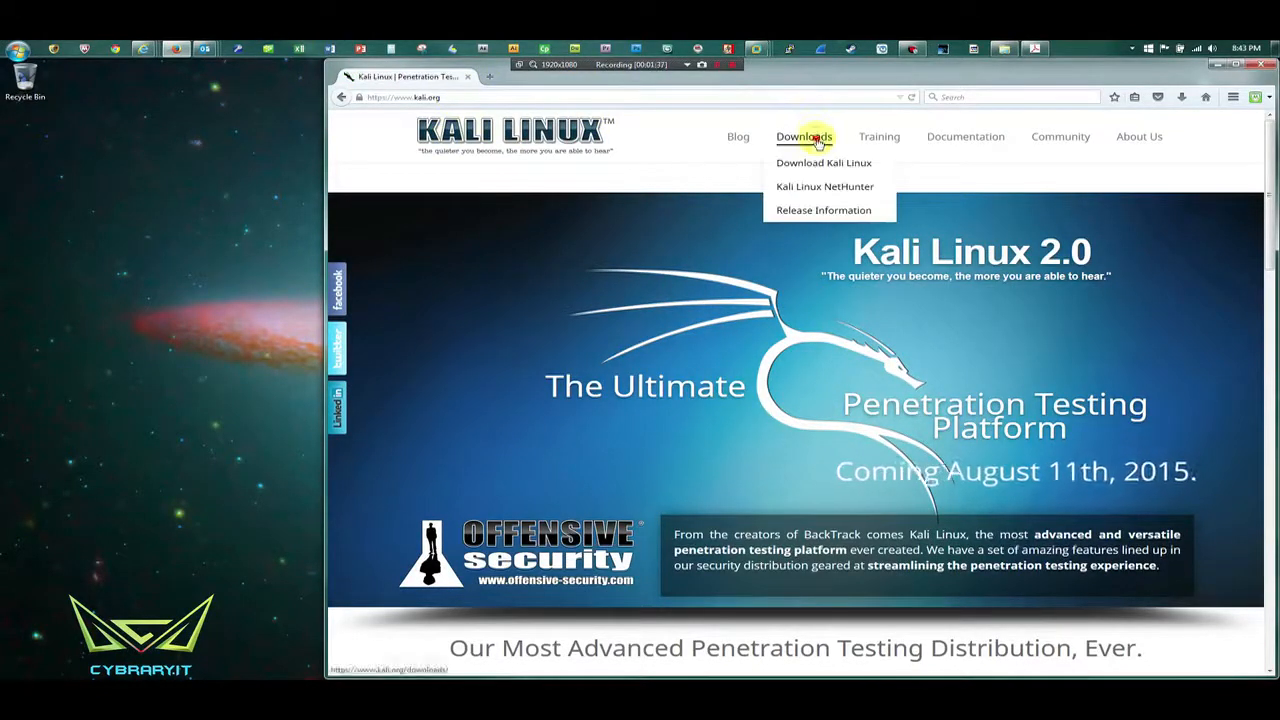
pyautogui.click(823, 162)
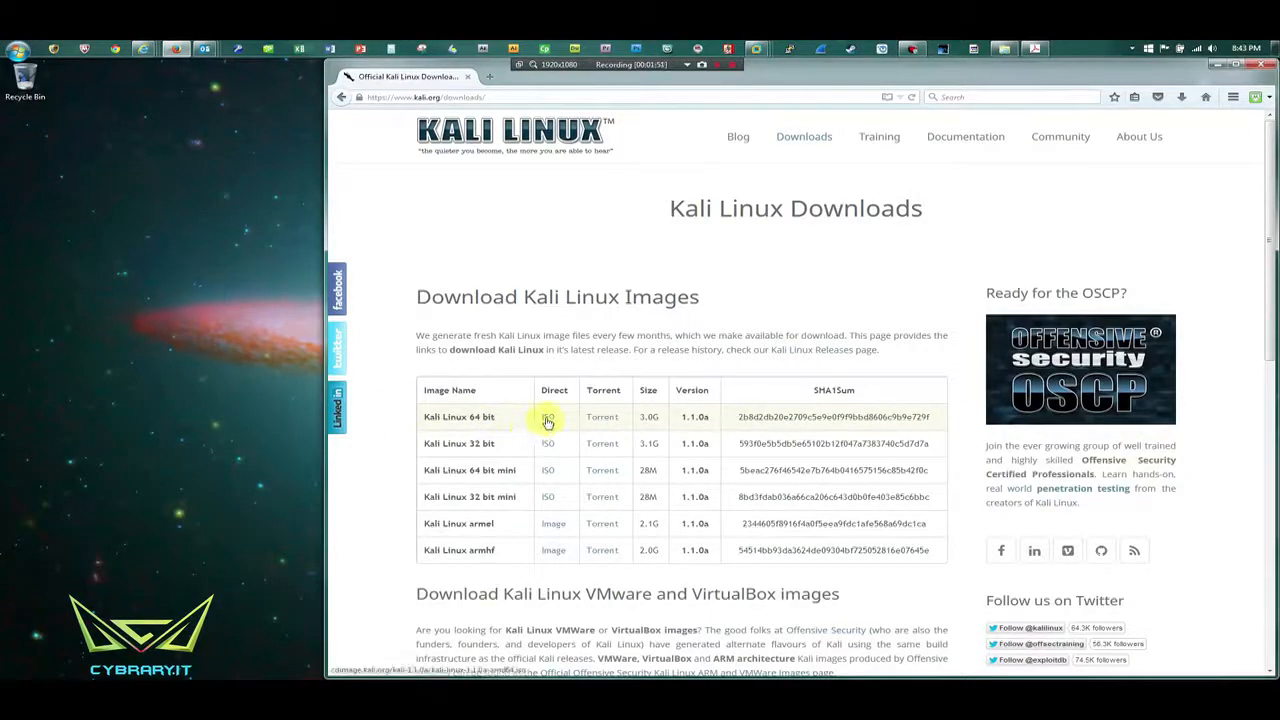
pyautogui.moveTo(547, 417)
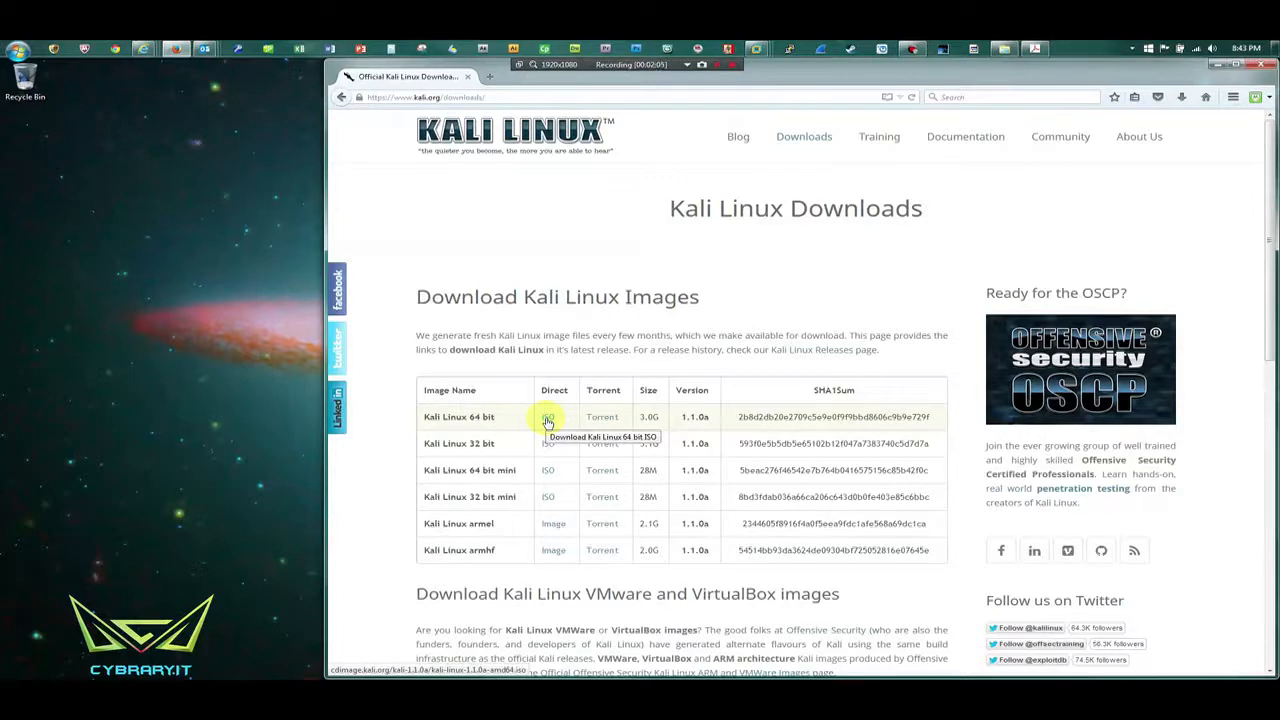
pyautogui.moveTo(515, 419)
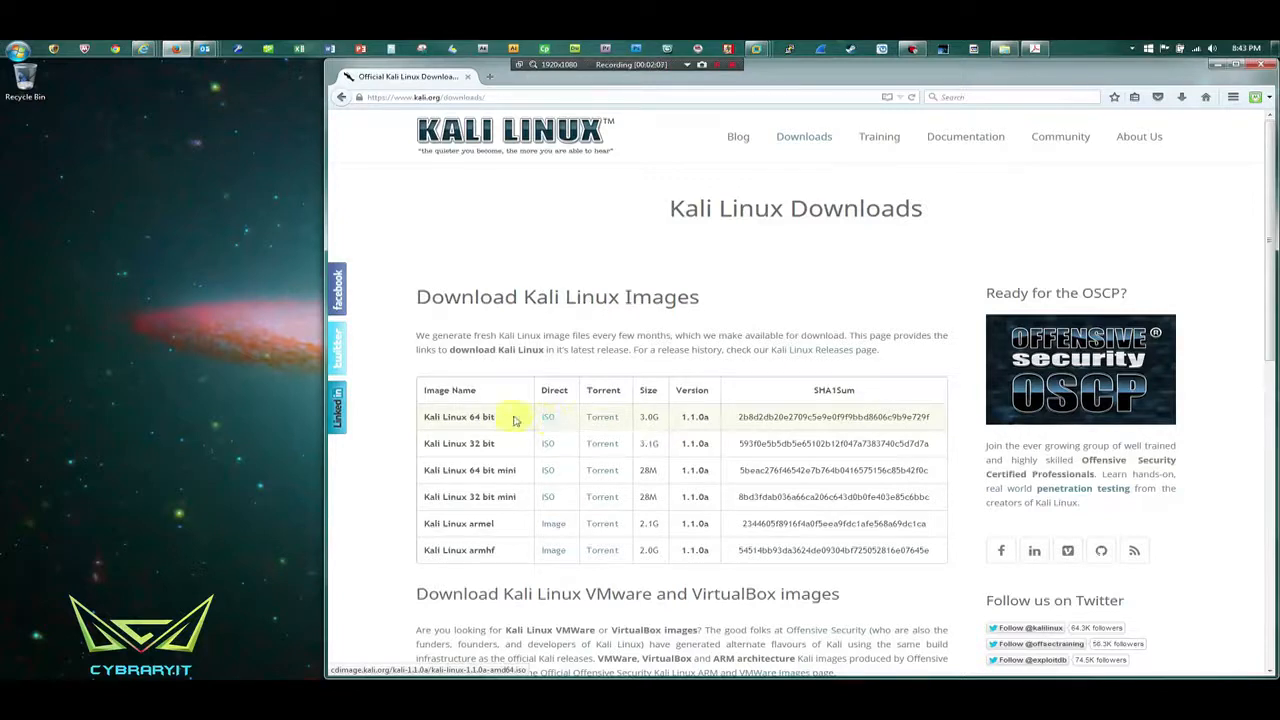
pyautogui.moveTo(368, 425)
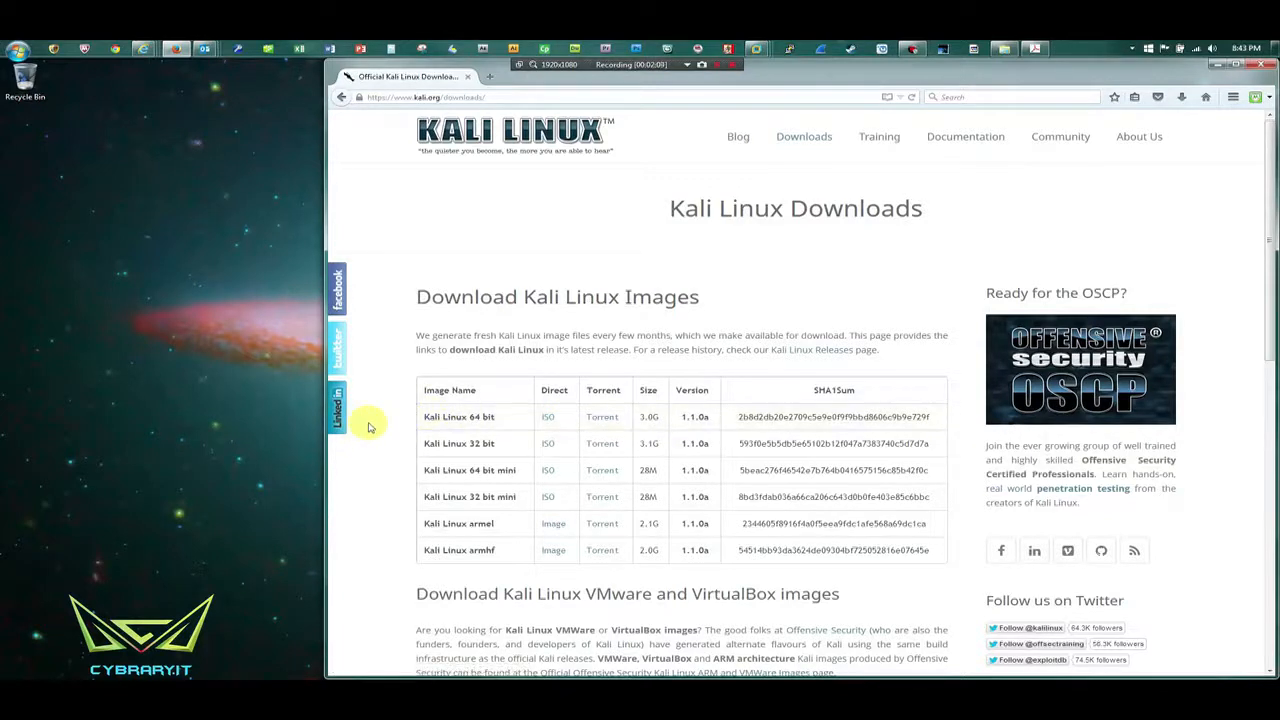
pyautogui.scroll(-3)
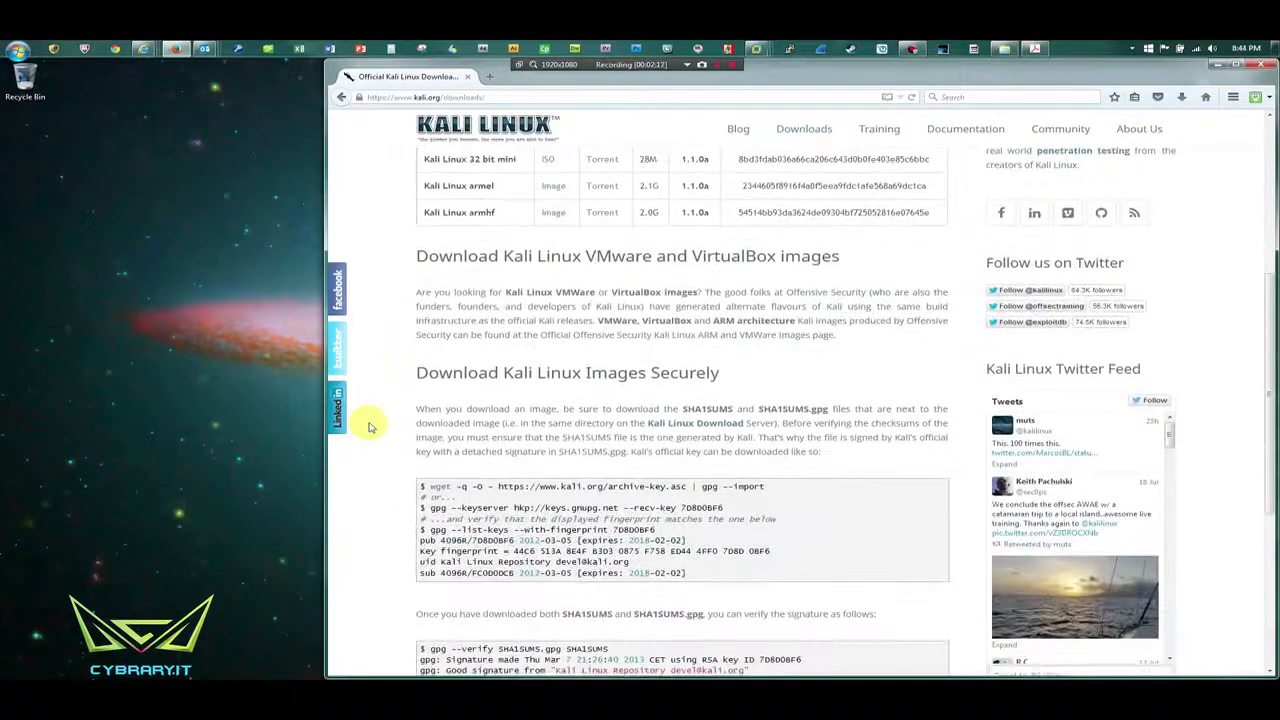
pyautogui.moveTo(490, 333)
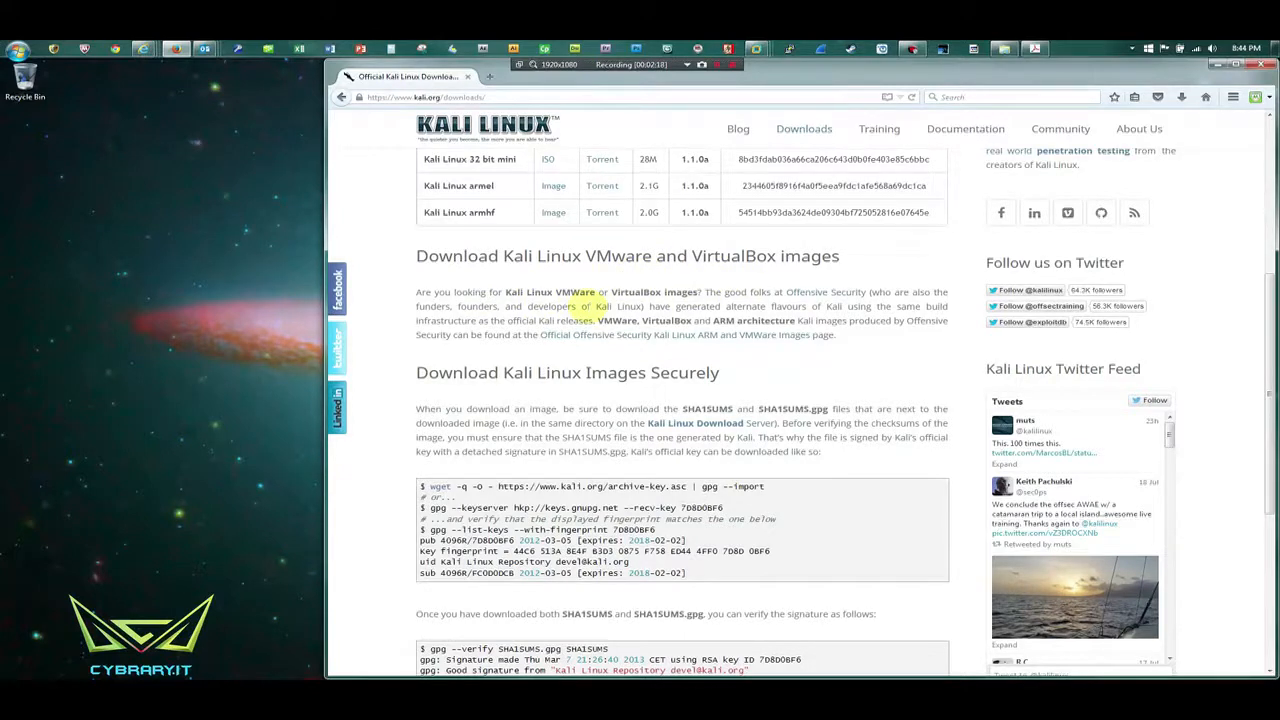
pyautogui.moveTo(375, 455)
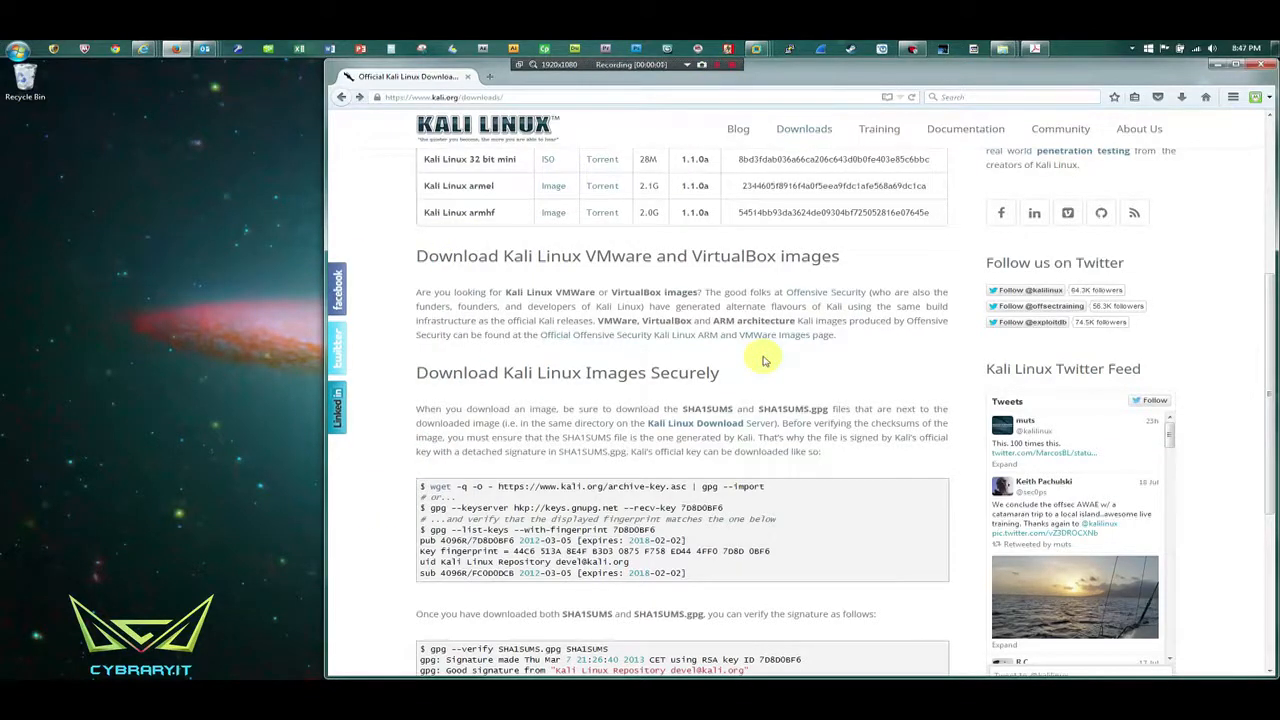
pyautogui.moveTo(603, 353)
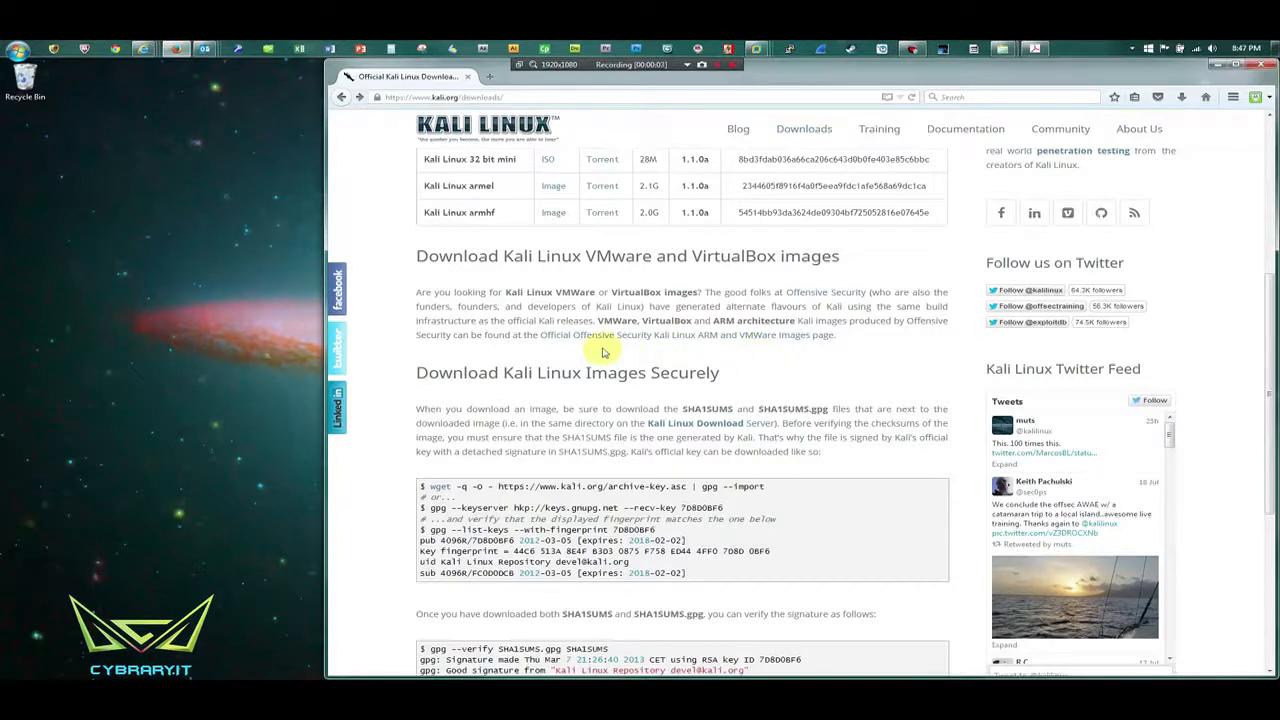
pyautogui.moveTo(687, 337)
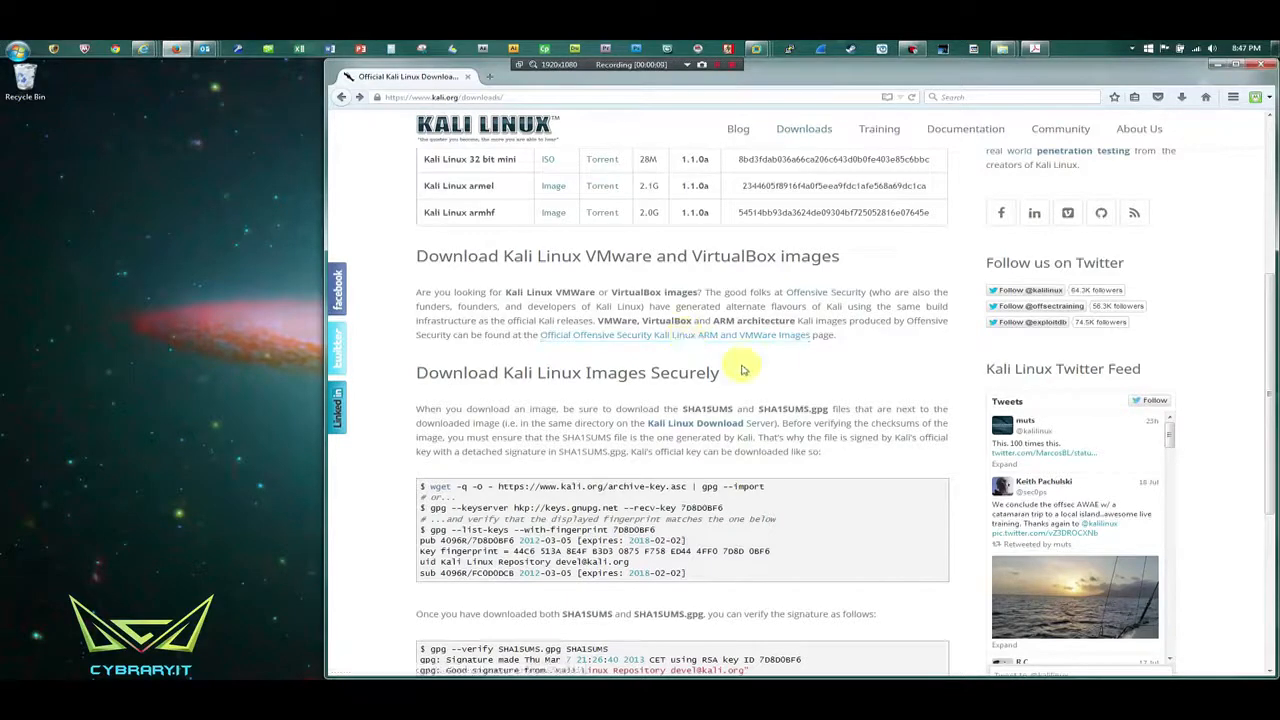
# Follow the Offensive Security ARM and VMware images link down to the VMware images table.
pyautogui.click(674, 335)
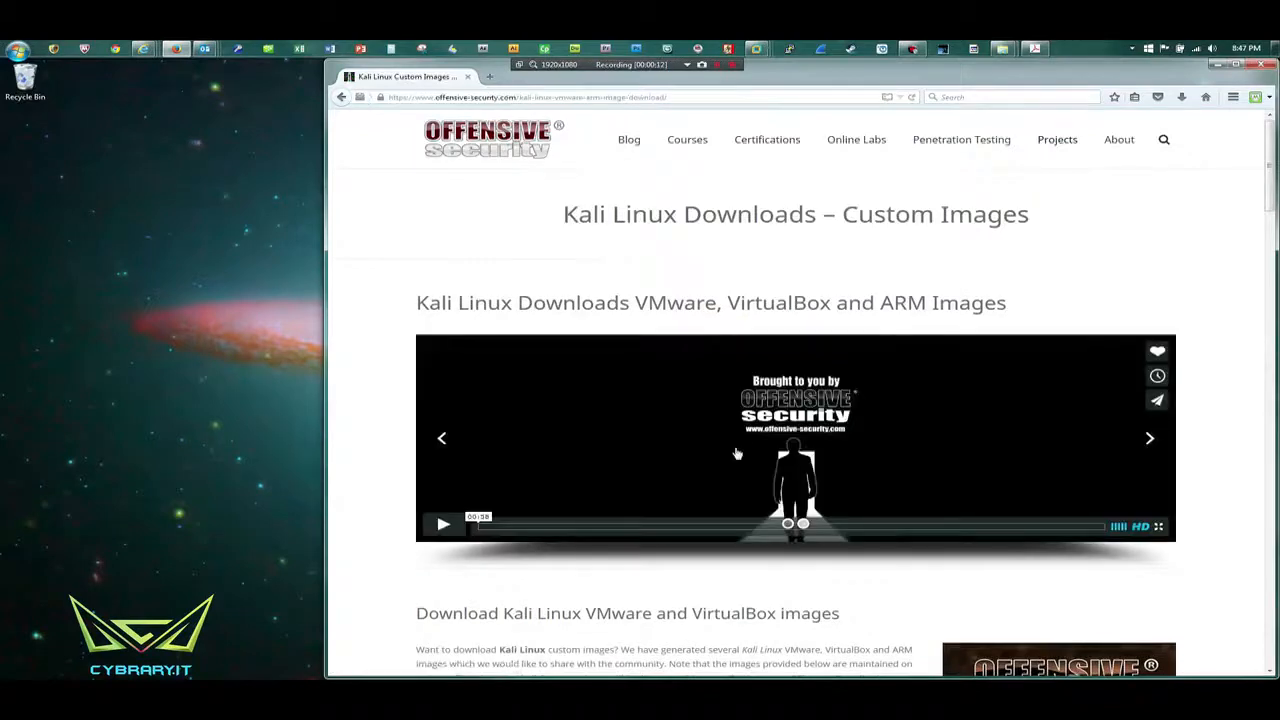
pyautogui.scroll(-3)
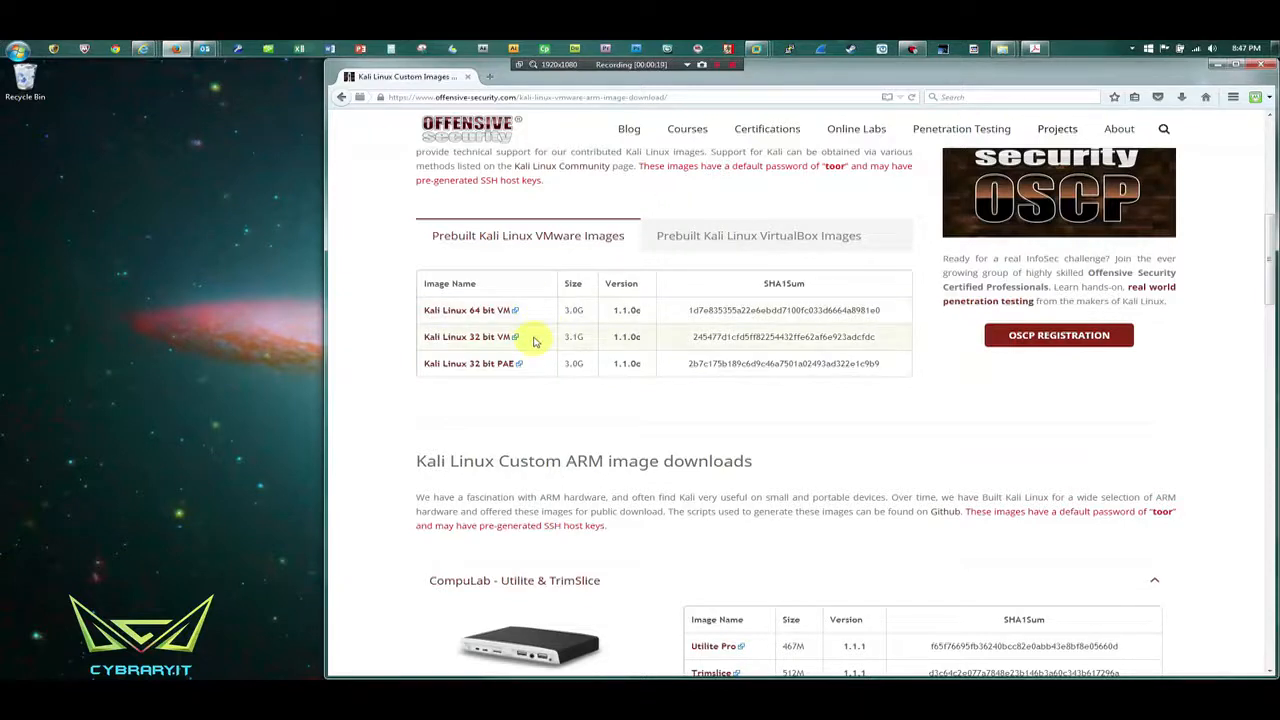
pyautogui.moveTo(551, 350)
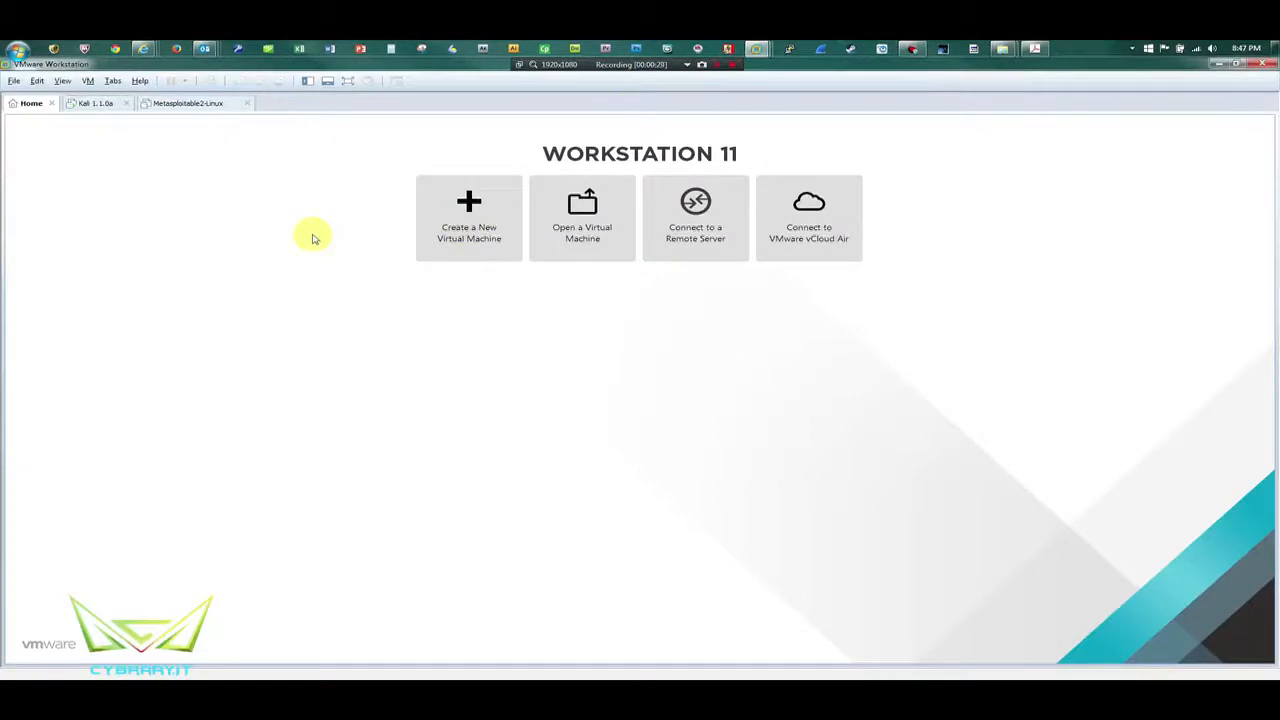
pyautogui.moveTo(311, 235)
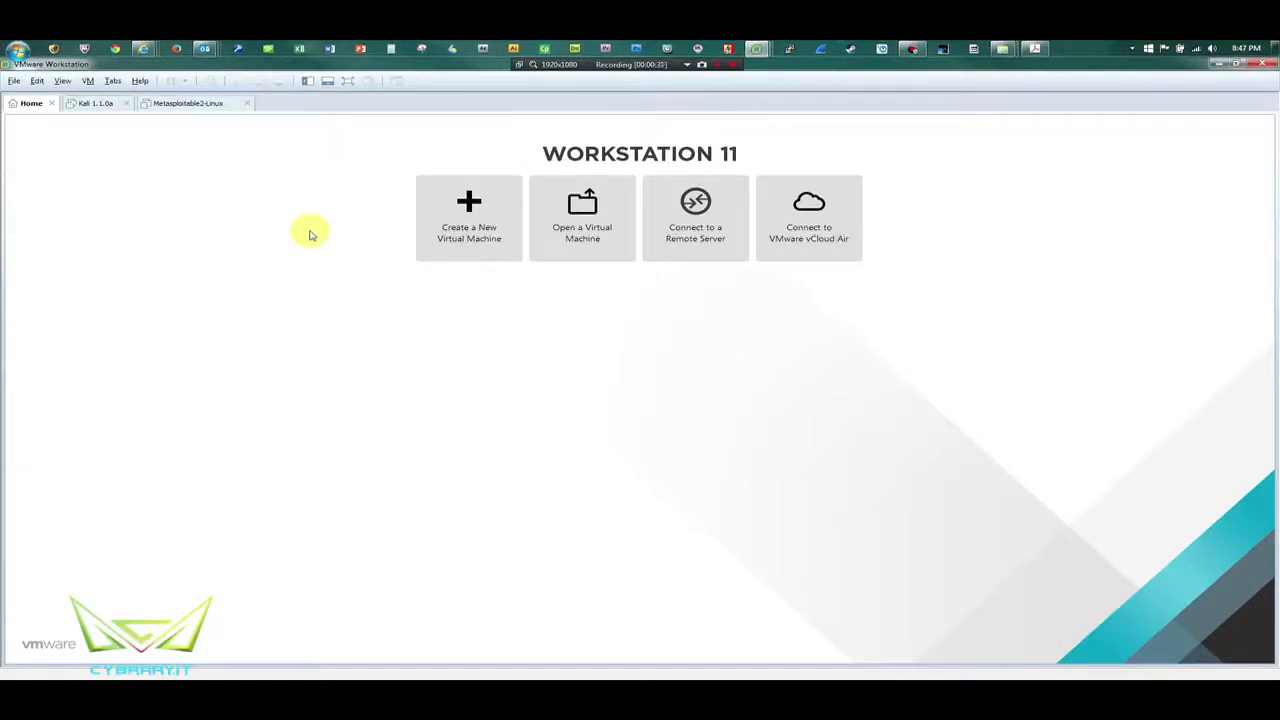
pyautogui.moveTo(326, 224)
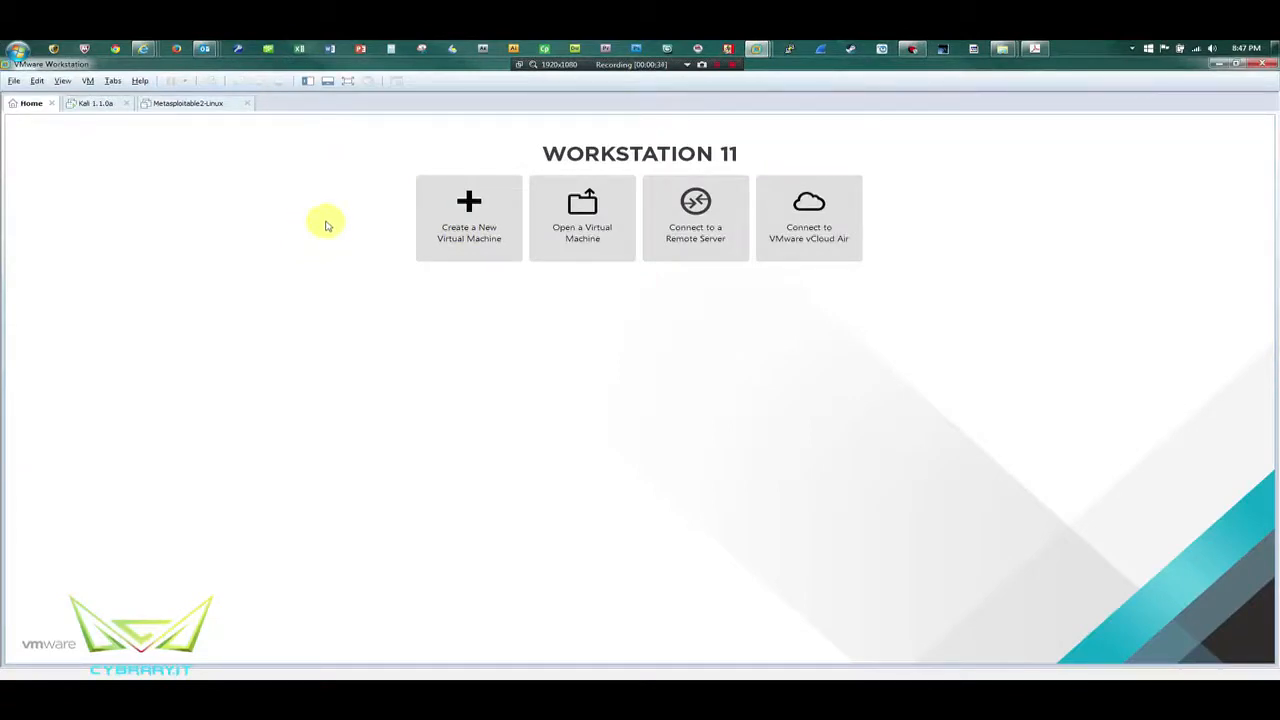
# Start a typical new virtual machine using the Kali Linux 64-bit installer image.
pyautogui.click(469, 217)
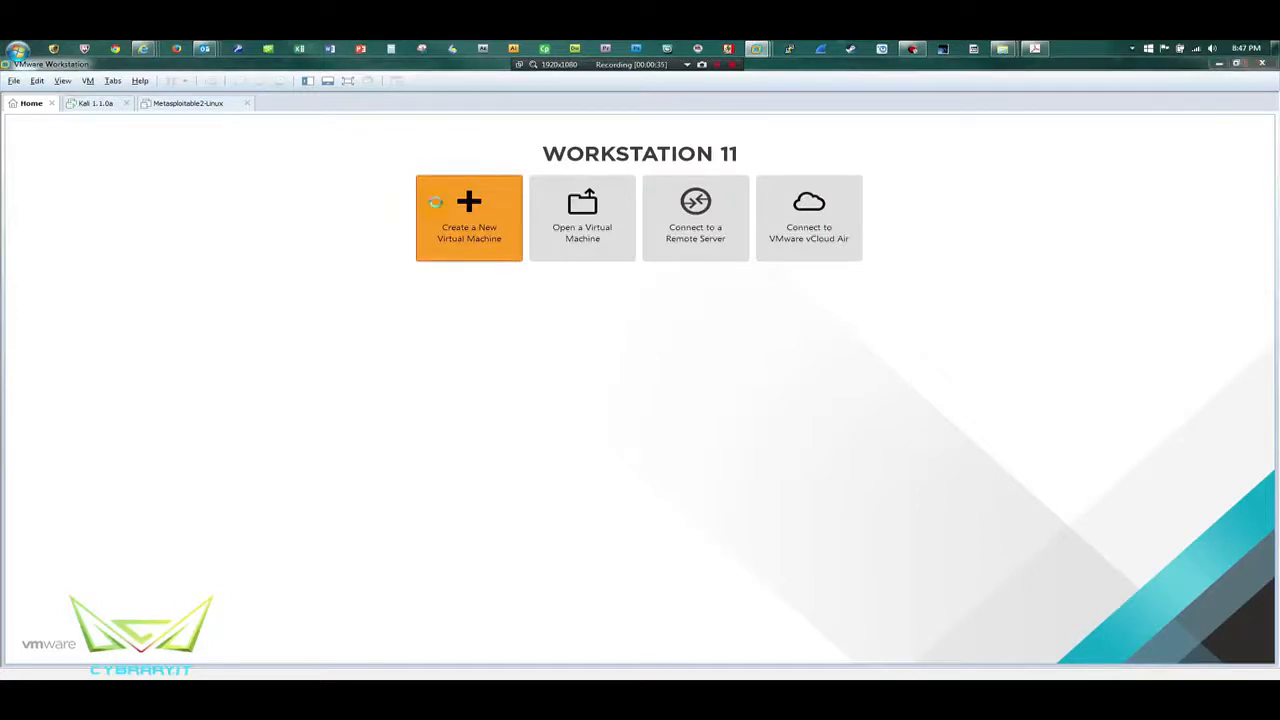
pyautogui.click(469, 217)
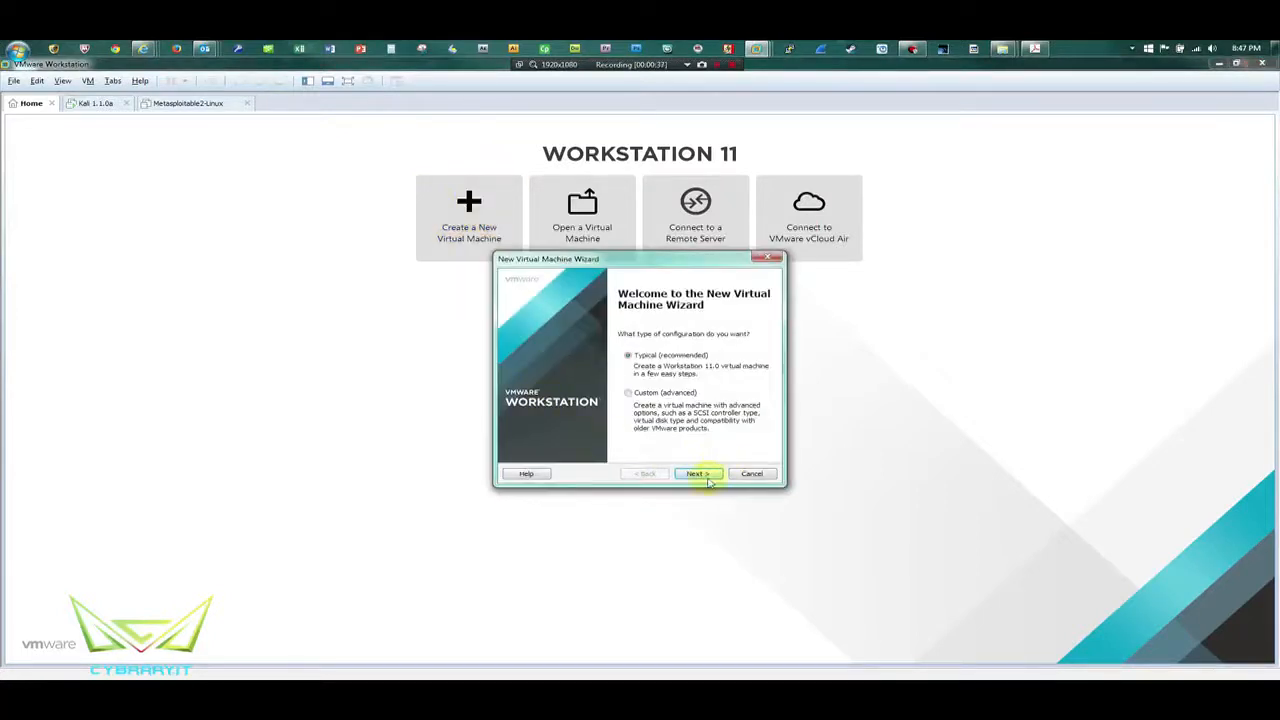
pyautogui.click(697, 473)
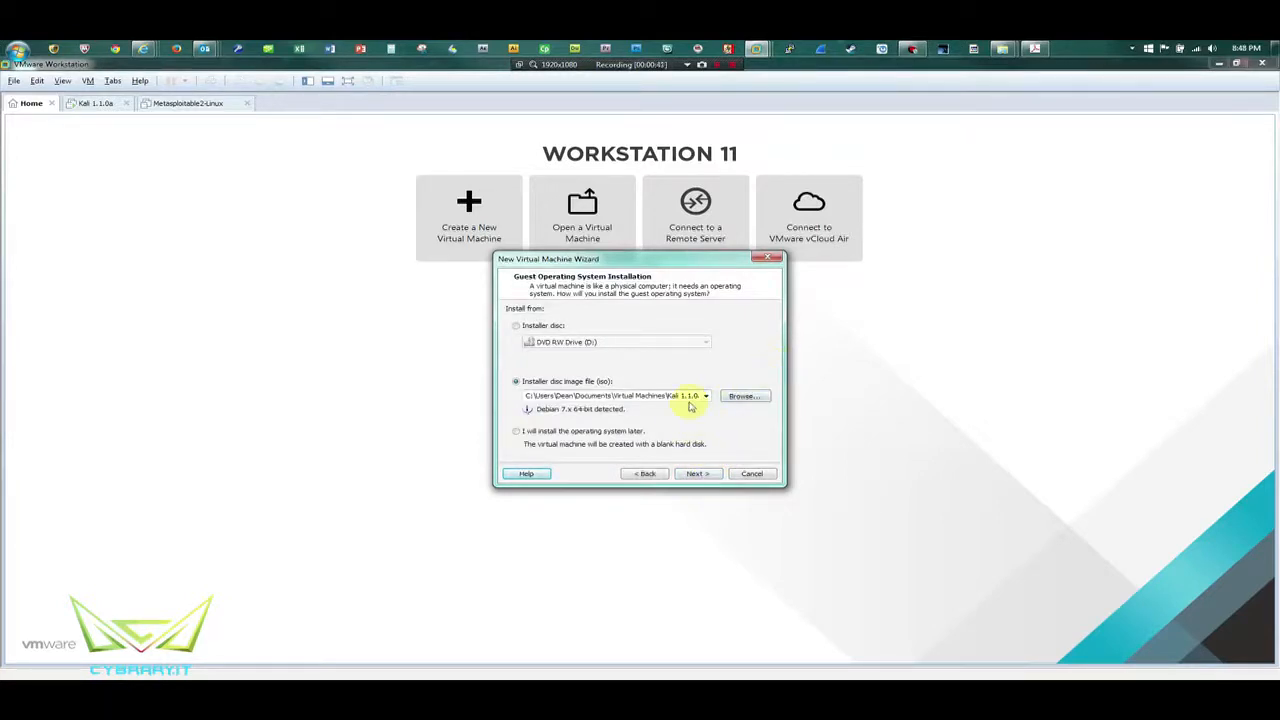
pyautogui.click(705, 395)
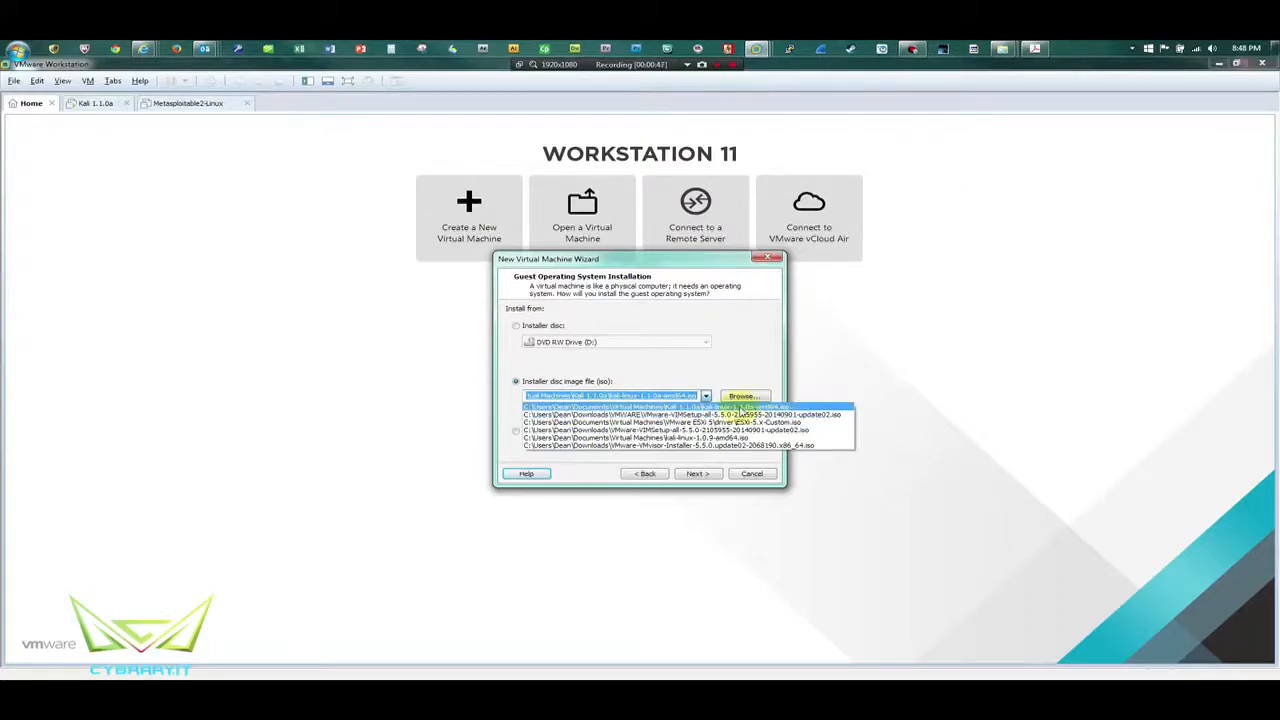
pyautogui.click(610, 405)
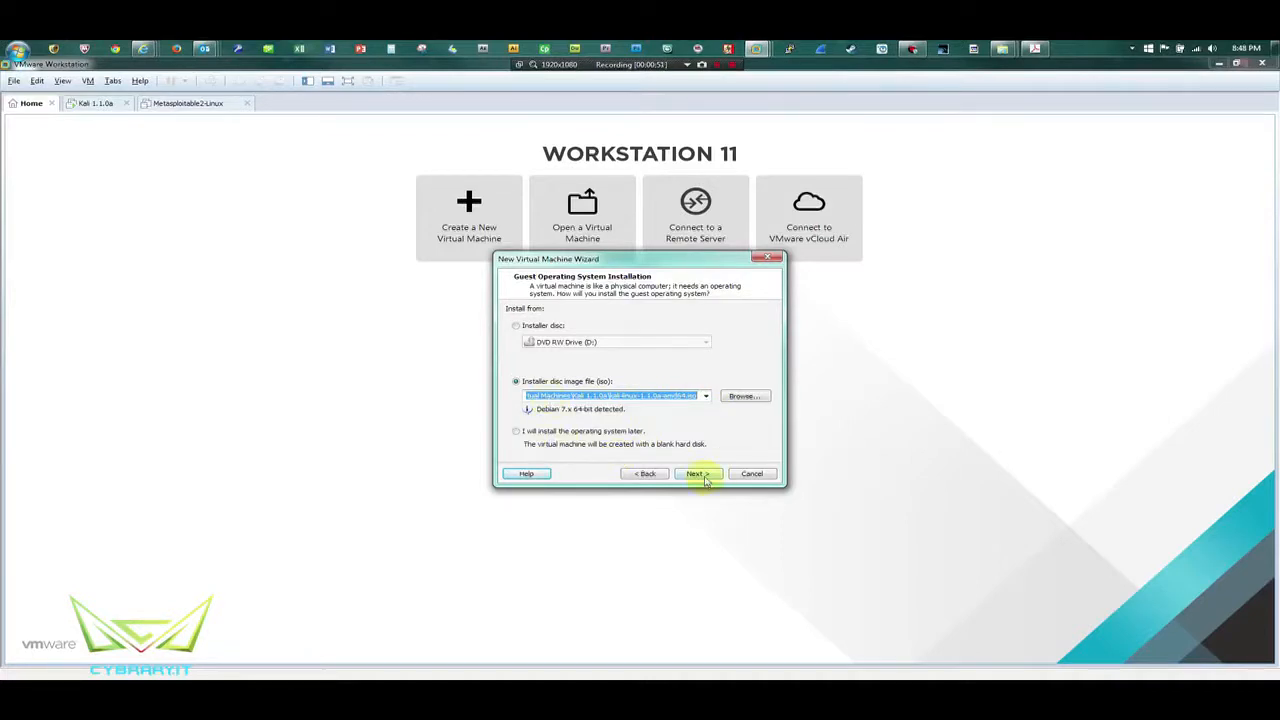
# Keep the suggested name, store the disk as a single file, then cancel the wizard.
pyautogui.click(697, 473)
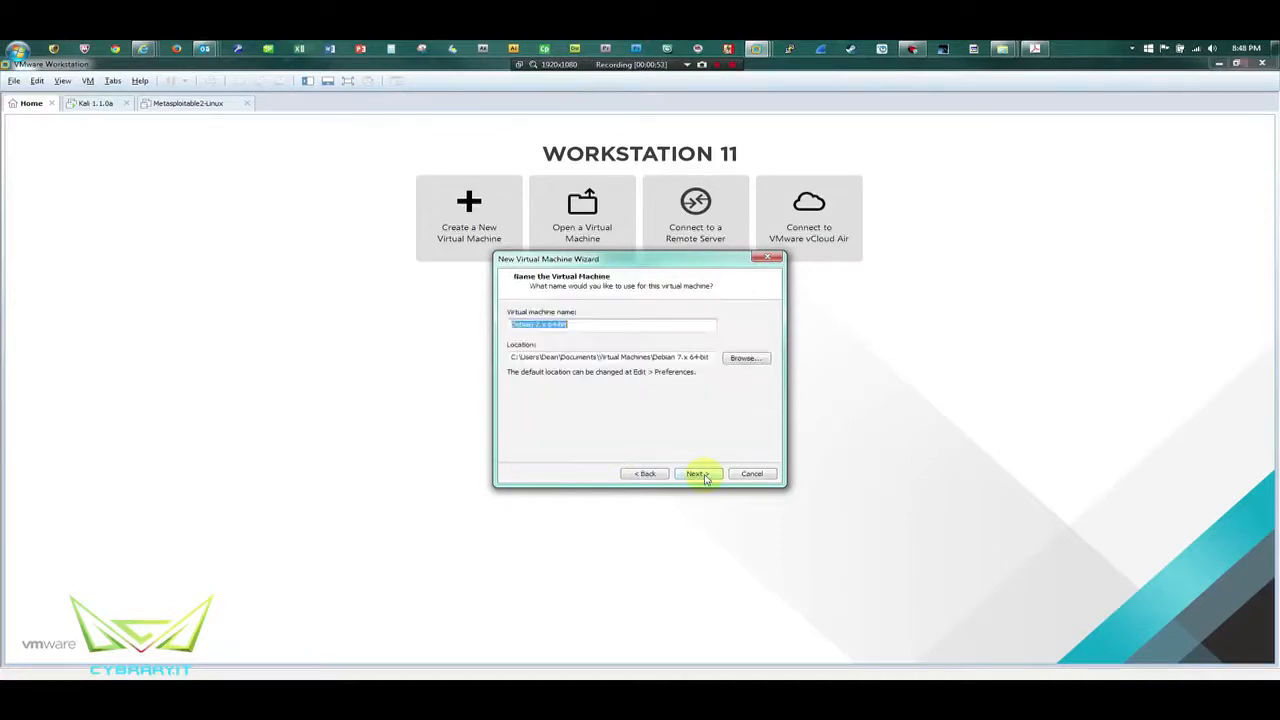
pyautogui.click(697, 473)
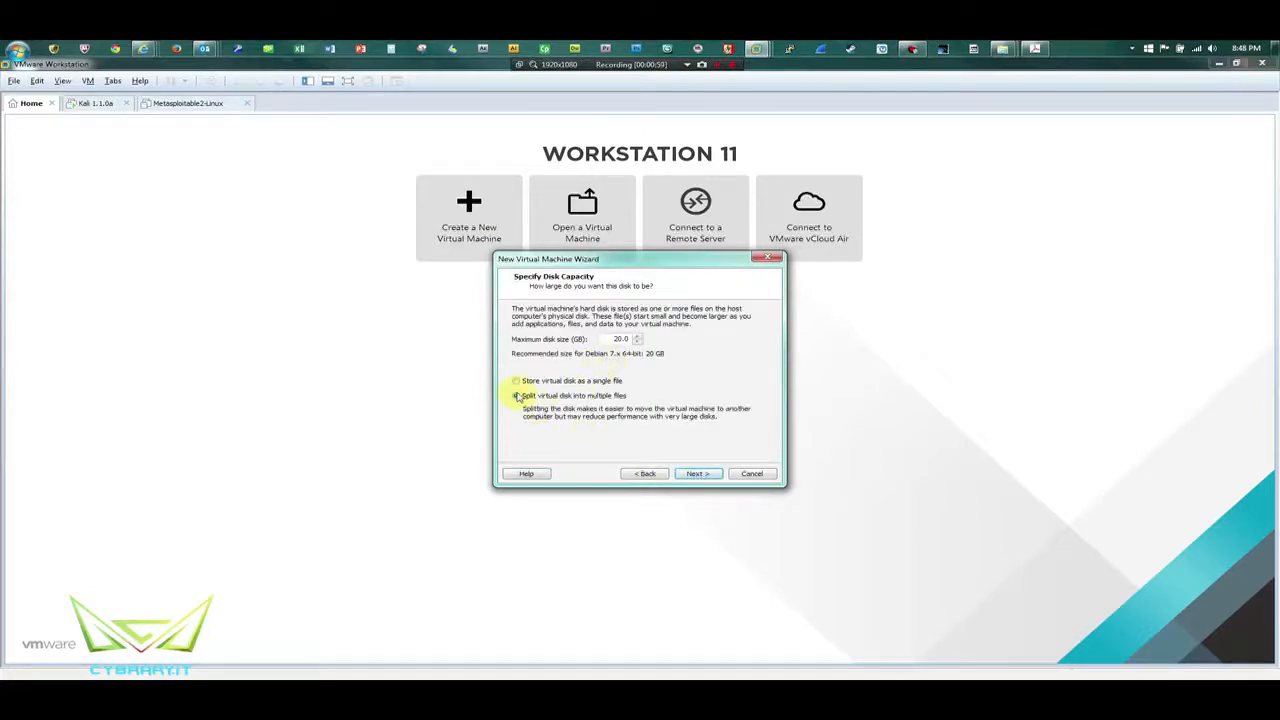
pyautogui.click(516, 380)
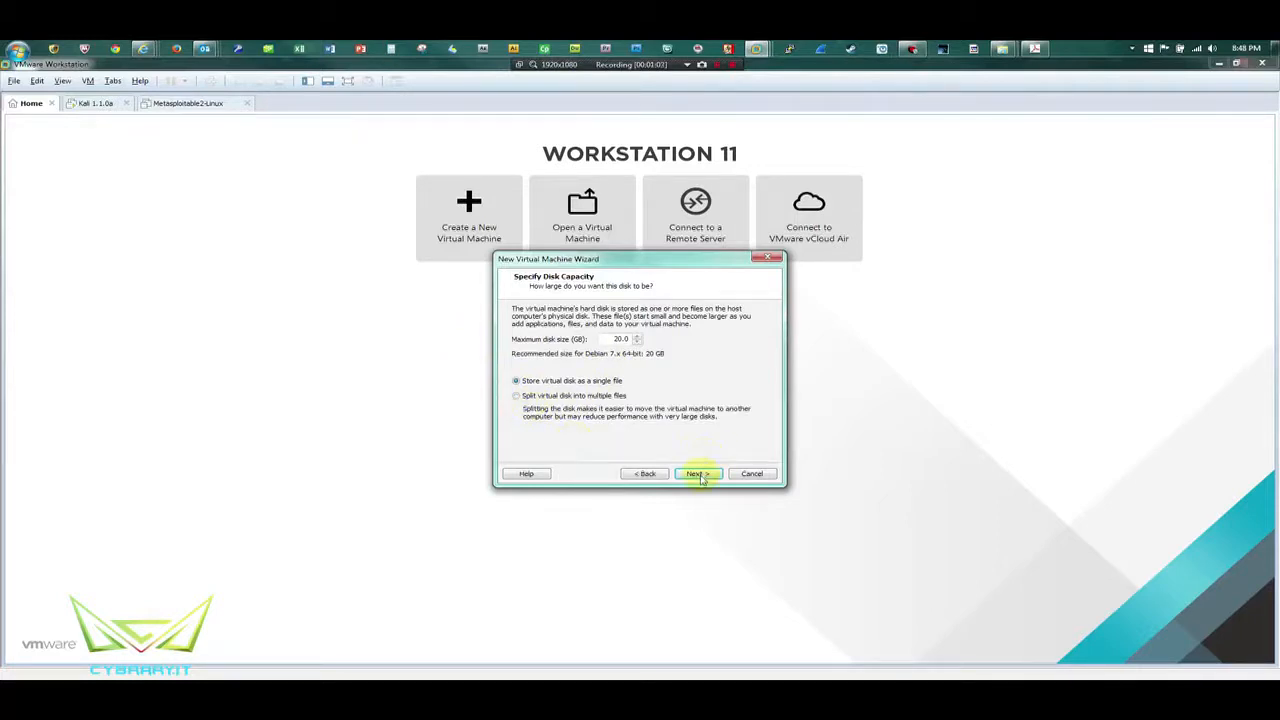
pyautogui.click(697, 473)
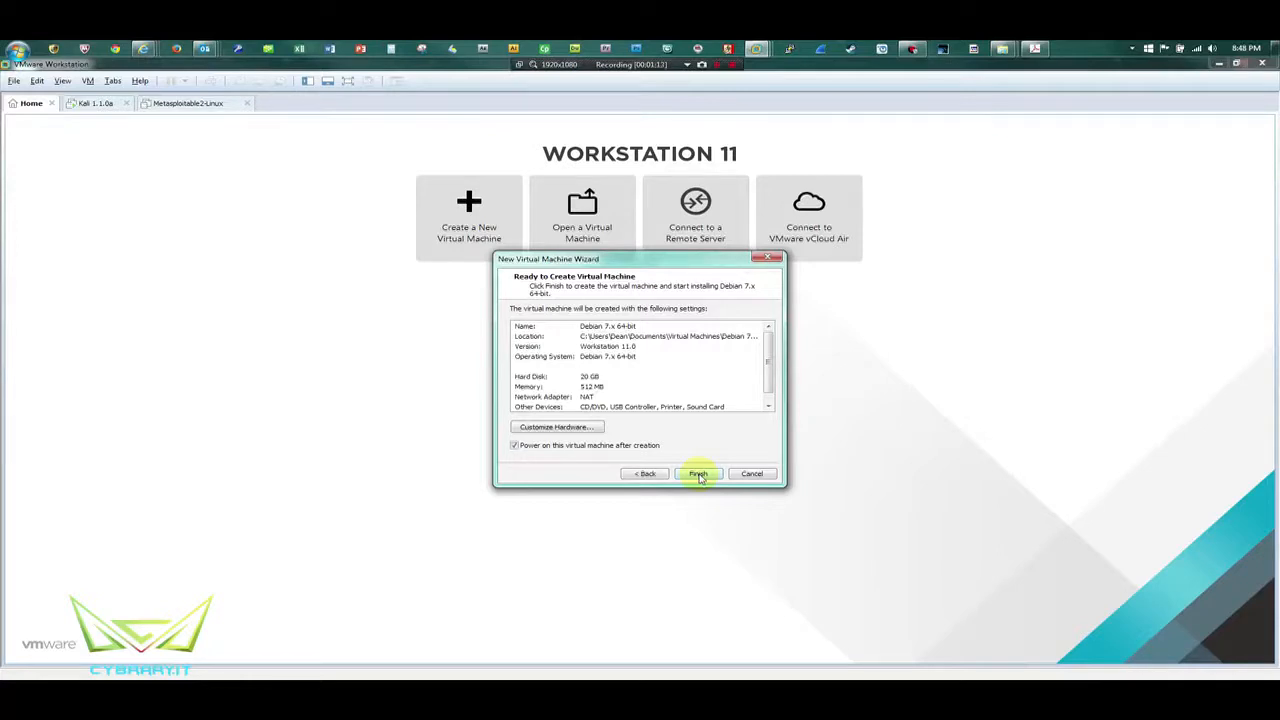
pyautogui.moveTo(751, 473)
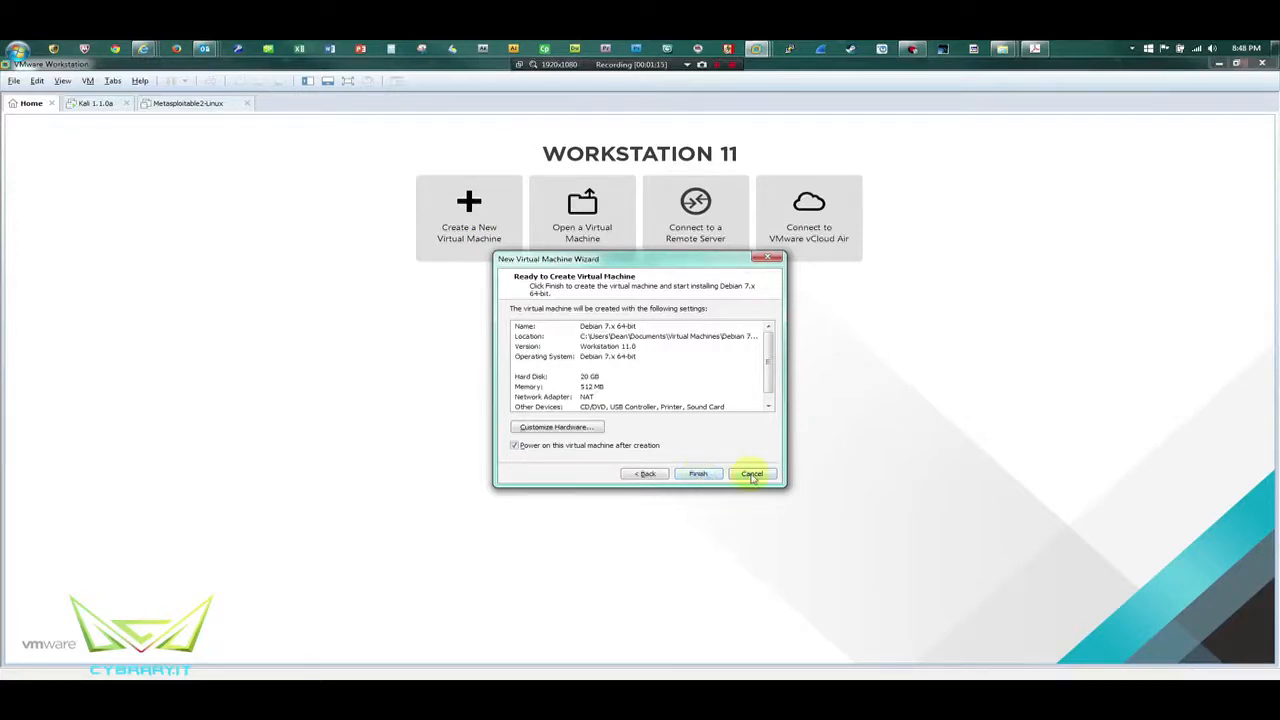
pyautogui.click(751, 473)
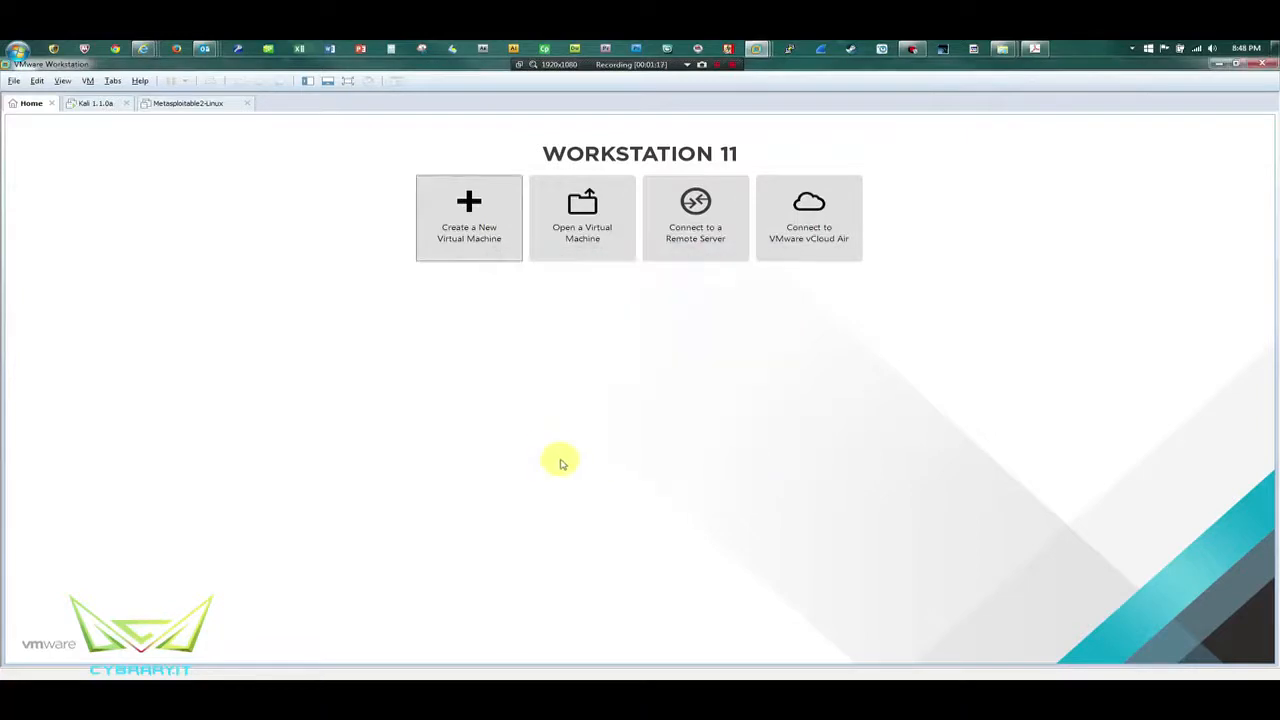
pyautogui.moveTo(573, 453)
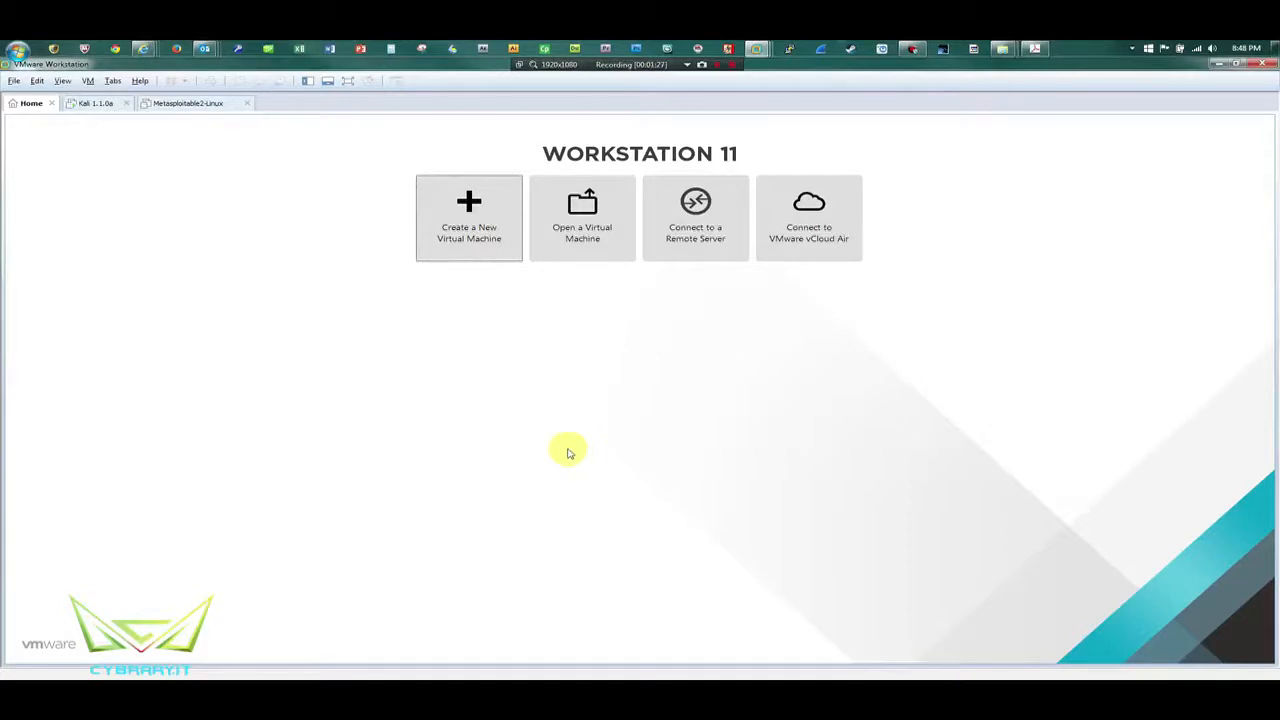
pyautogui.moveTo(422, 388)
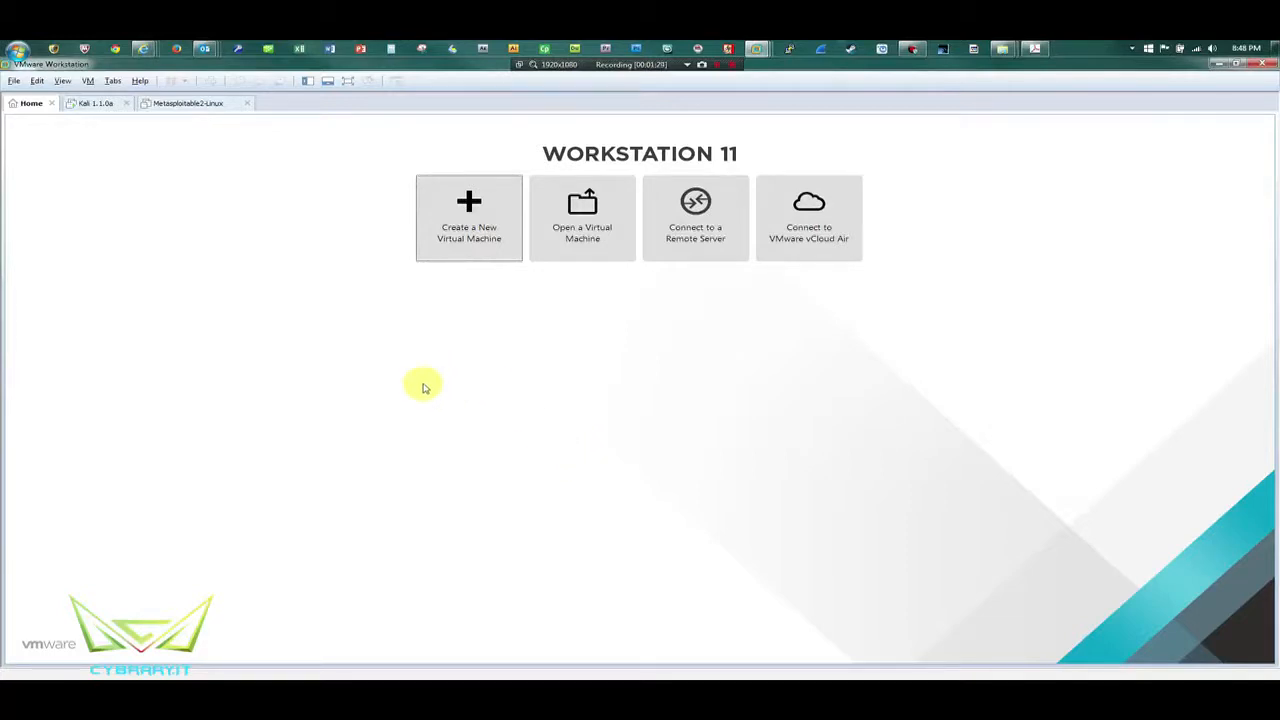
# Switch to the Kali 1.1.0a tab, cancel the reset prompt, and log in as root.
pyautogui.click(97, 103)
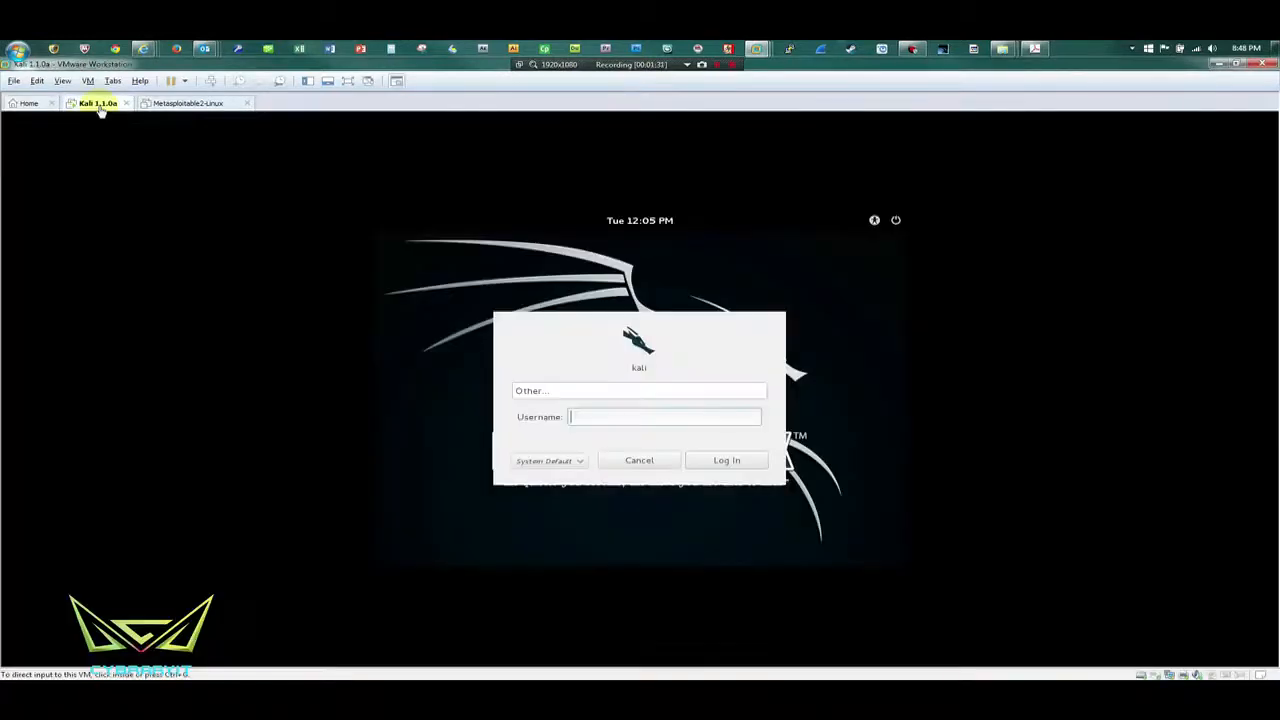
pyautogui.moveTo(355, 293)
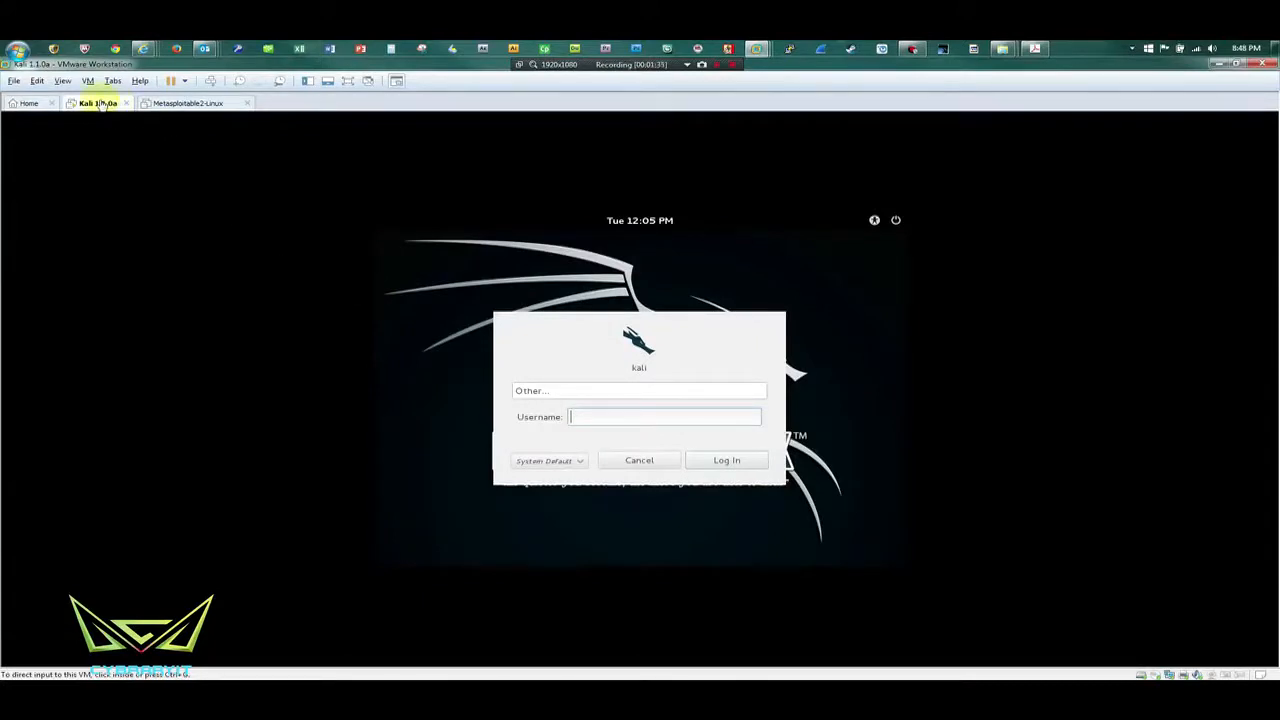
pyautogui.rightClick(95, 103)
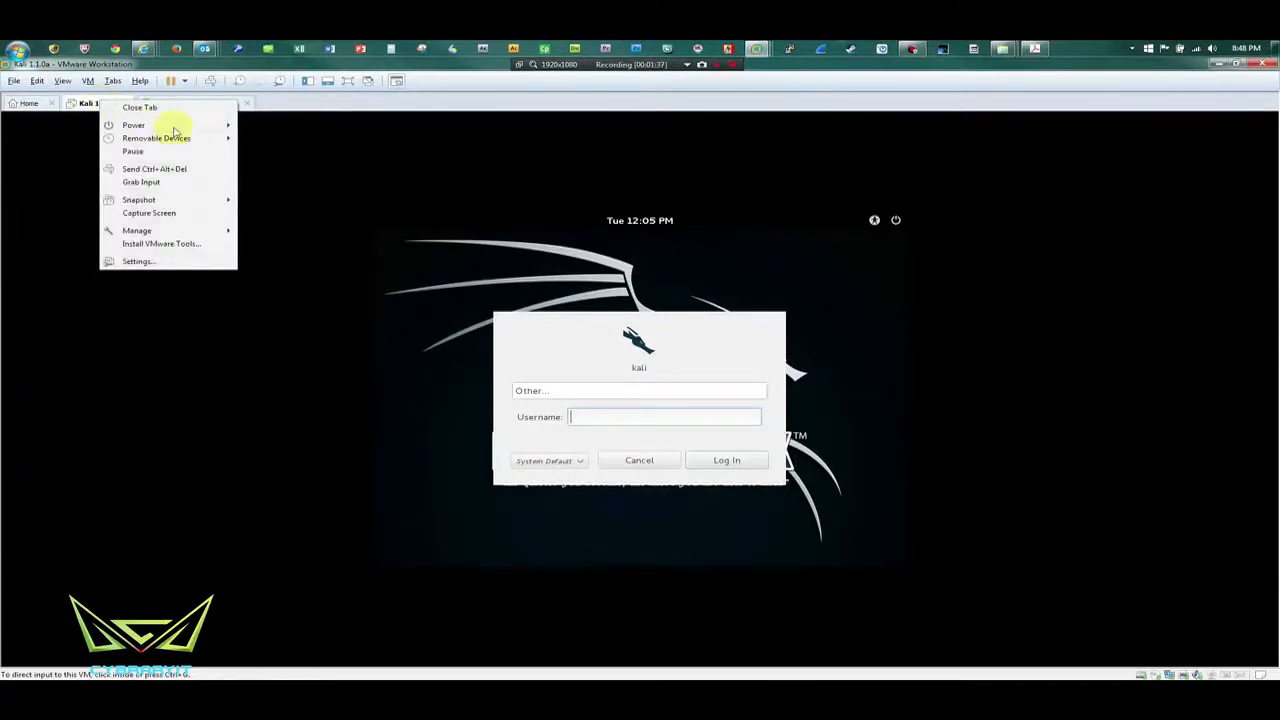
pyautogui.moveTo(133, 125)
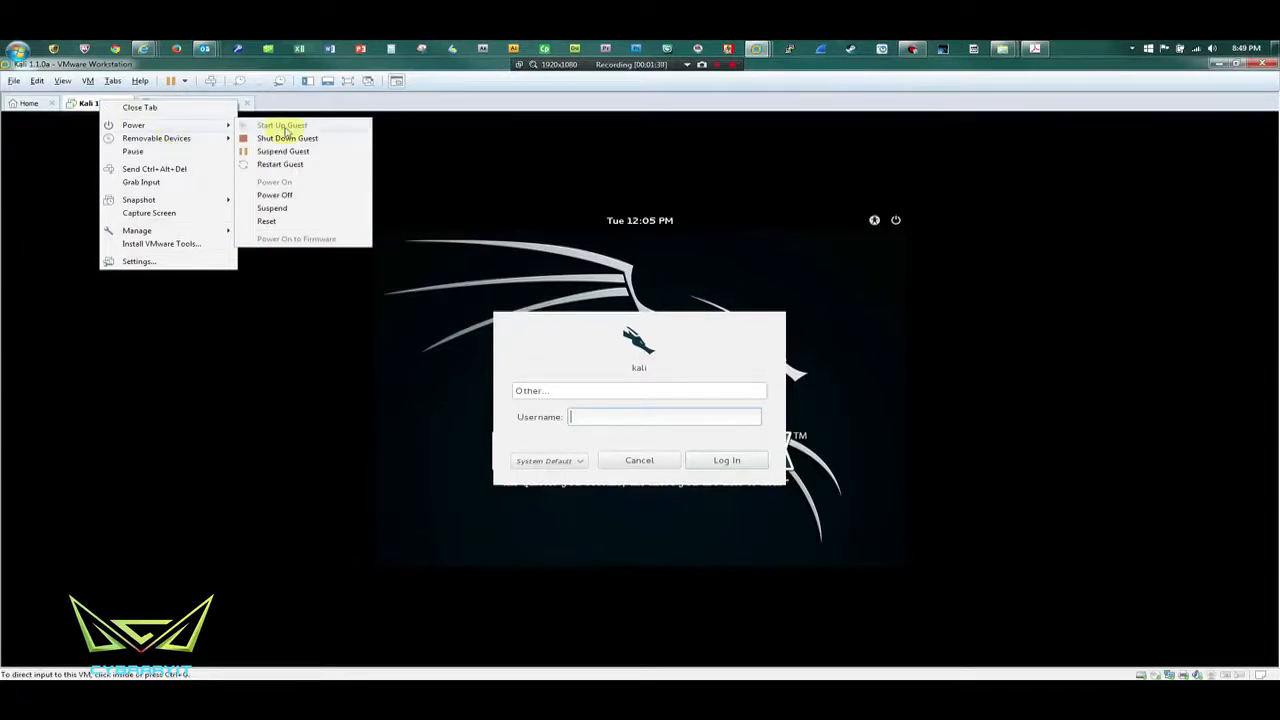
pyautogui.moveTo(495, 405)
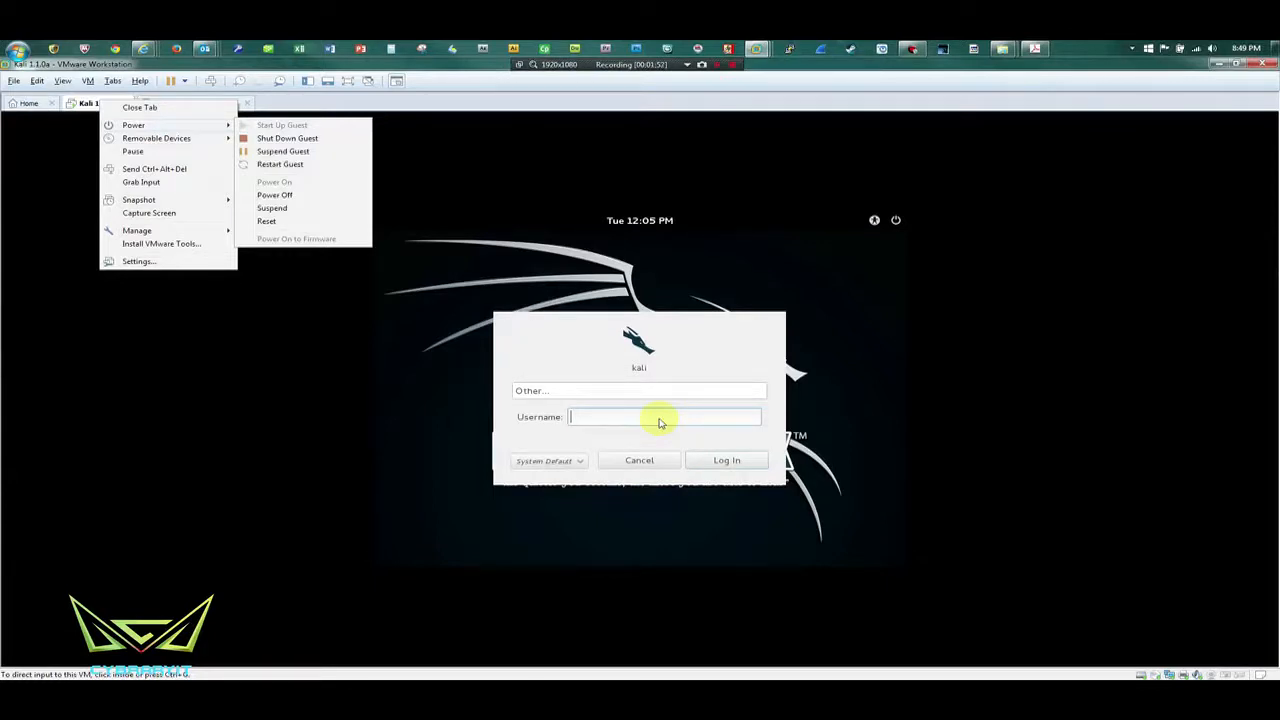
pyautogui.click(266, 221)
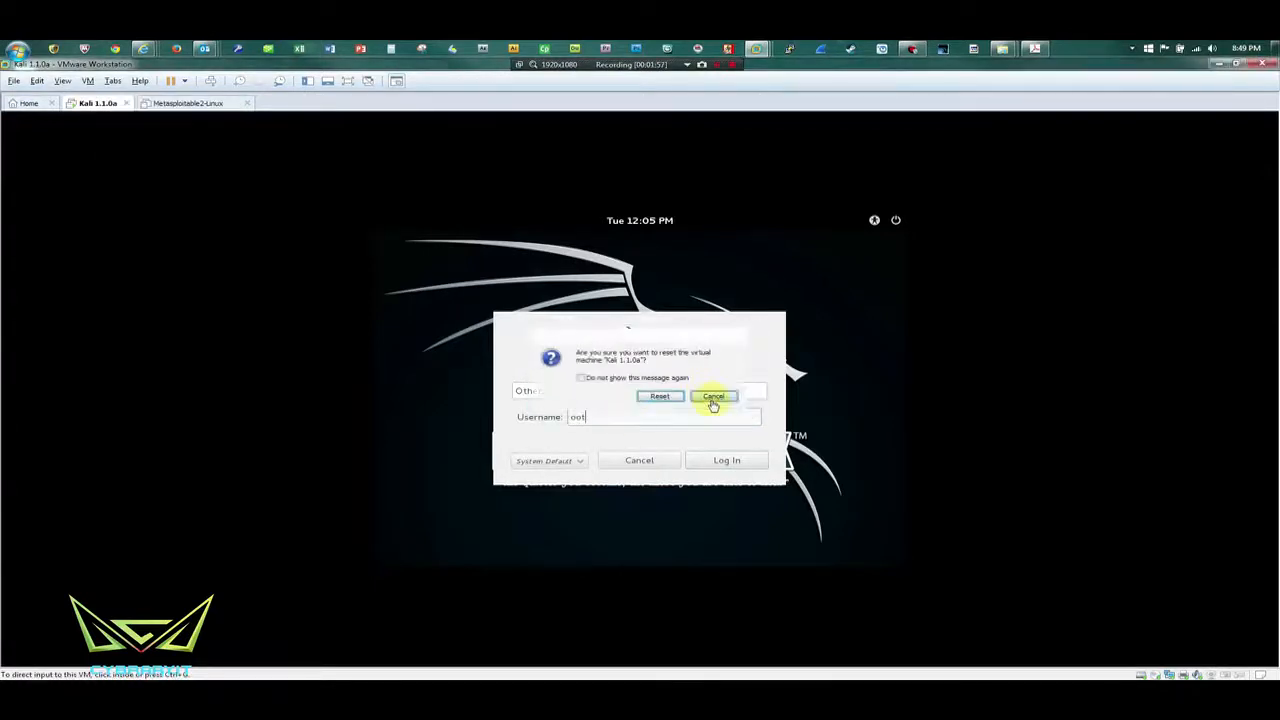
pyautogui.click(713, 396)
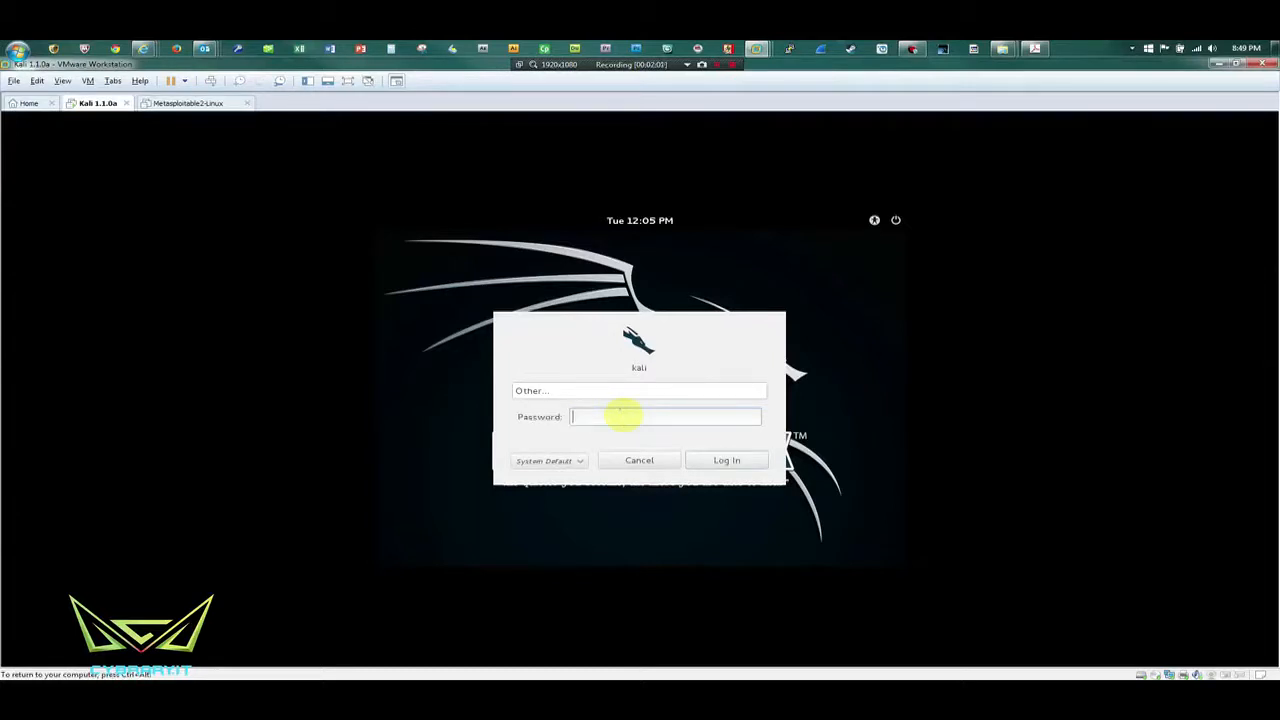
pyautogui.write('password')
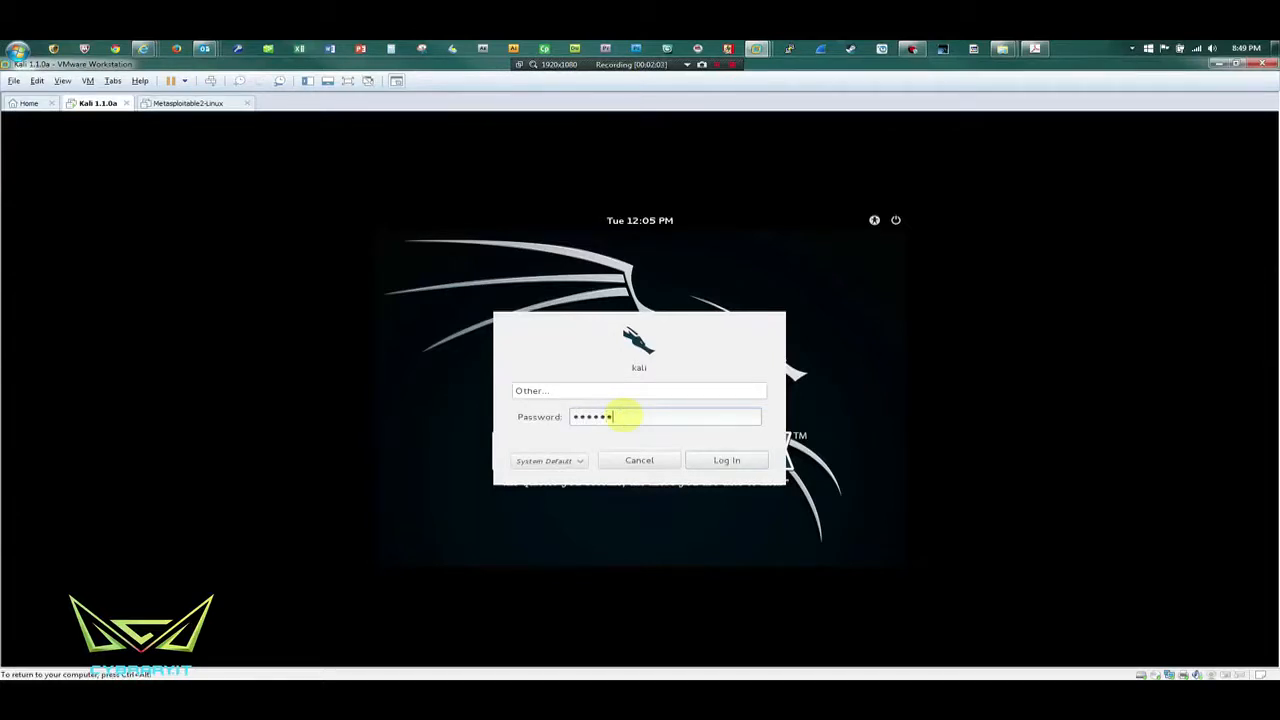
pyautogui.click(727, 460)
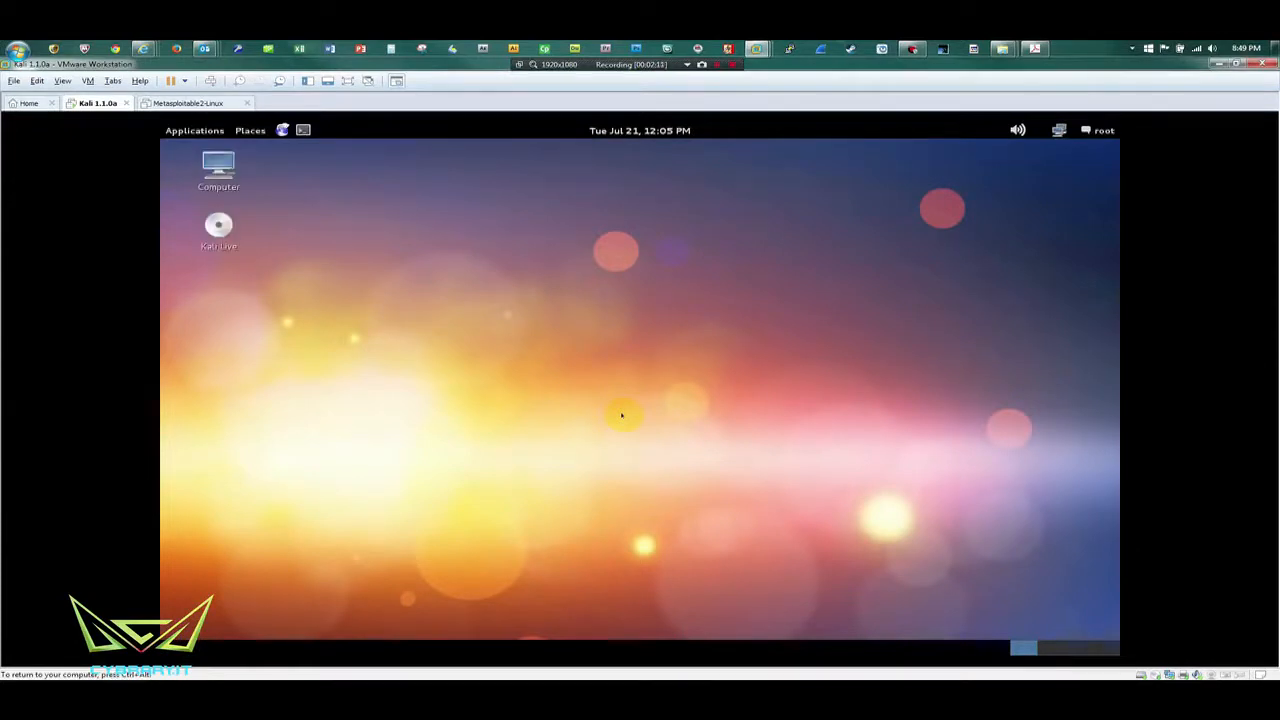
pyautogui.moveTo(434, 263)
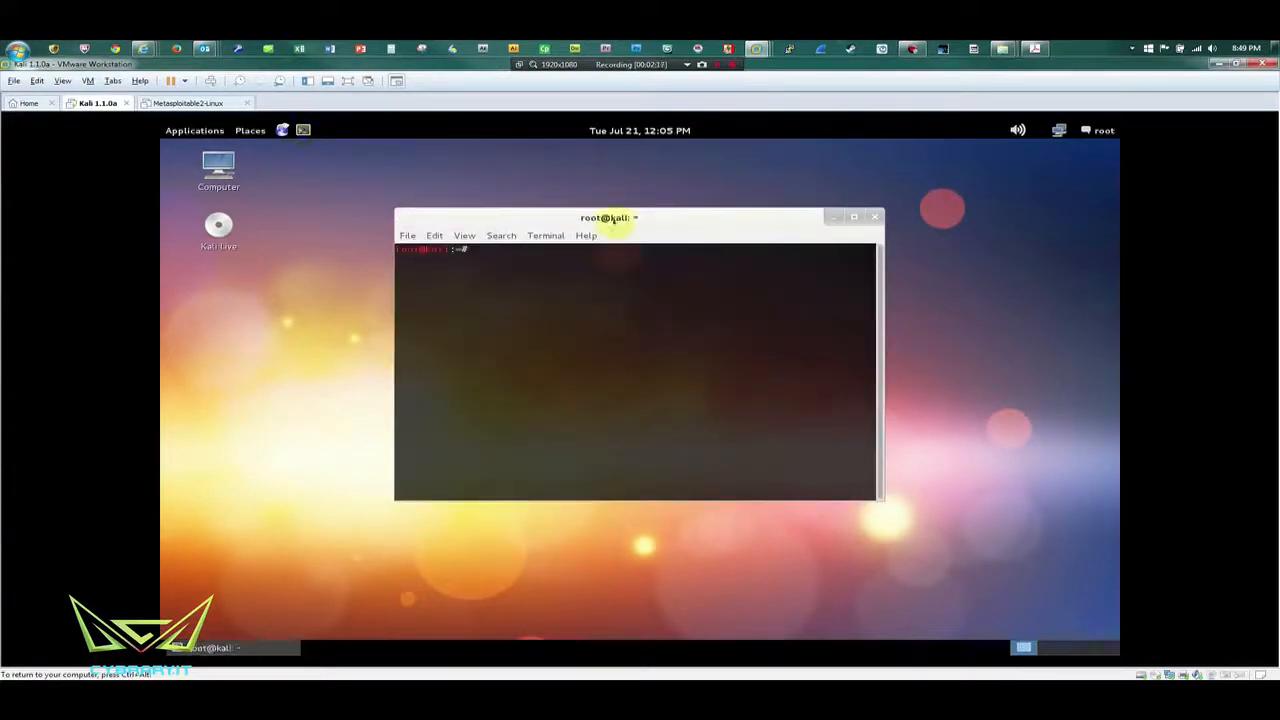
# Move the terminal window aside and launch Iceweasel from its desktop launcher.
pyautogui.moveTo(608, 218); pyautogui.dragTo(518, 221)
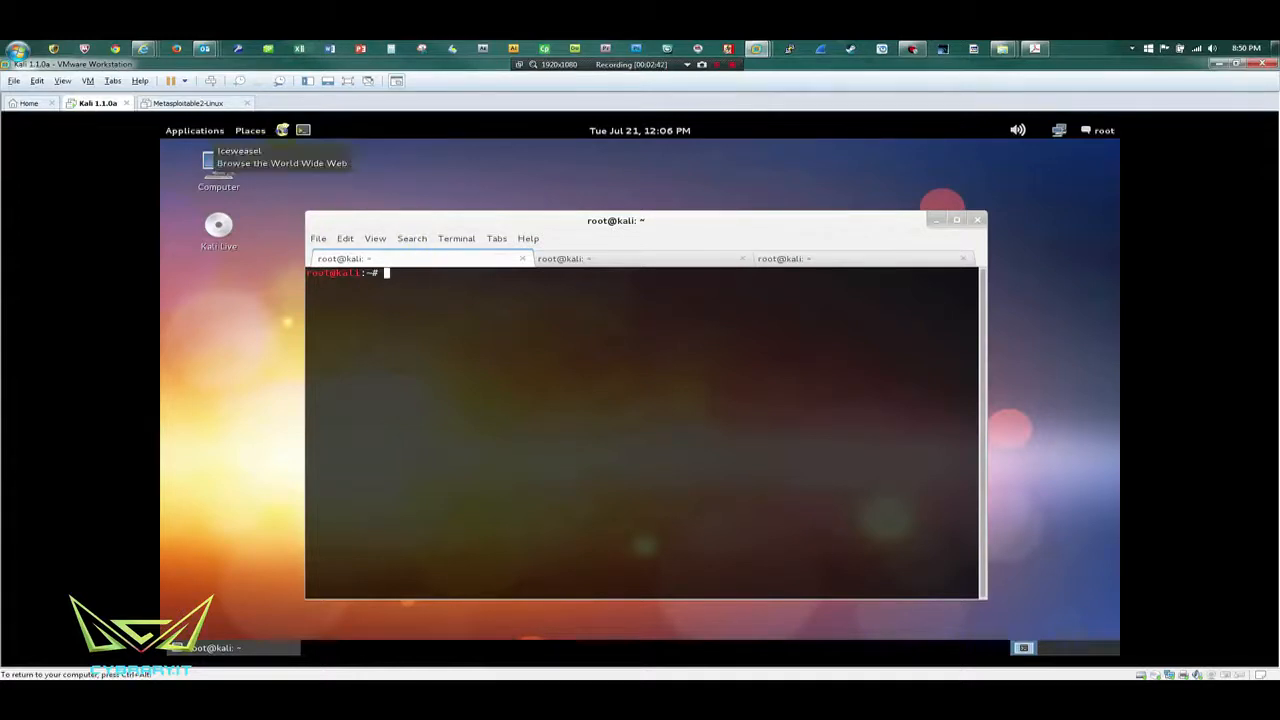
pyautogui.doubleClick(218, 160)
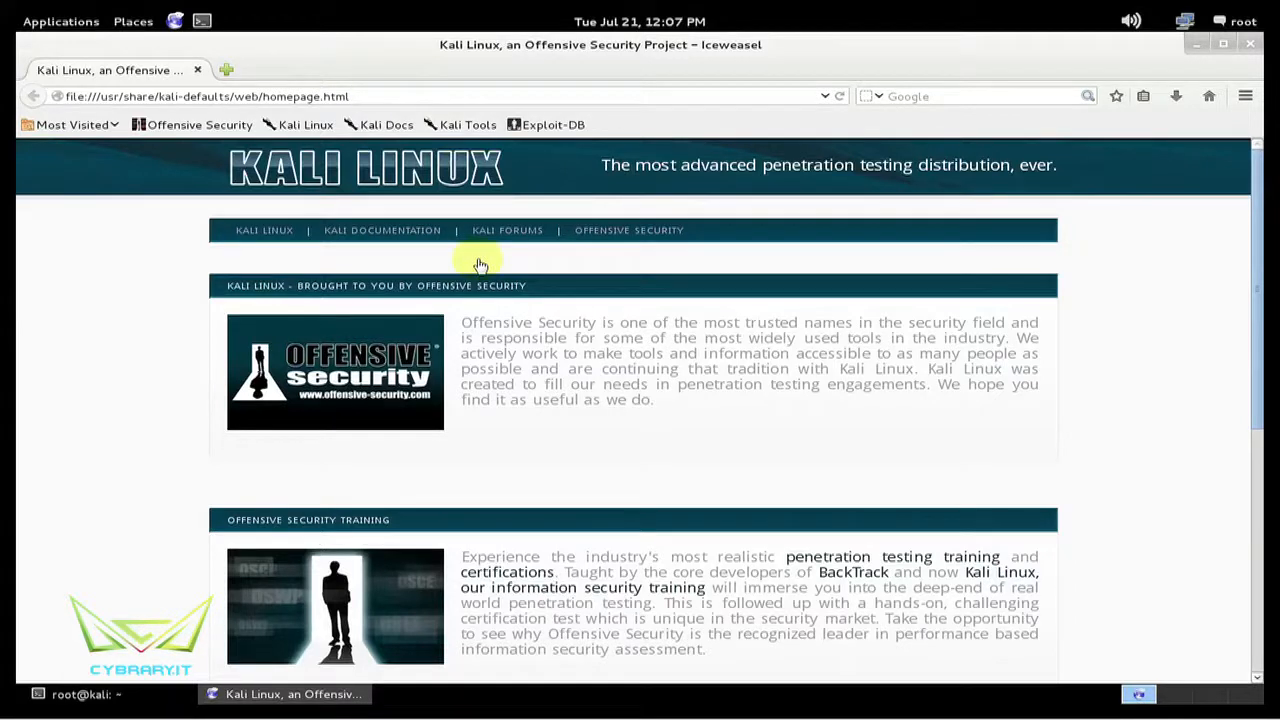
pyautogui.moveTo(440, 103)
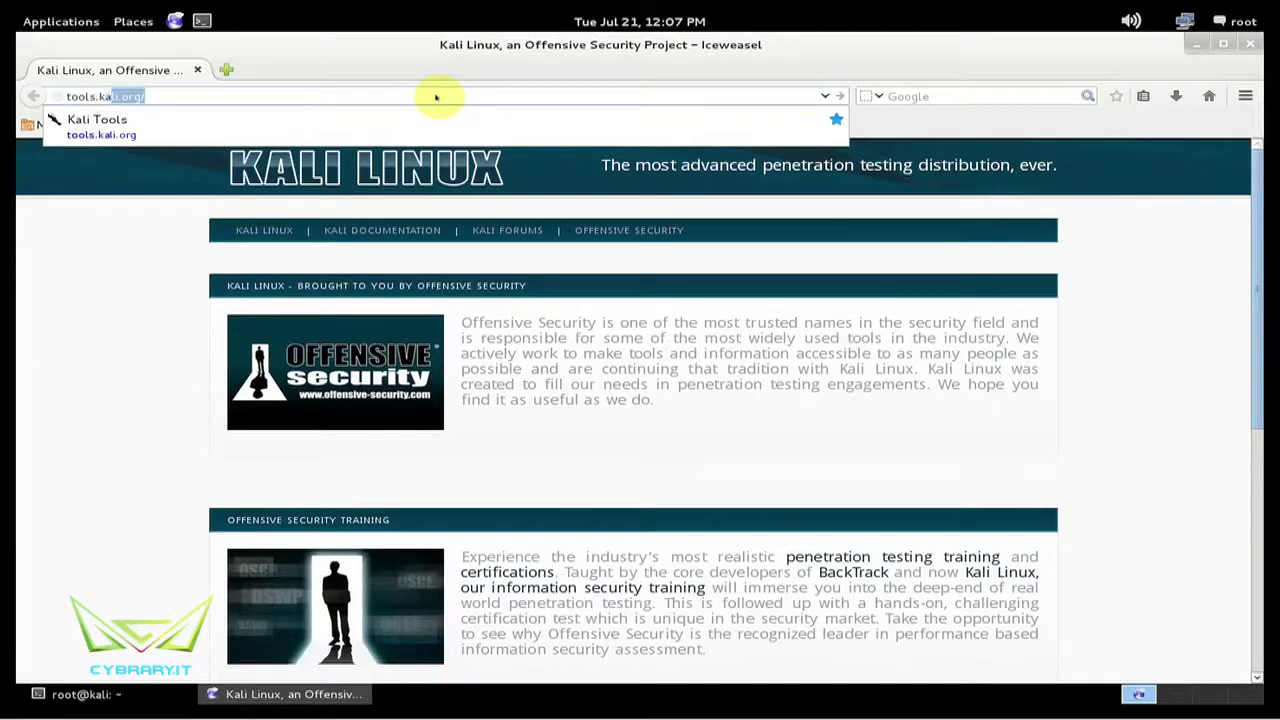
# Load tools.kali.org in Iceweasel to reach the Kali tools site.
pyautogui.press('Return')
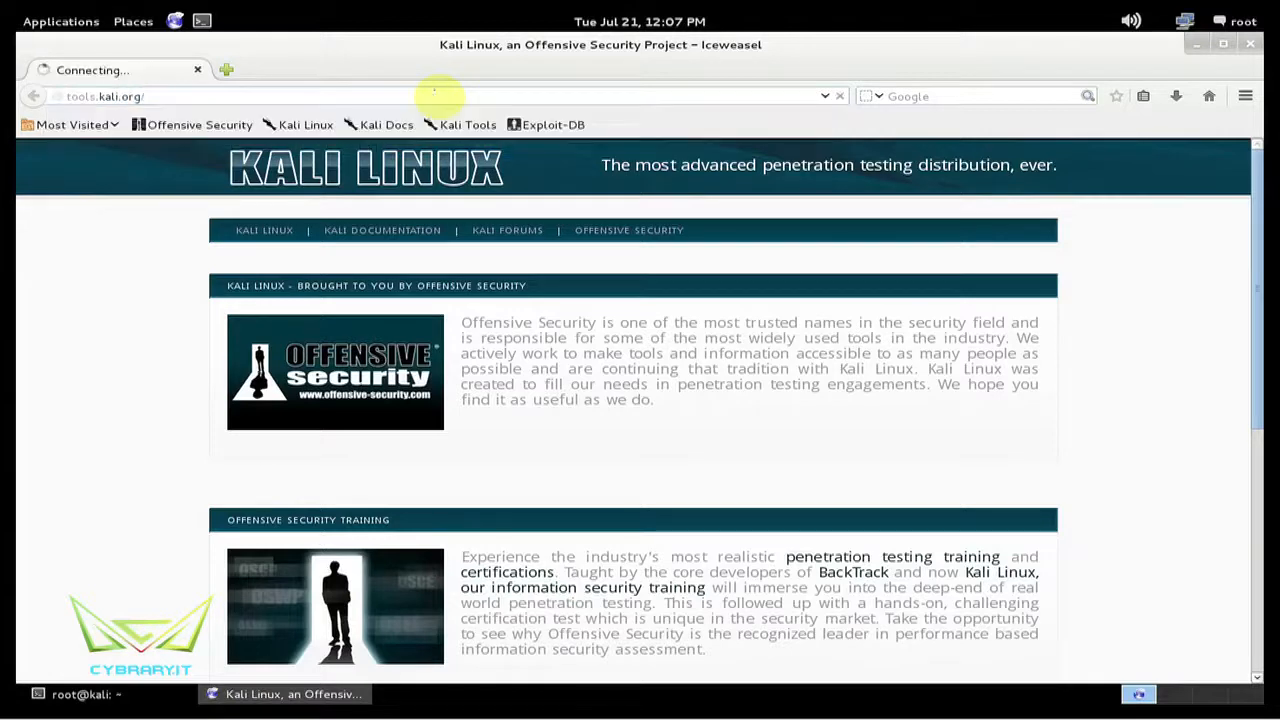
pyautogui.click(467, 124)
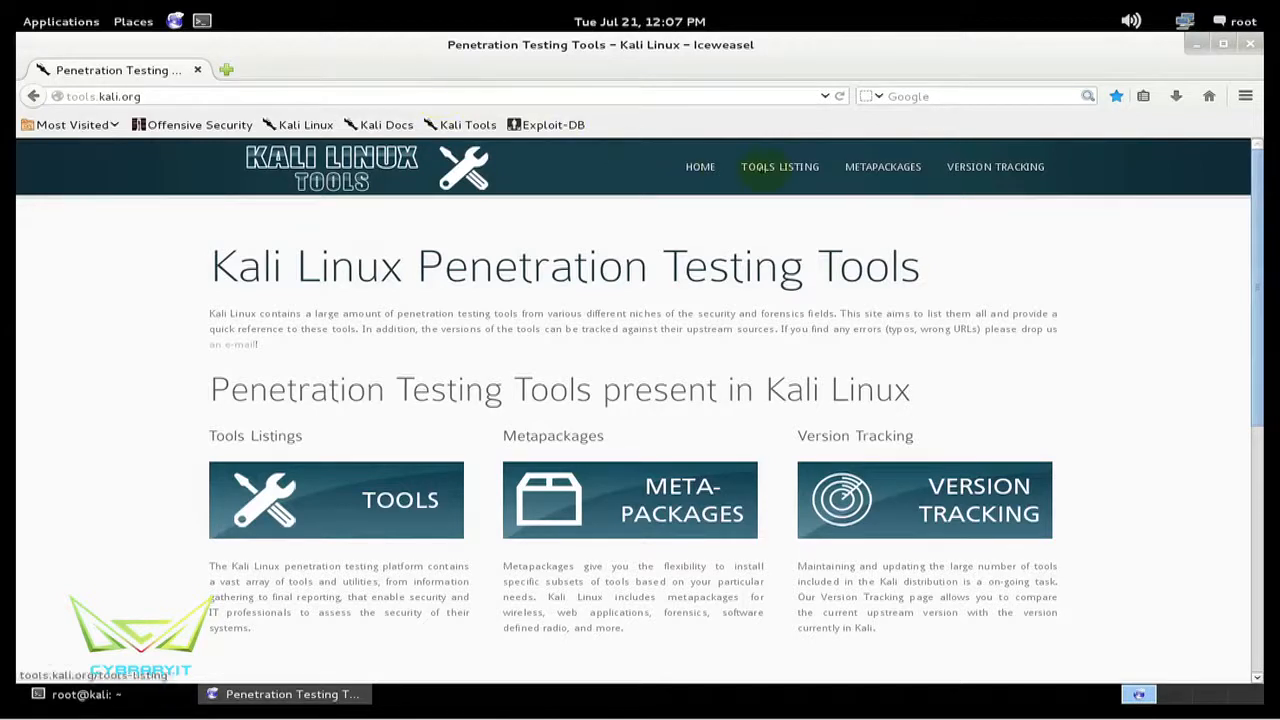
# Open TOOLS LISTING and scroll through categories like Information Gathering and Web Applications.
pyautogui.click(779, 166)
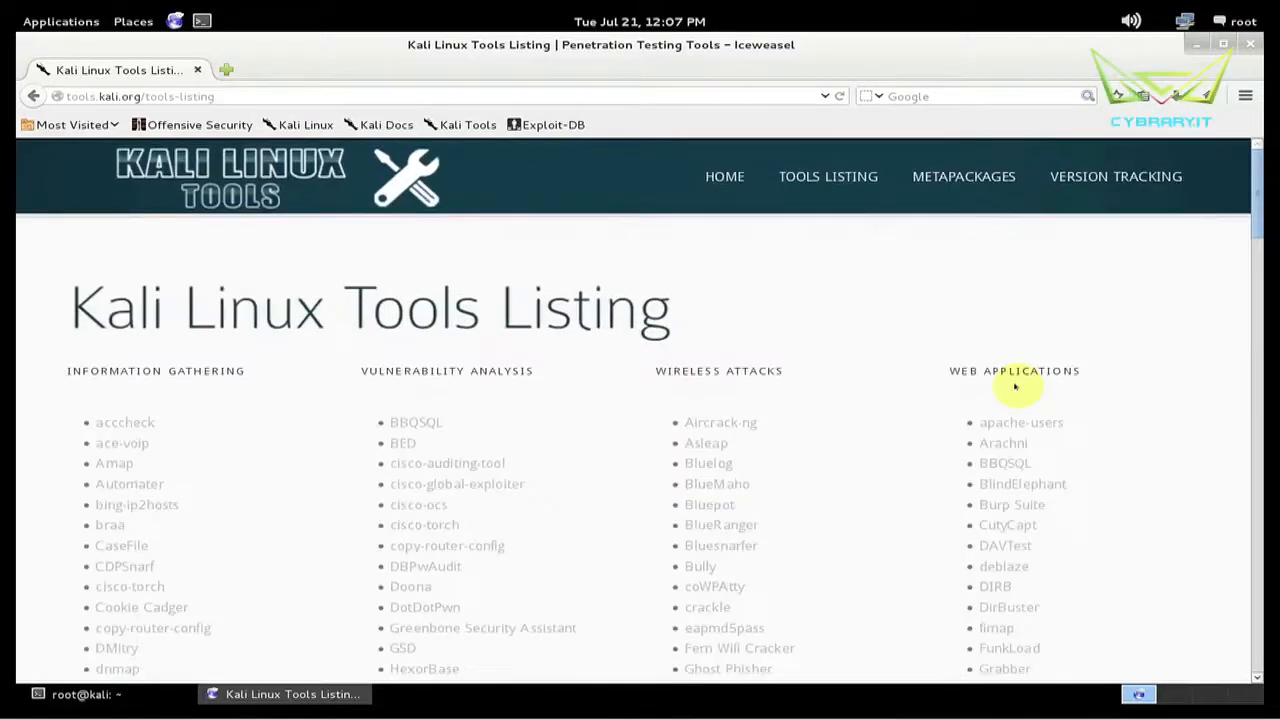
pyautogui.scroll(-3)
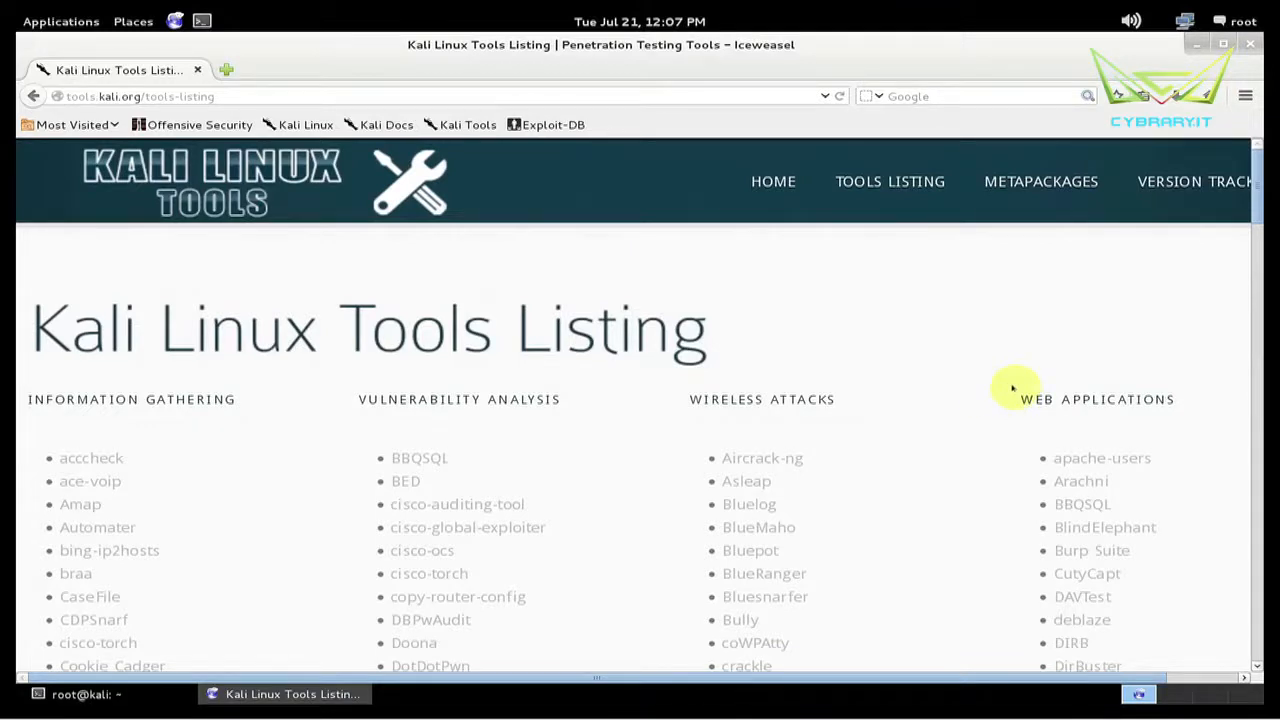
pyautogui.scroll(-3)
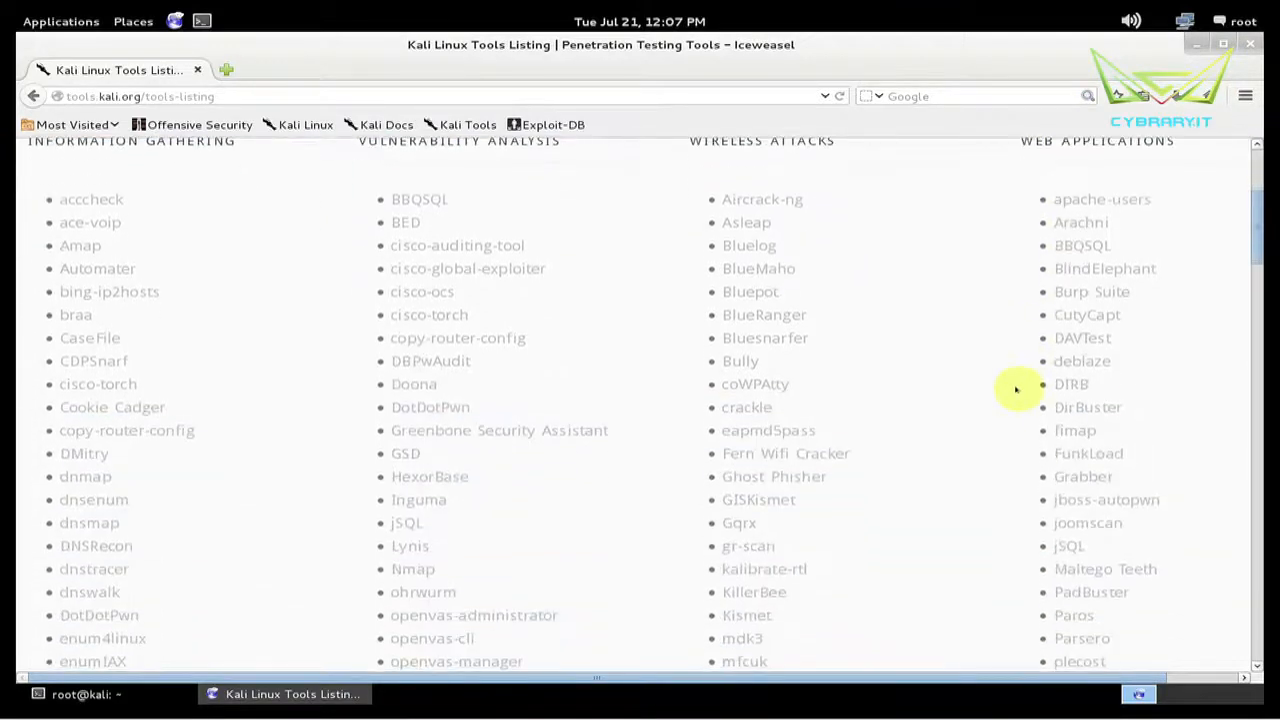
pyautogui.scroll(-3)
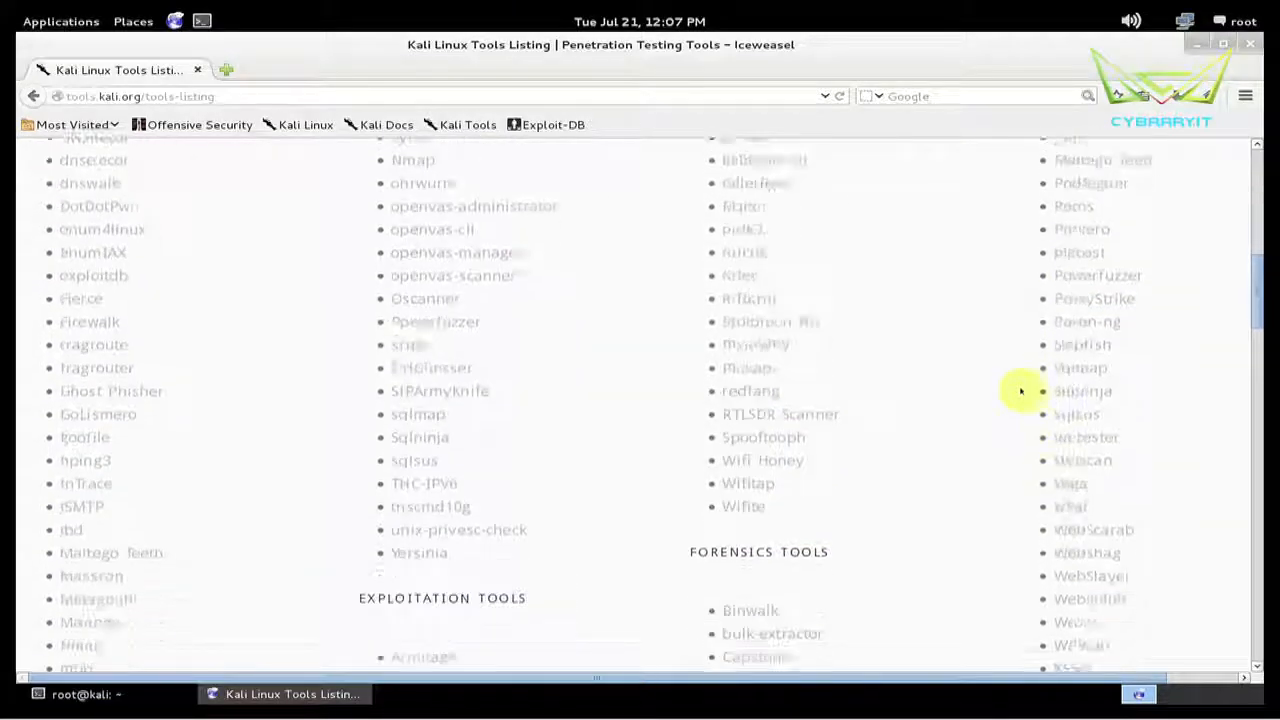
pyautogui.scroll(-3)
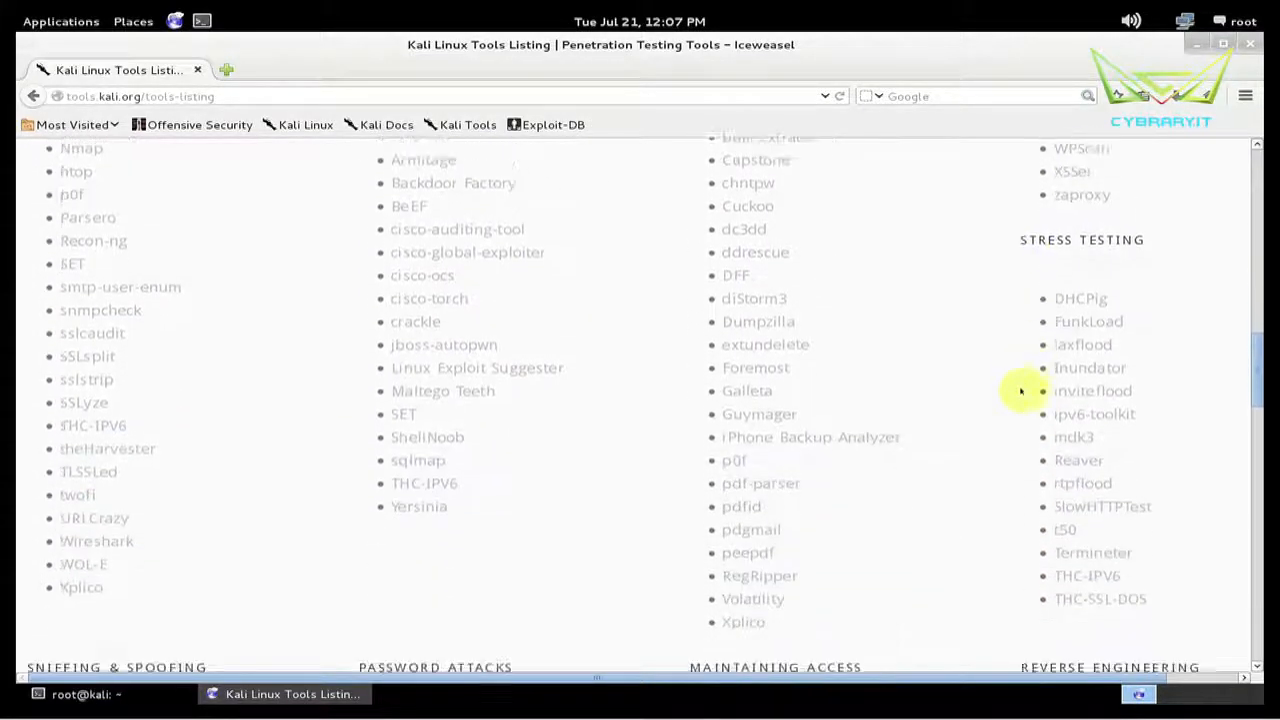
pyautogui.scroll(-3)
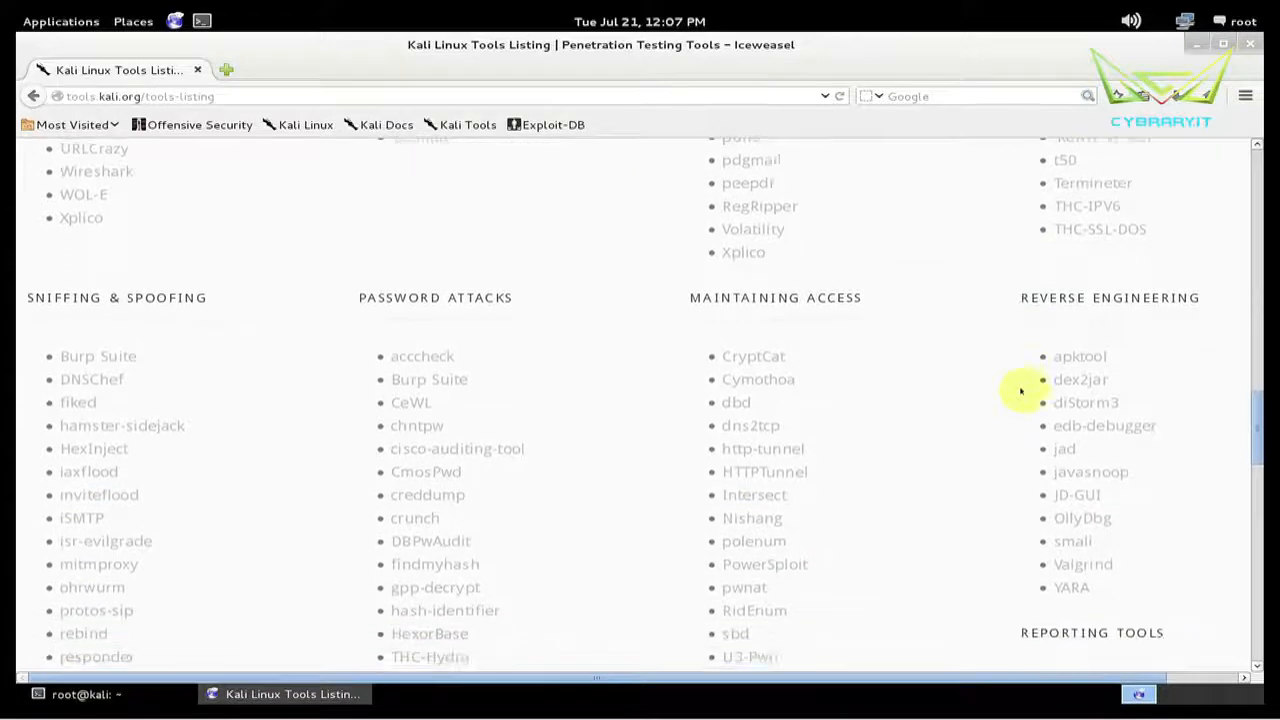
pyautogui.scroll(-3)
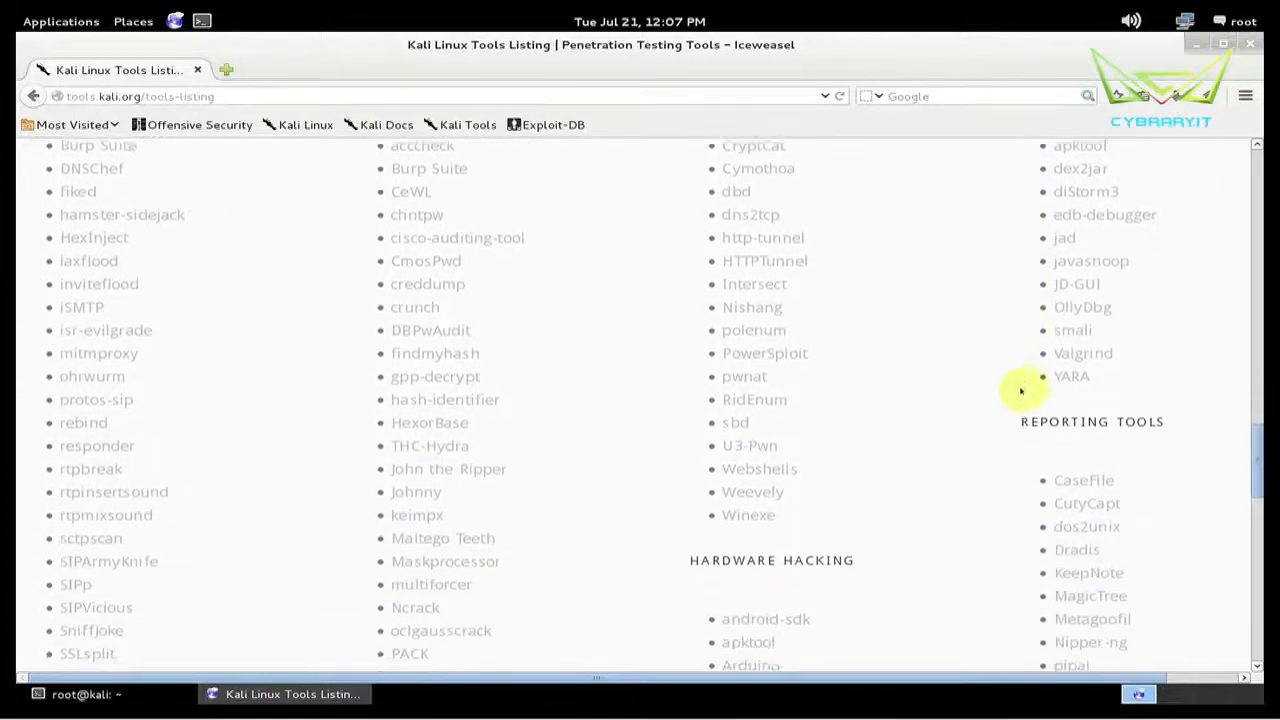
pyautogui.scroll(-3)
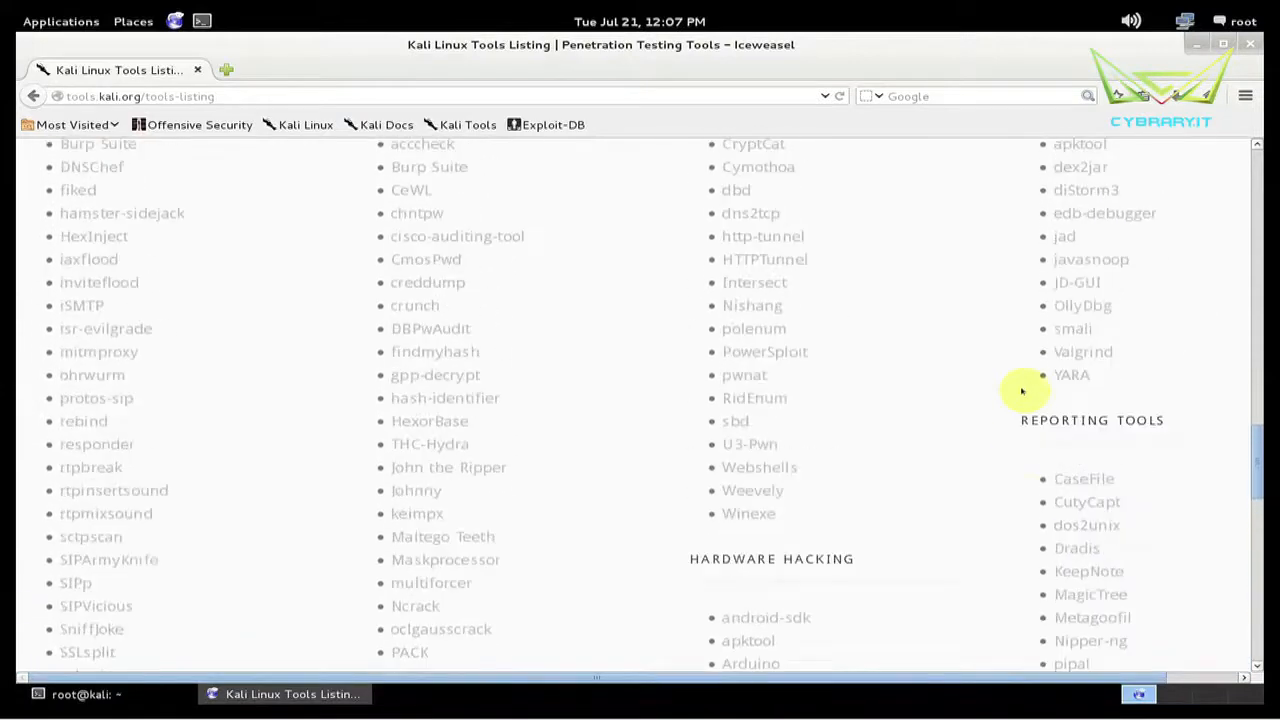
pyautogui.scroll(-3)
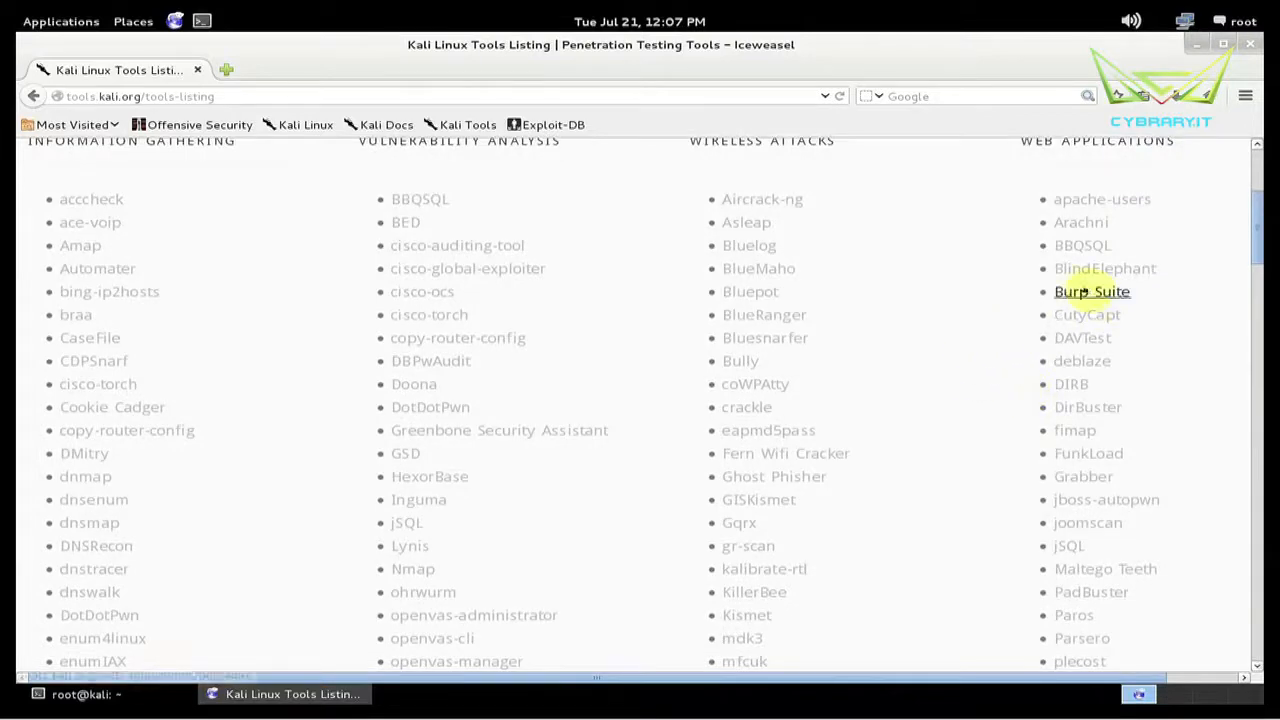
# Glance at the Burp Suite tool page, then scroll further down the tools listing.
pyautogui.click(1092, 291)
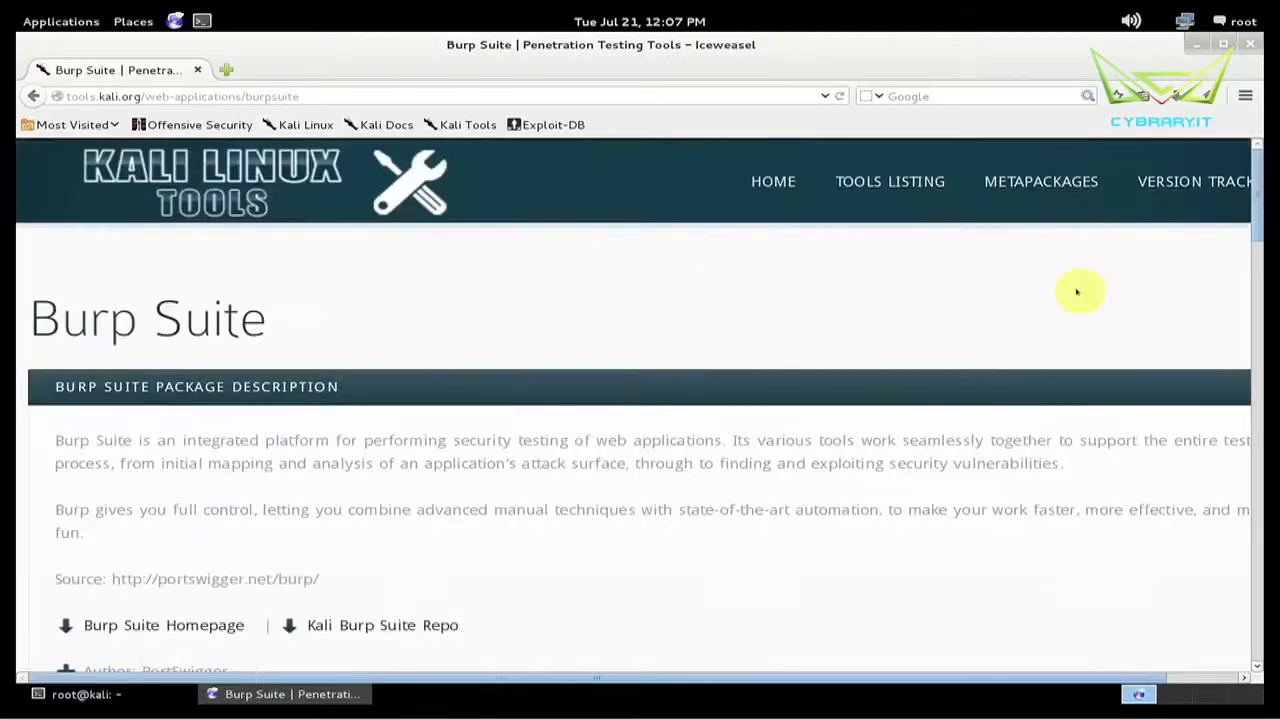
pyautogui.scroll(-3)
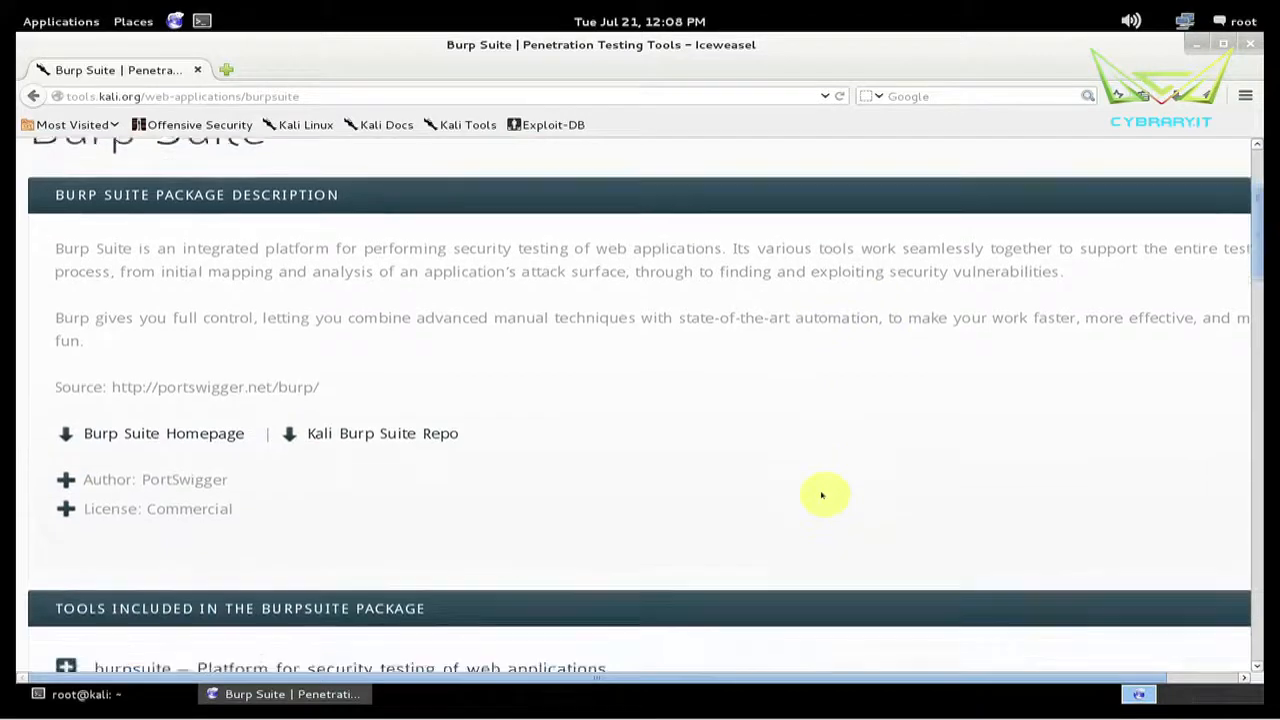
pyautogui.scroll(-3)
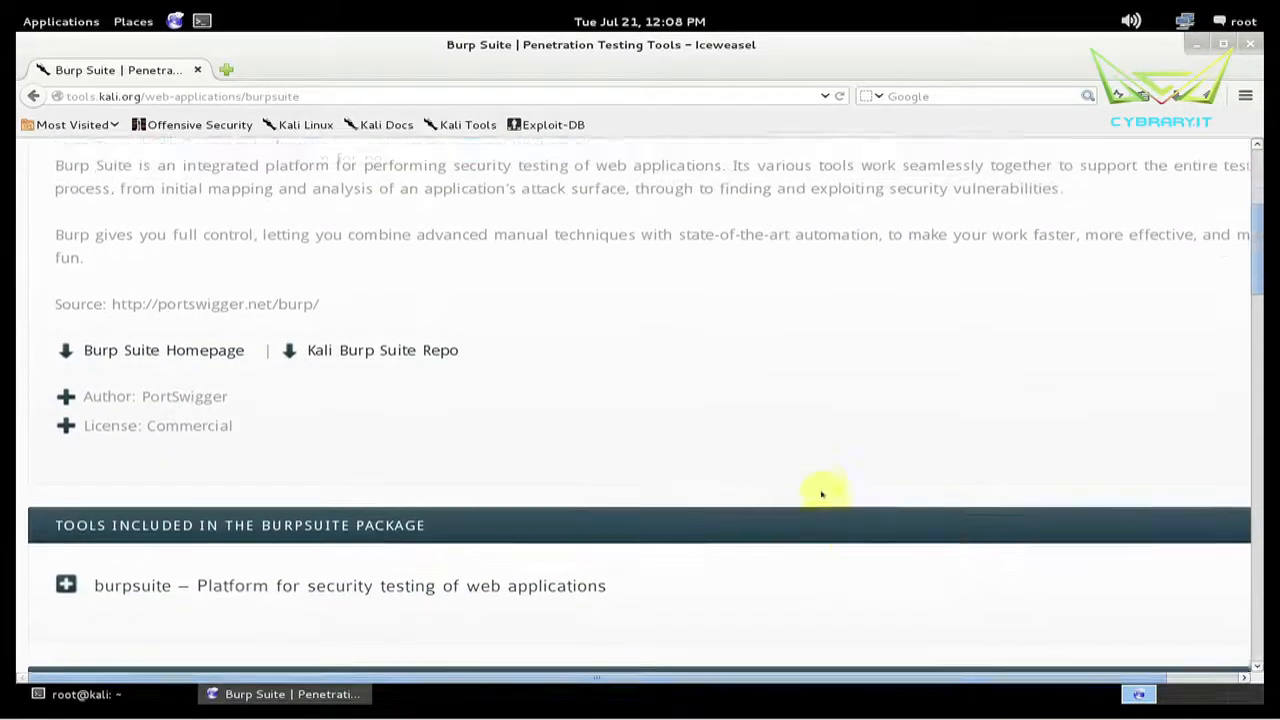
pyautogui.scroll(-3)
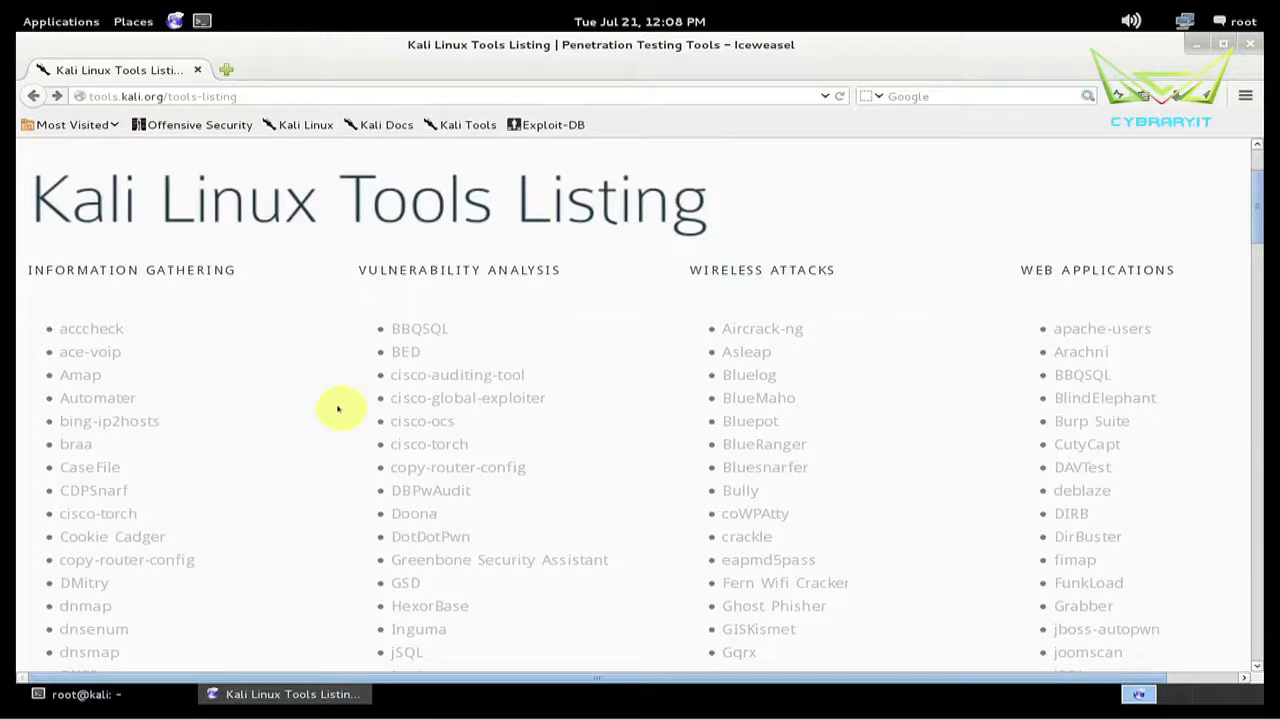
pyautogui.moveTo(608, 455)
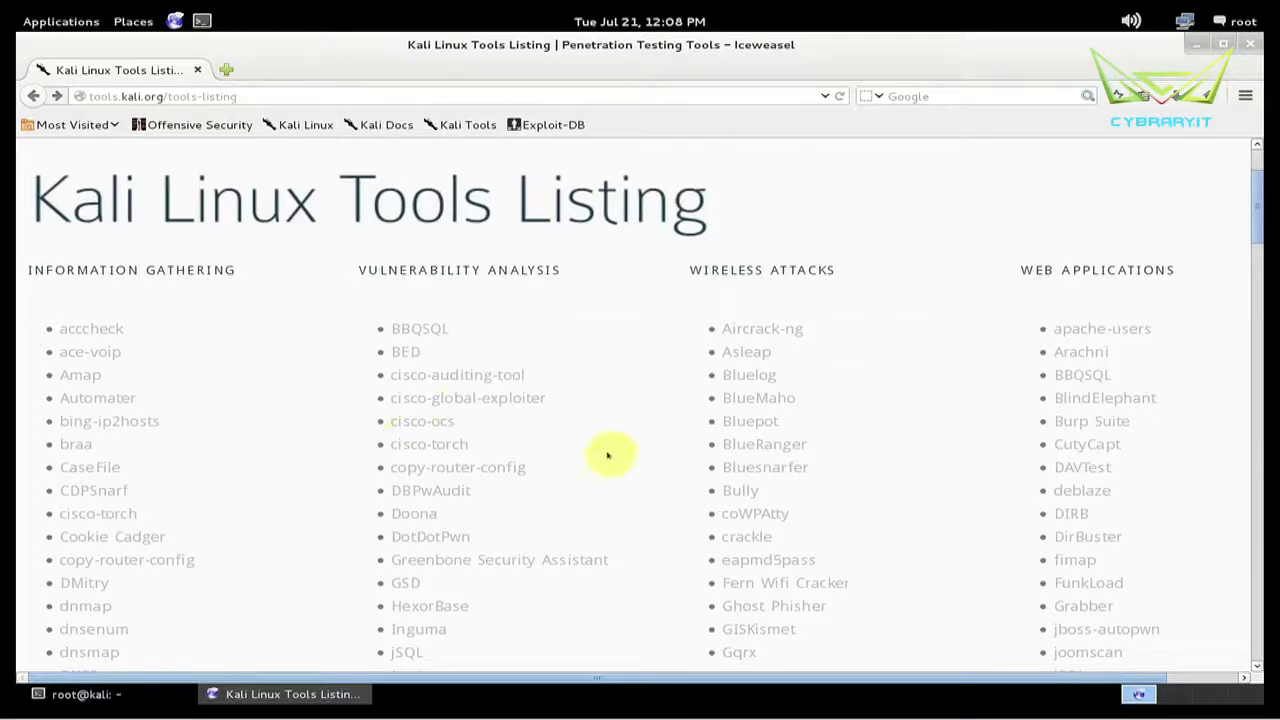
pyautogui.scroll(-3)
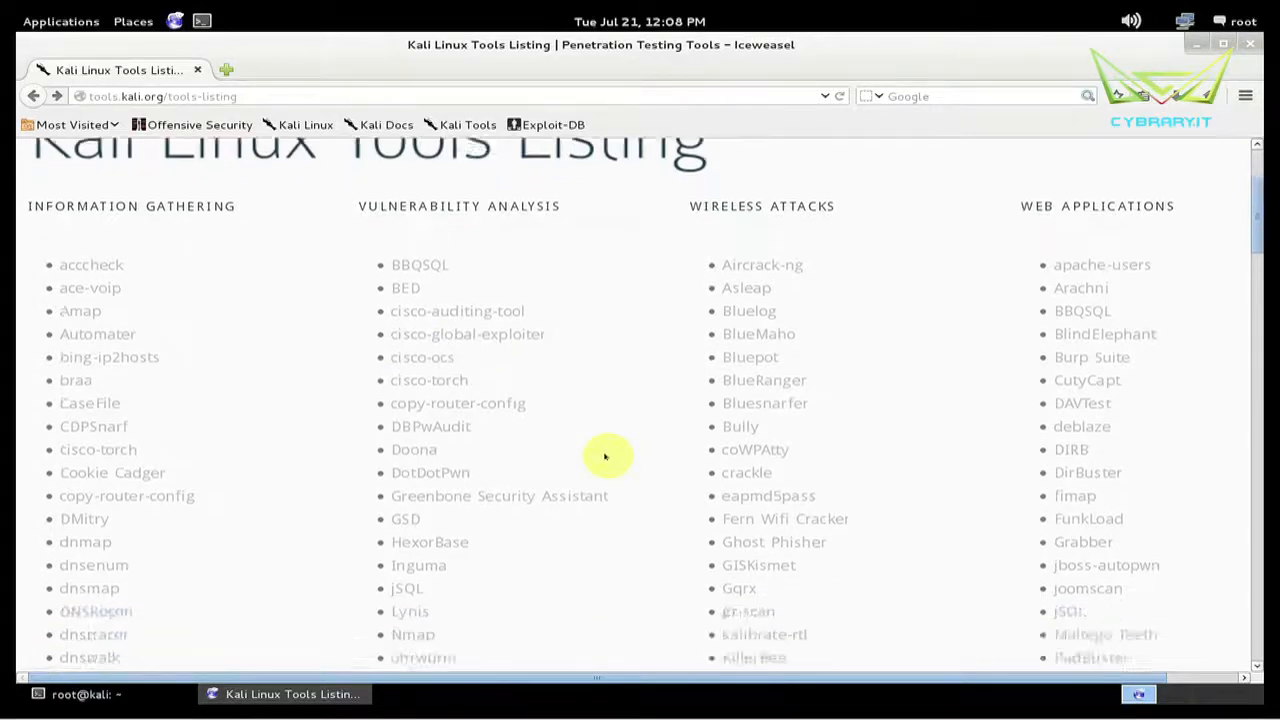
pyautogui.scroll(-3)
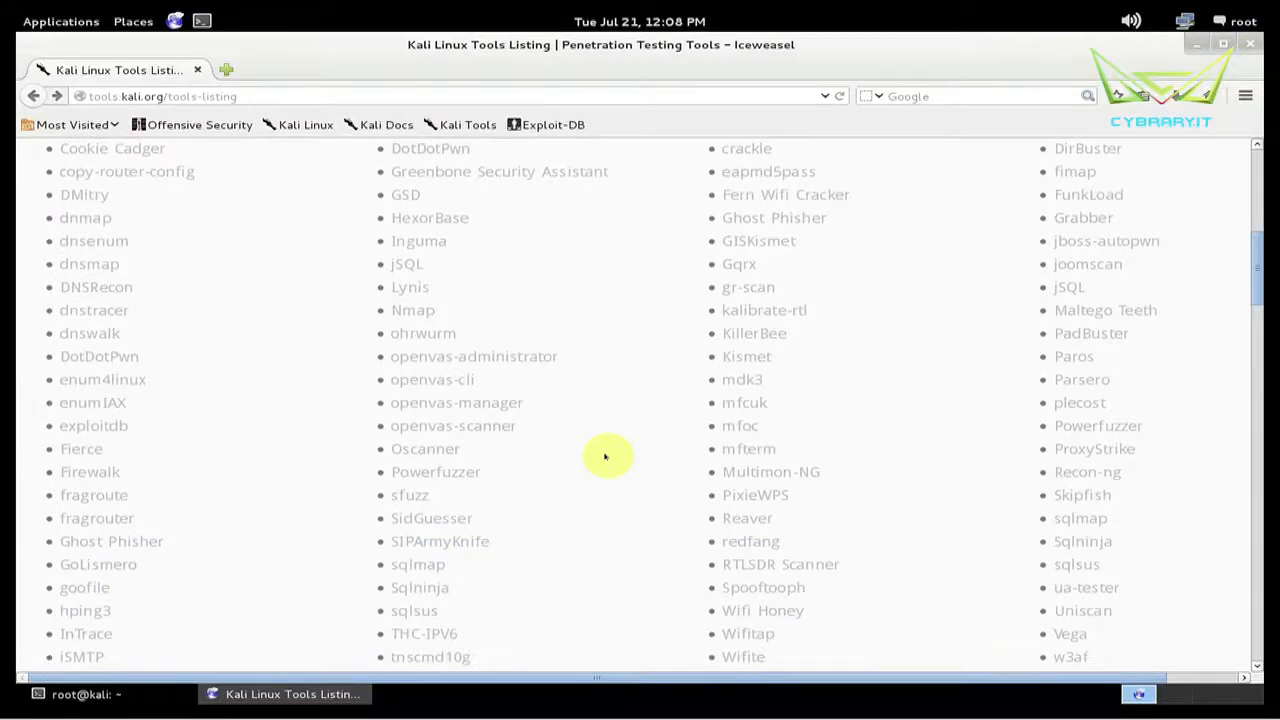
# Open the Nmap tool page and scroll through its description.
pyautogui.click(412, 310)
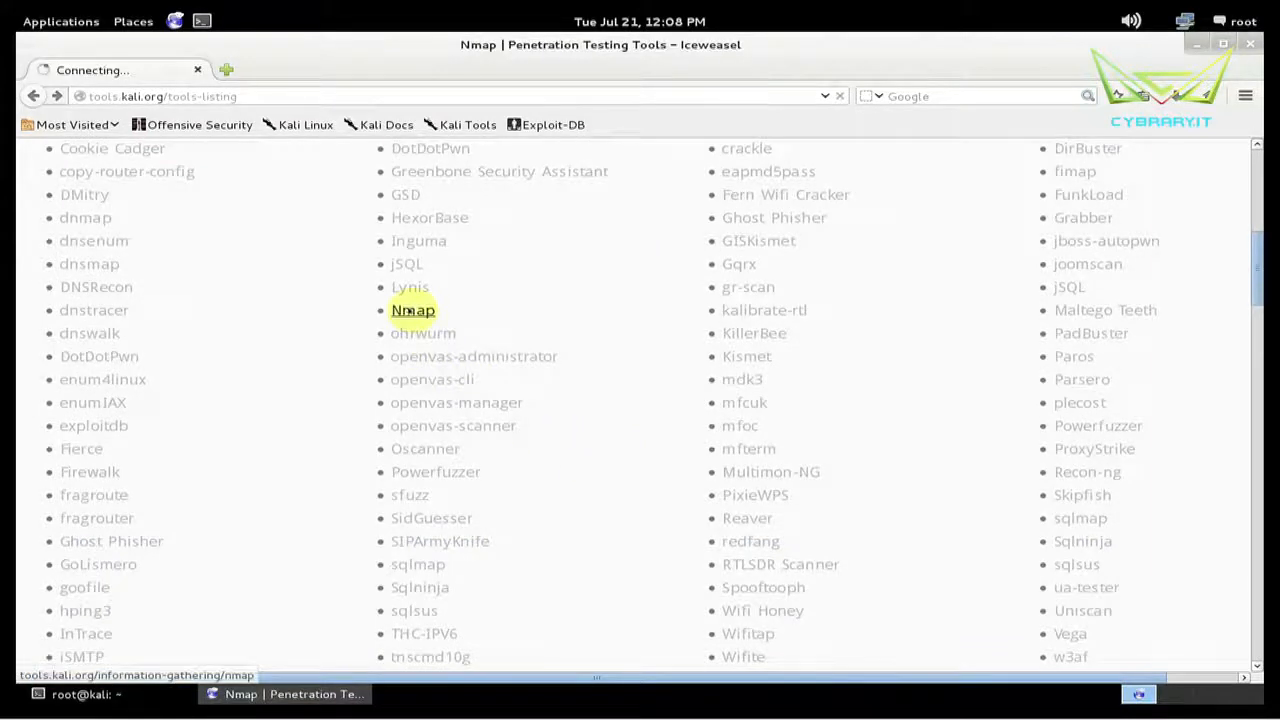
pyautogui.click(412, 310)
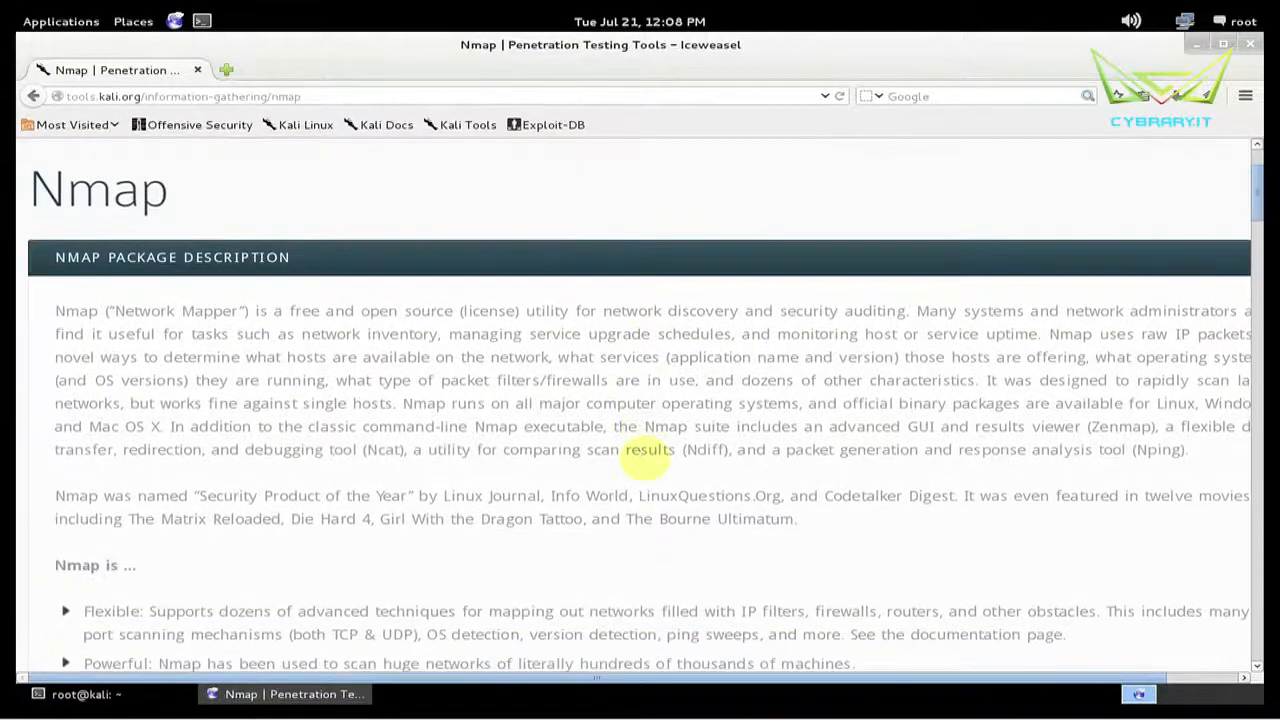
pyautogui.scroll(-3)
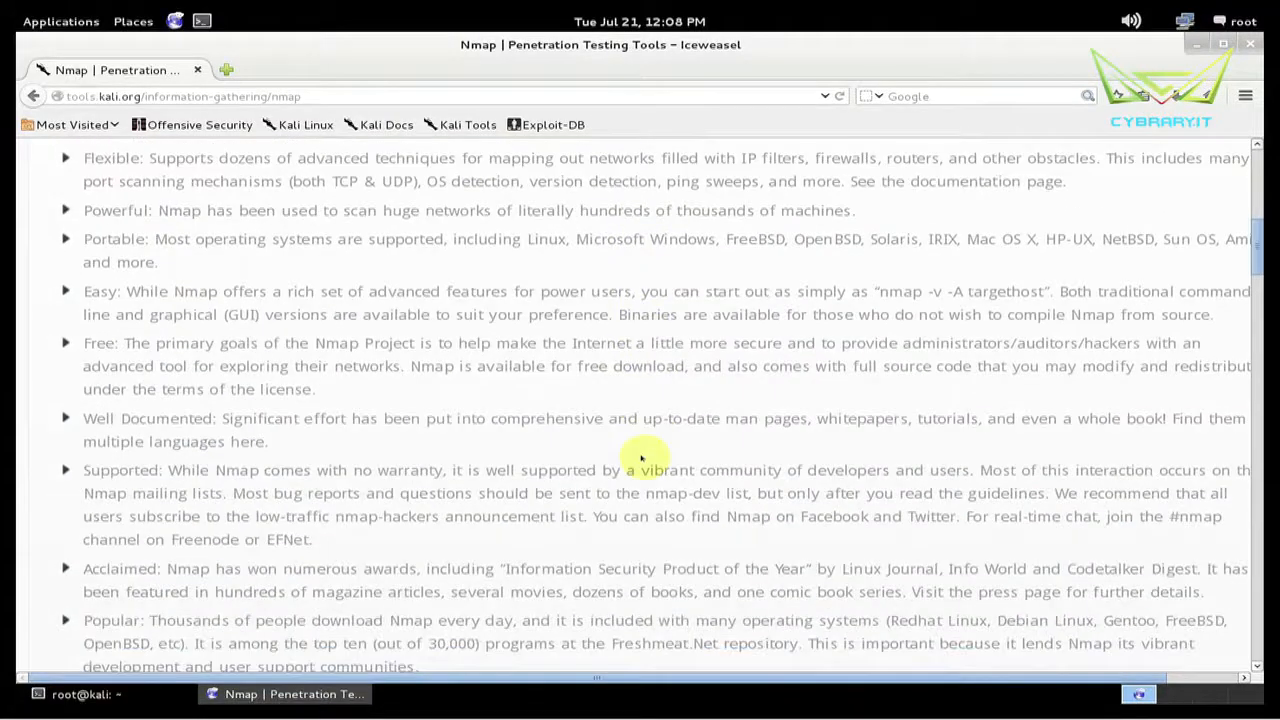
pyautogui.scroll(-3)
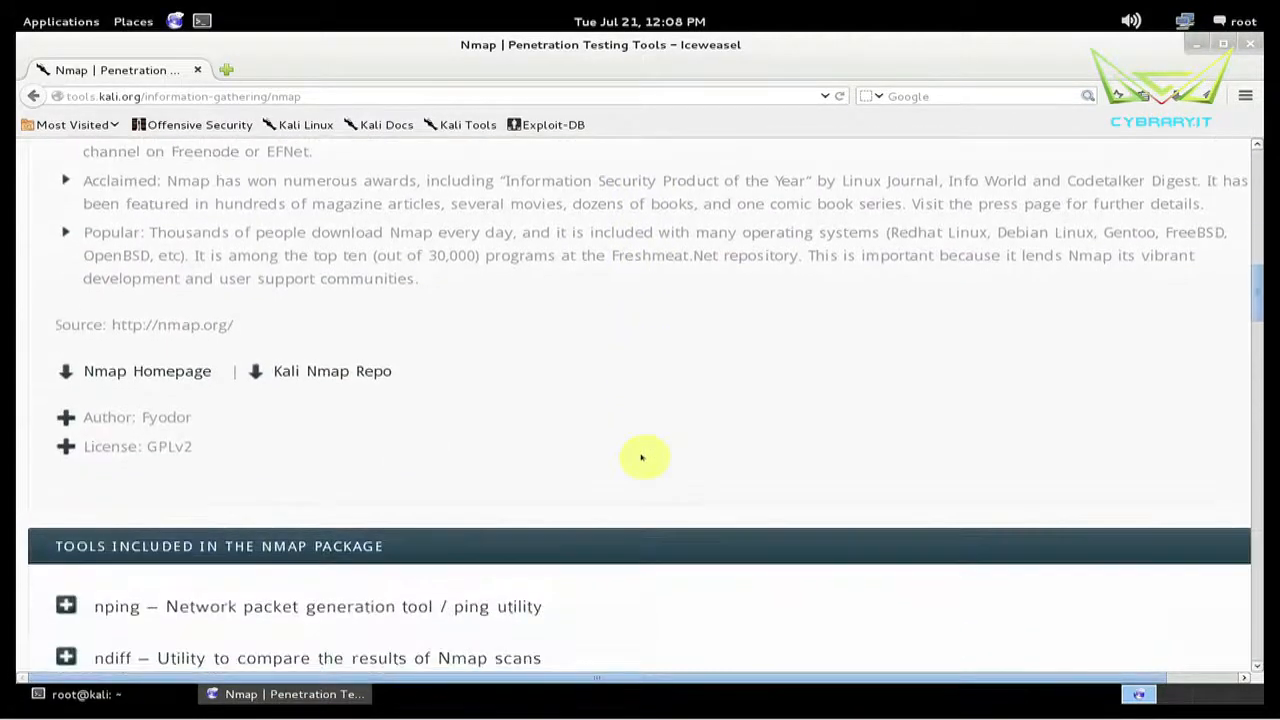
pyautogui.moveTo(245, 403)
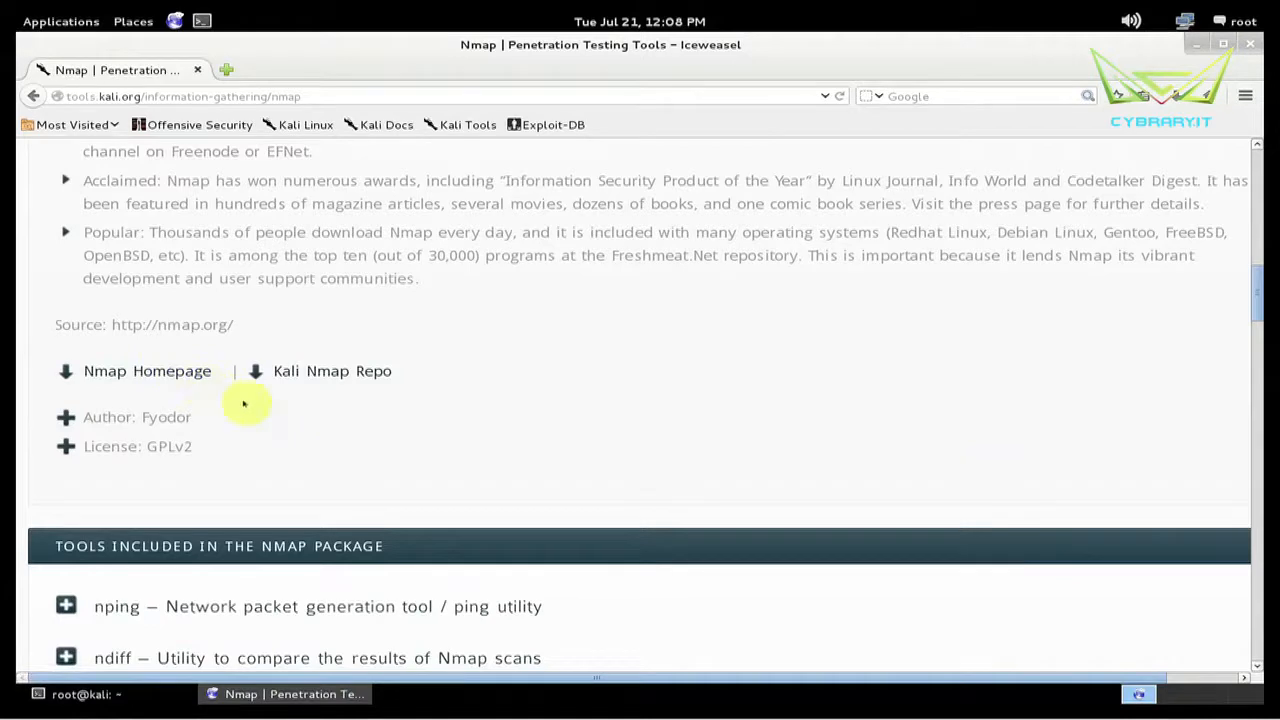
pyautogui.scroll(-3)
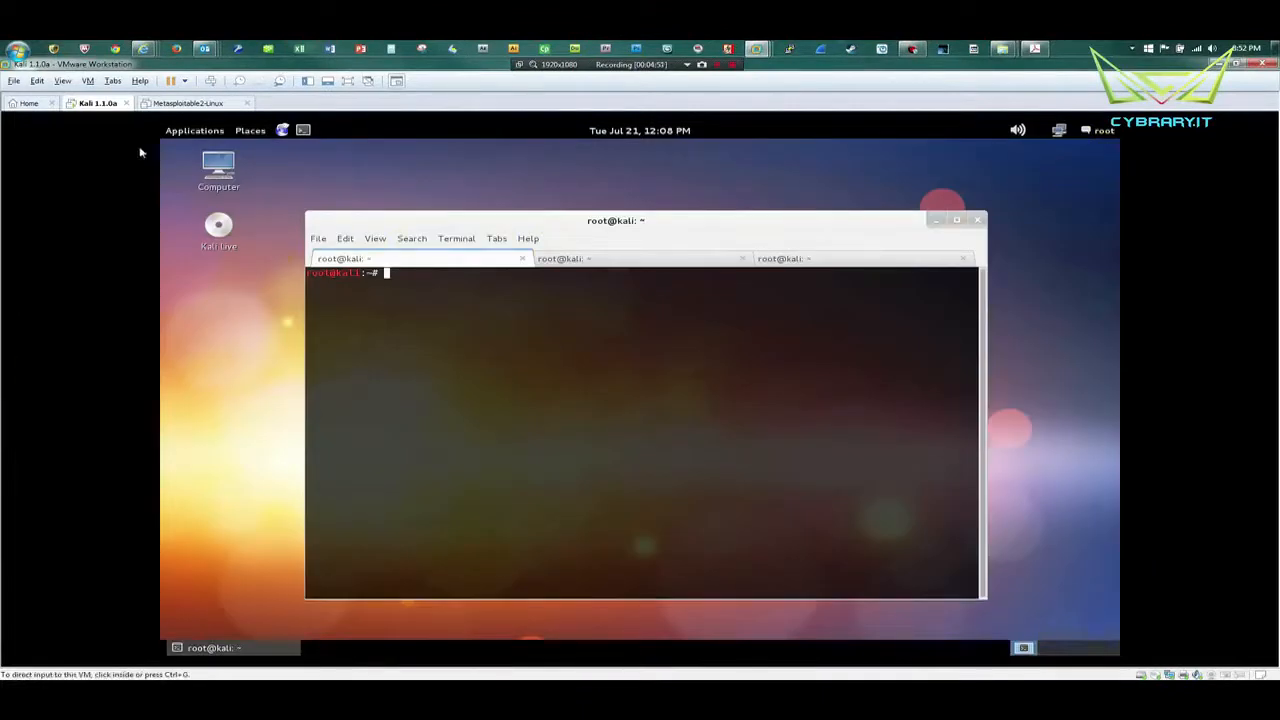
pyautogui.click(194, 130)
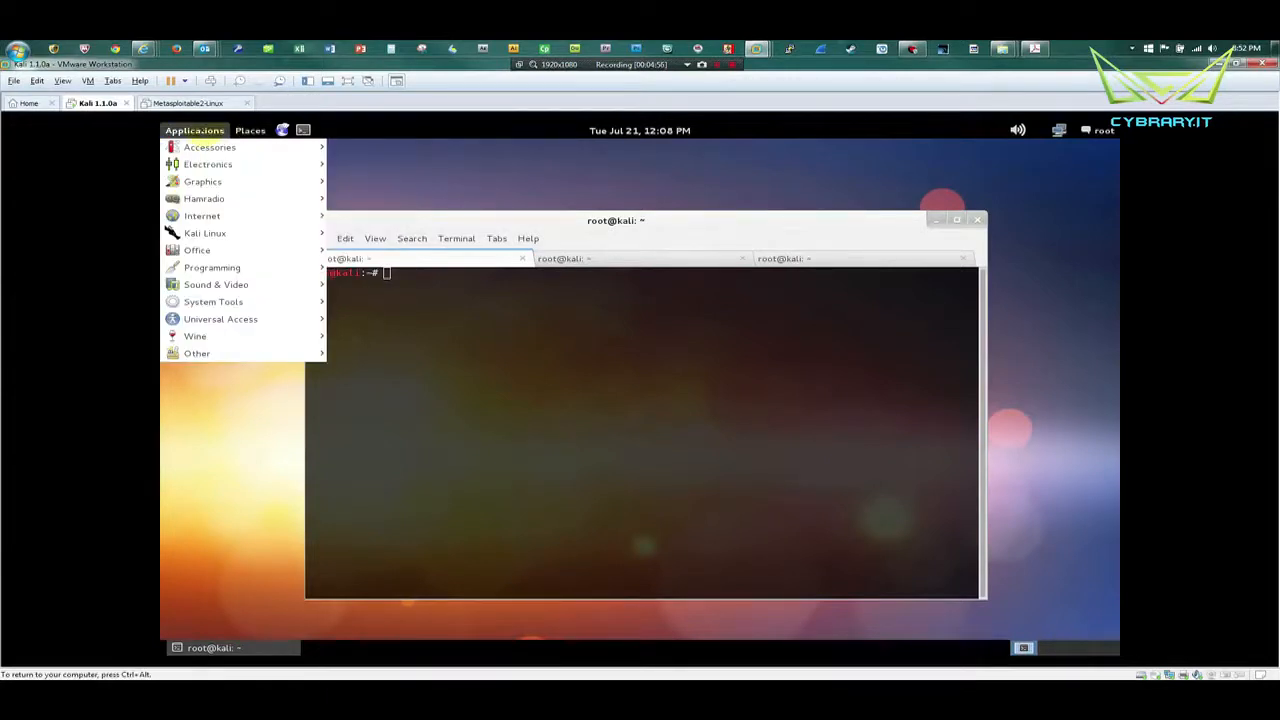
pyautogui.click(209, 147)
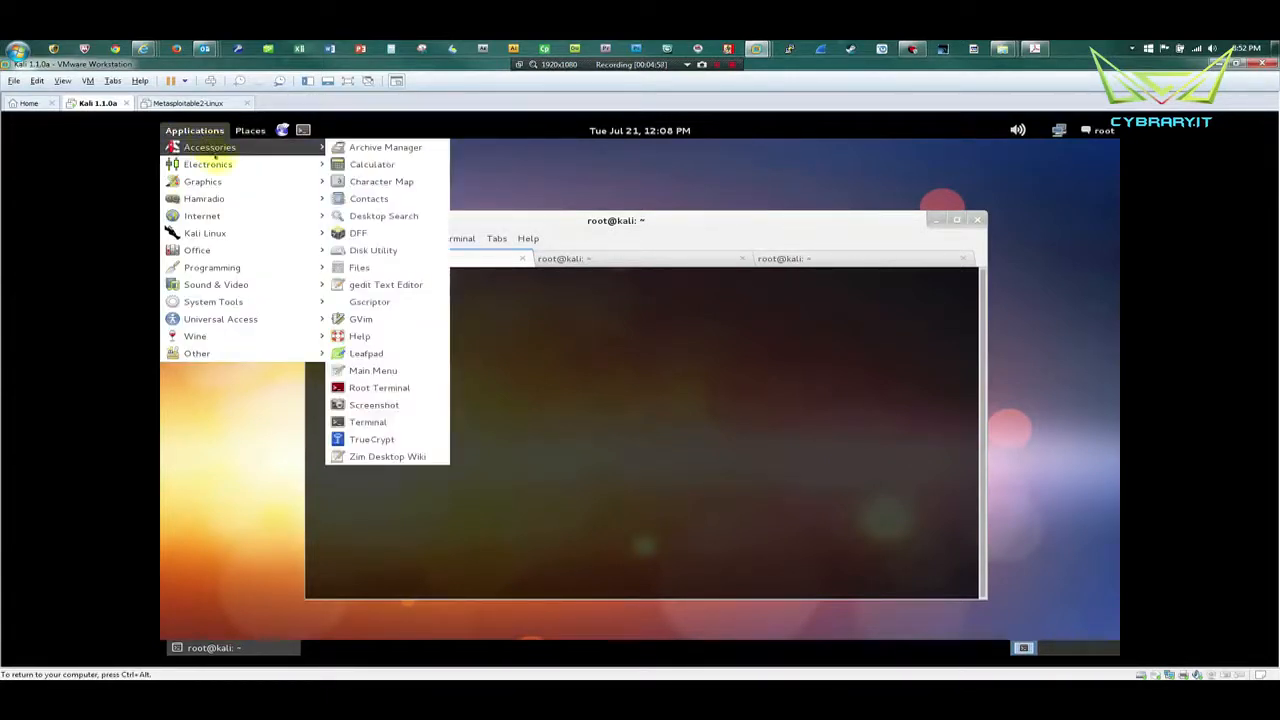
pyautogui.moveTo(202, 181)
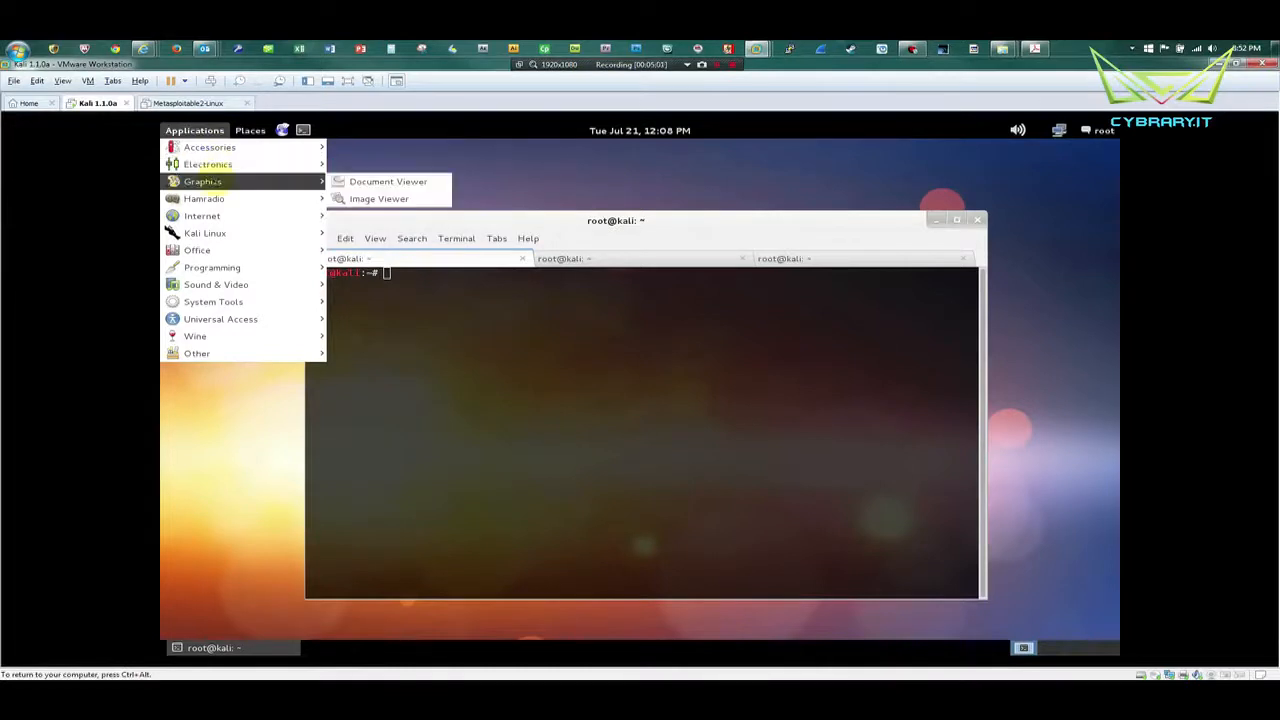
pyautogui.moveTo(202, 215)
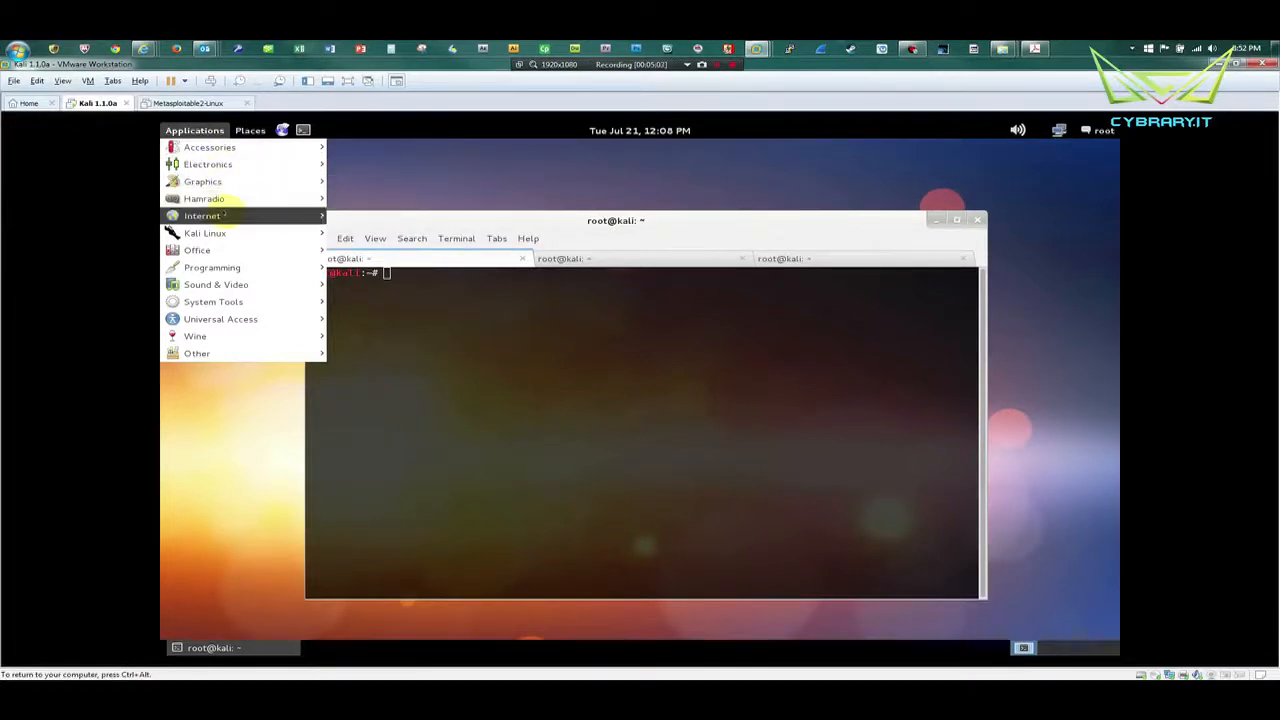
pyautogui.click(203, 215)
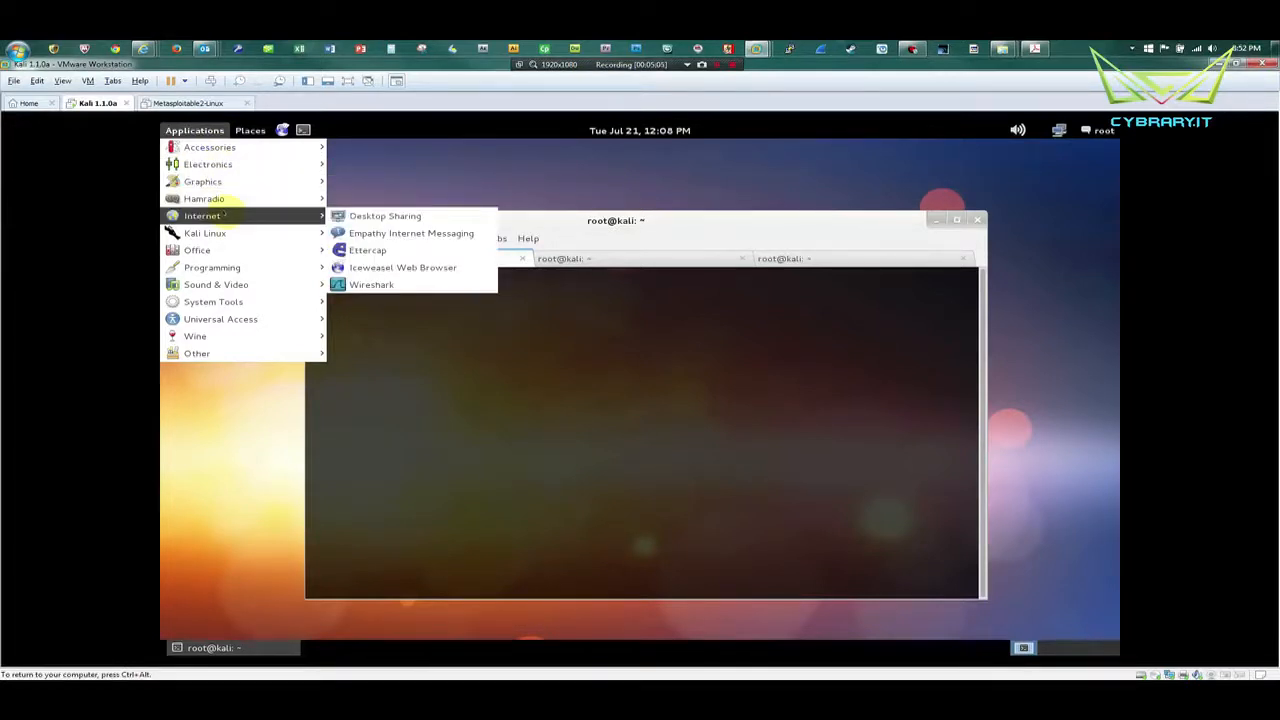
pyautogui.moveTo(268, 231)
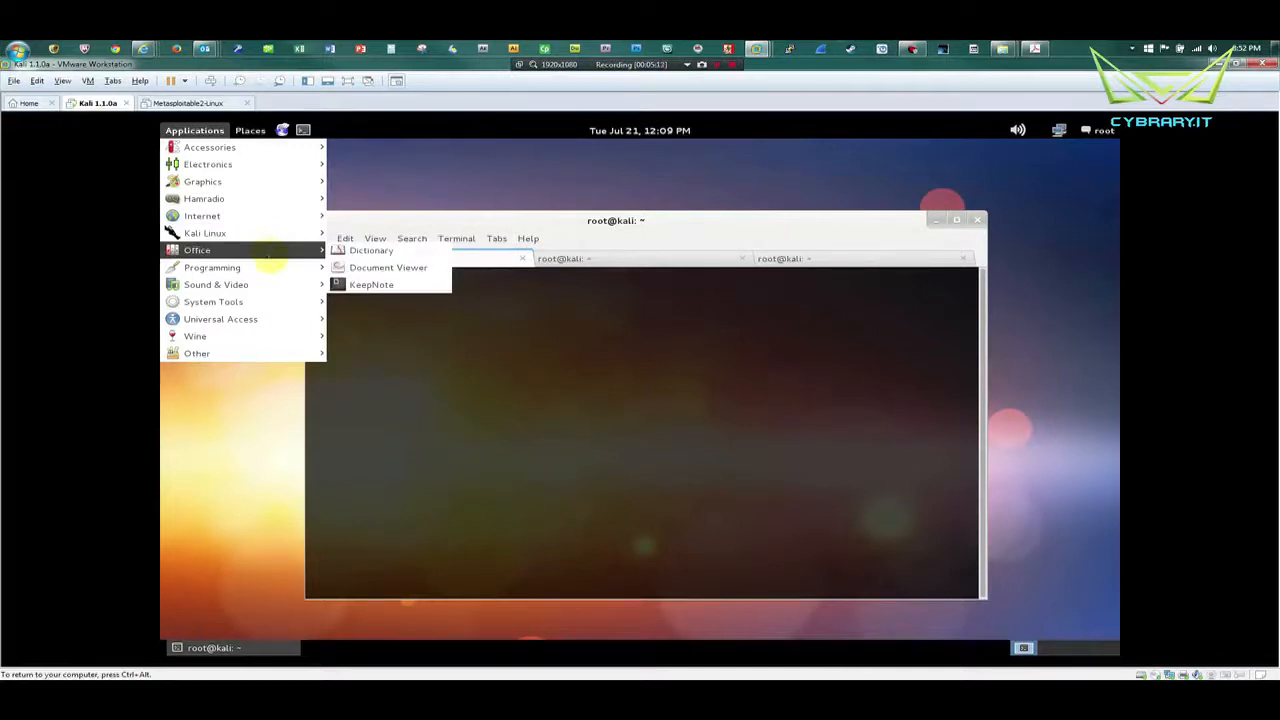
pyautogui.moveTo(212, 267)
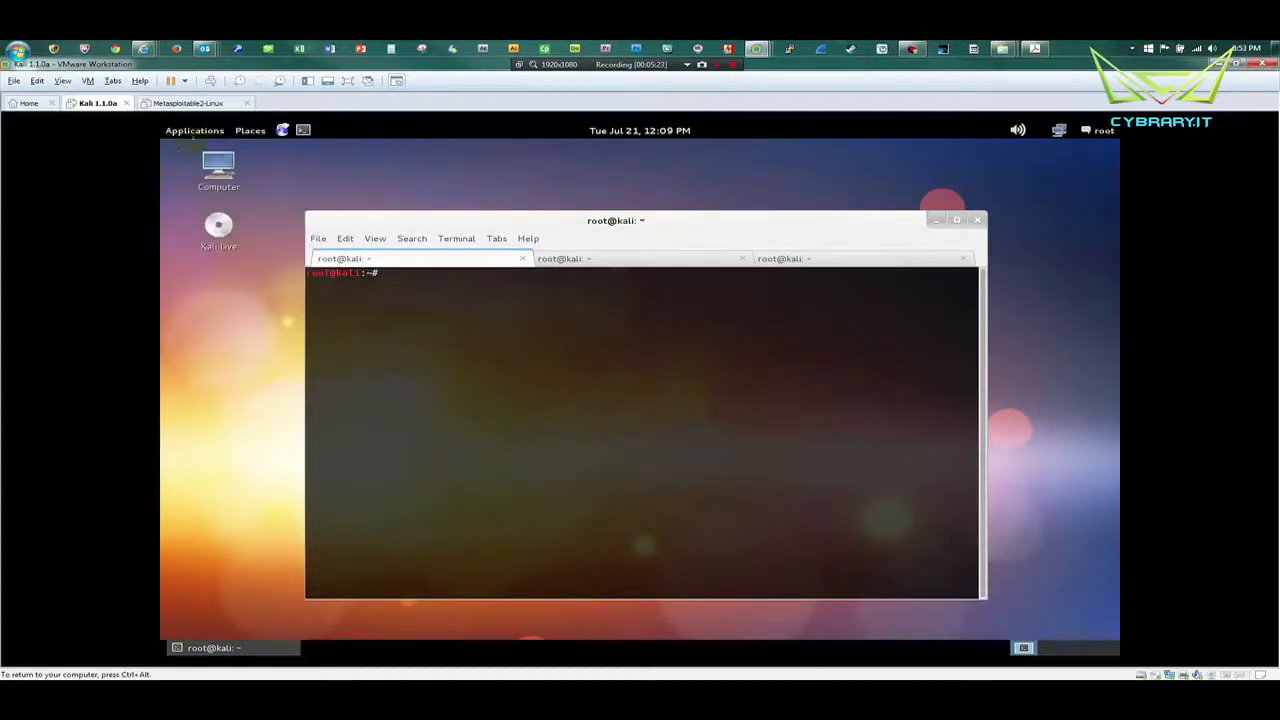
pyautogui.click(194, 130)
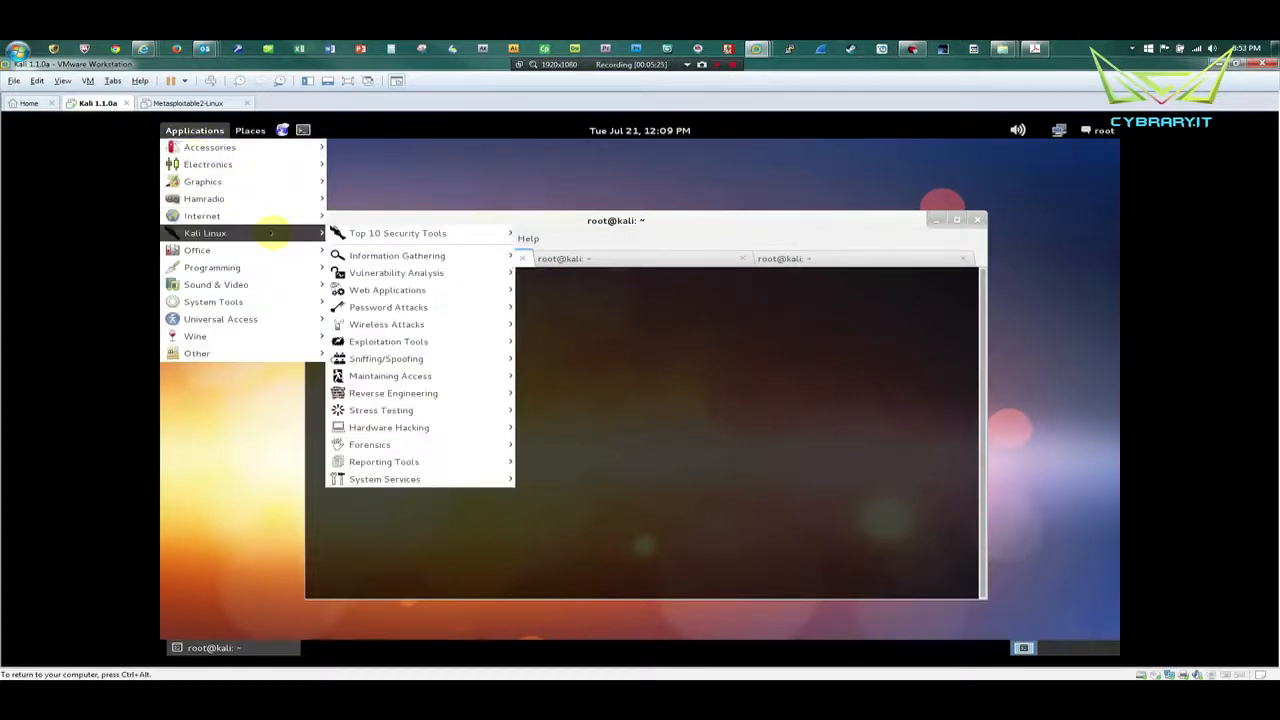
pyautogui.moveTo(397, 233)
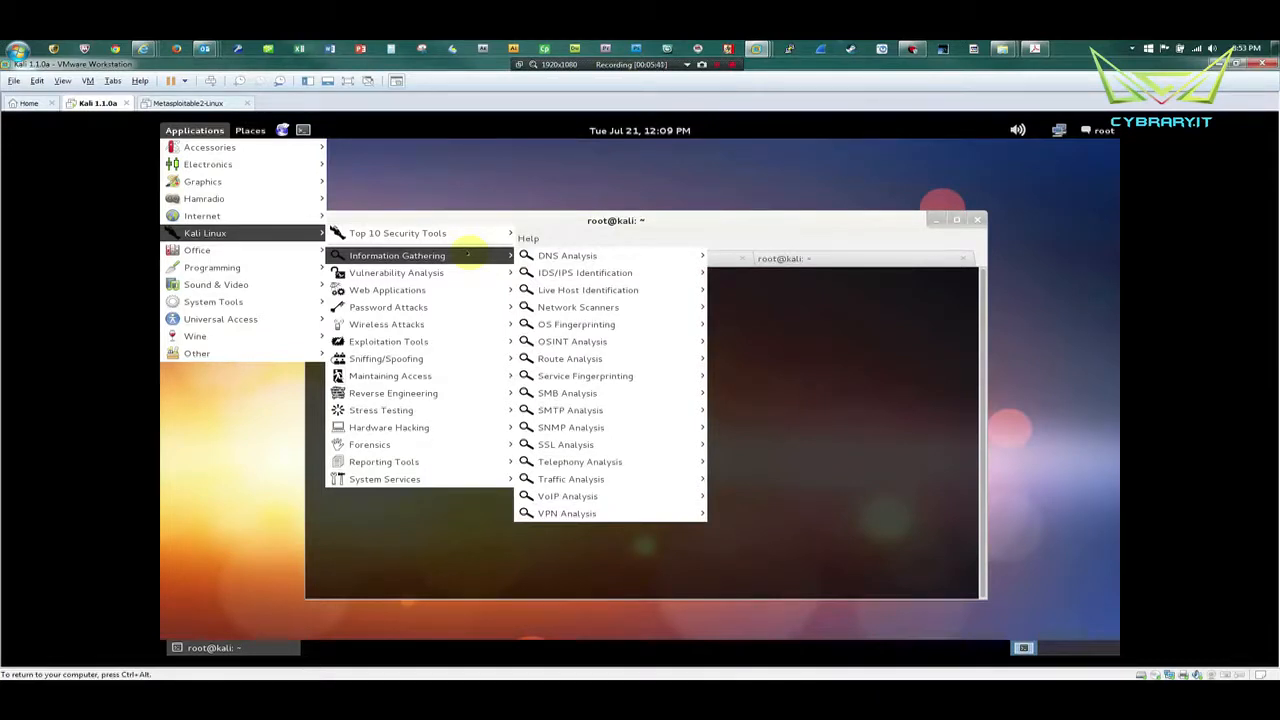
pyautogui.moveTo(387, 290)
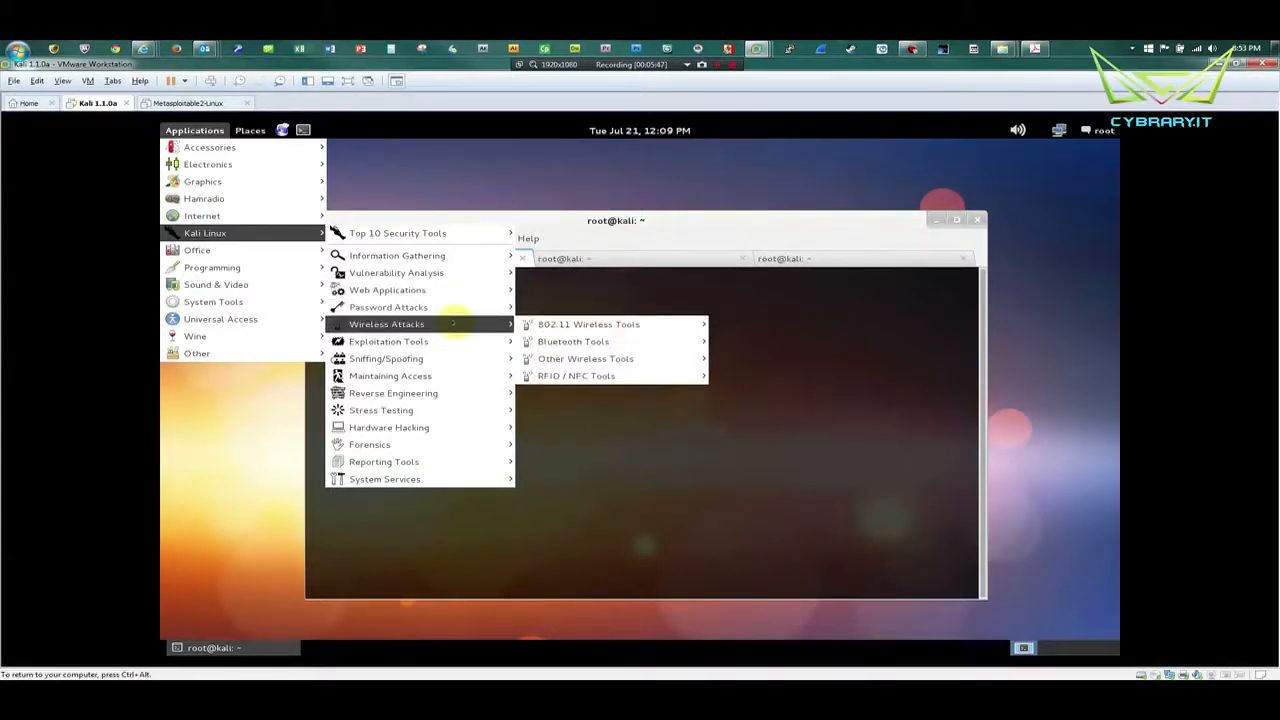
pyautogui.moveTo(388, 341)
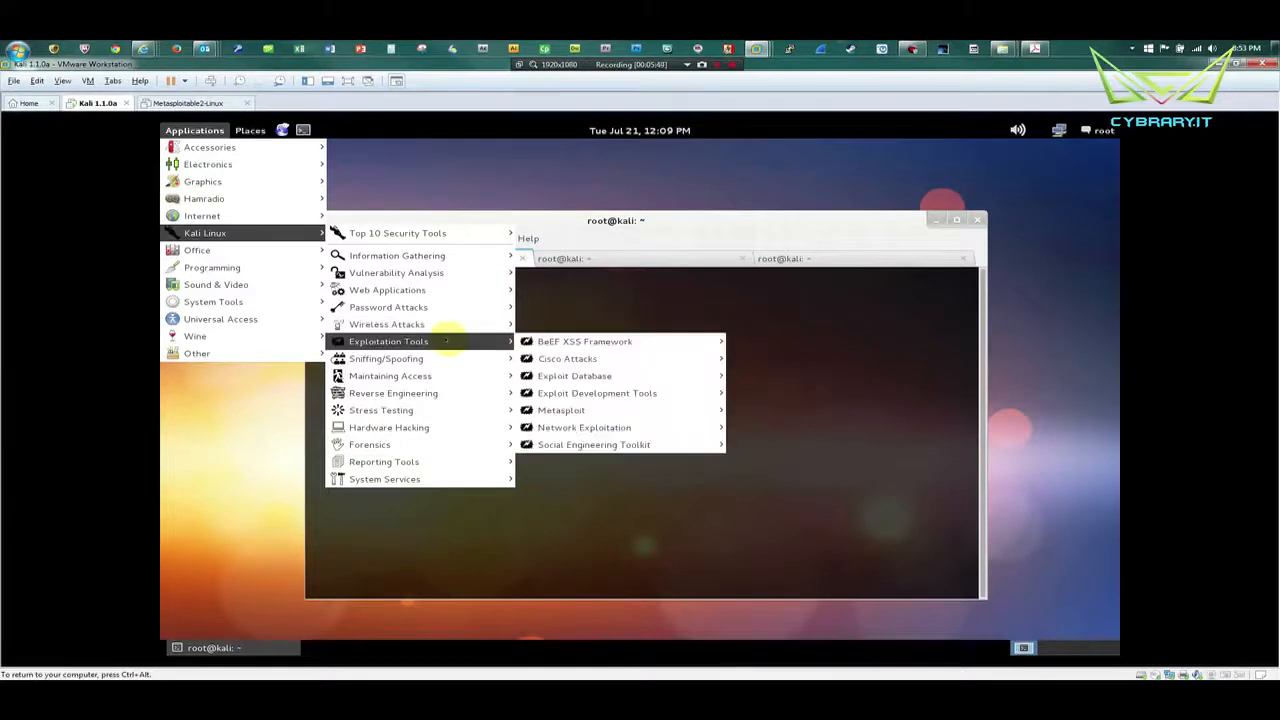
pyautogui.moveTo(386, 358)
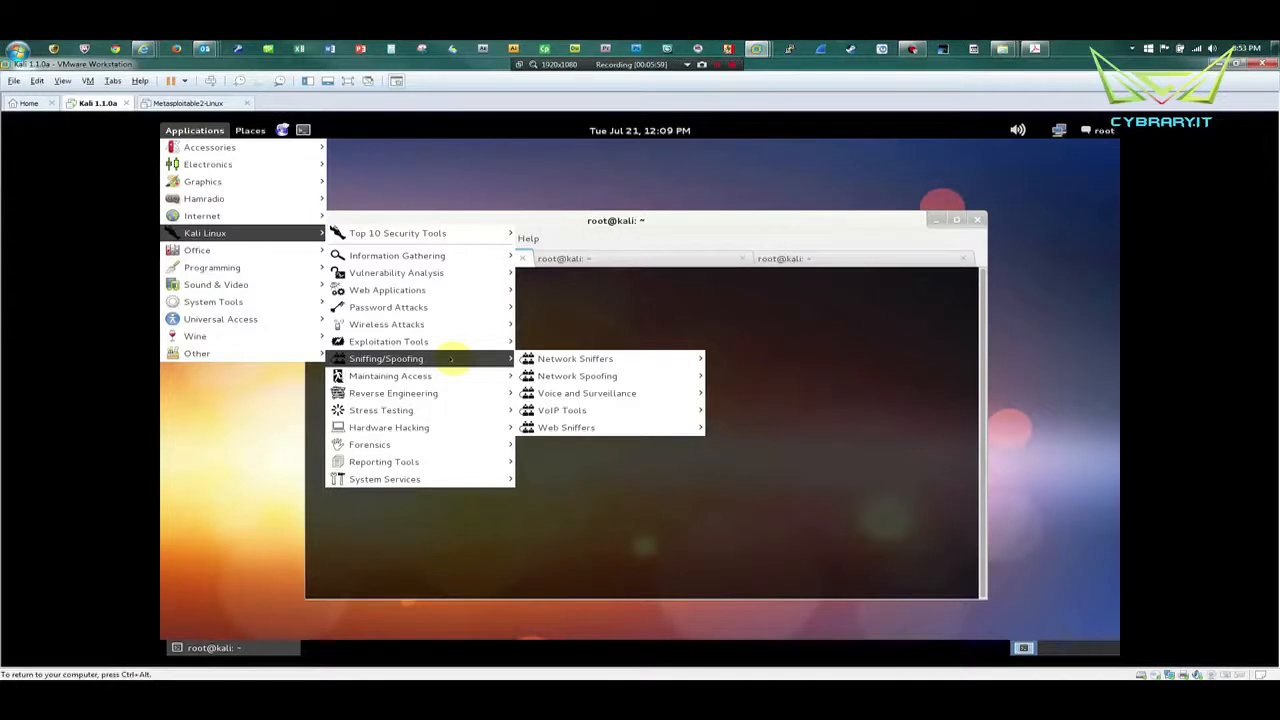
pyautogui.moveTo(390, 375)
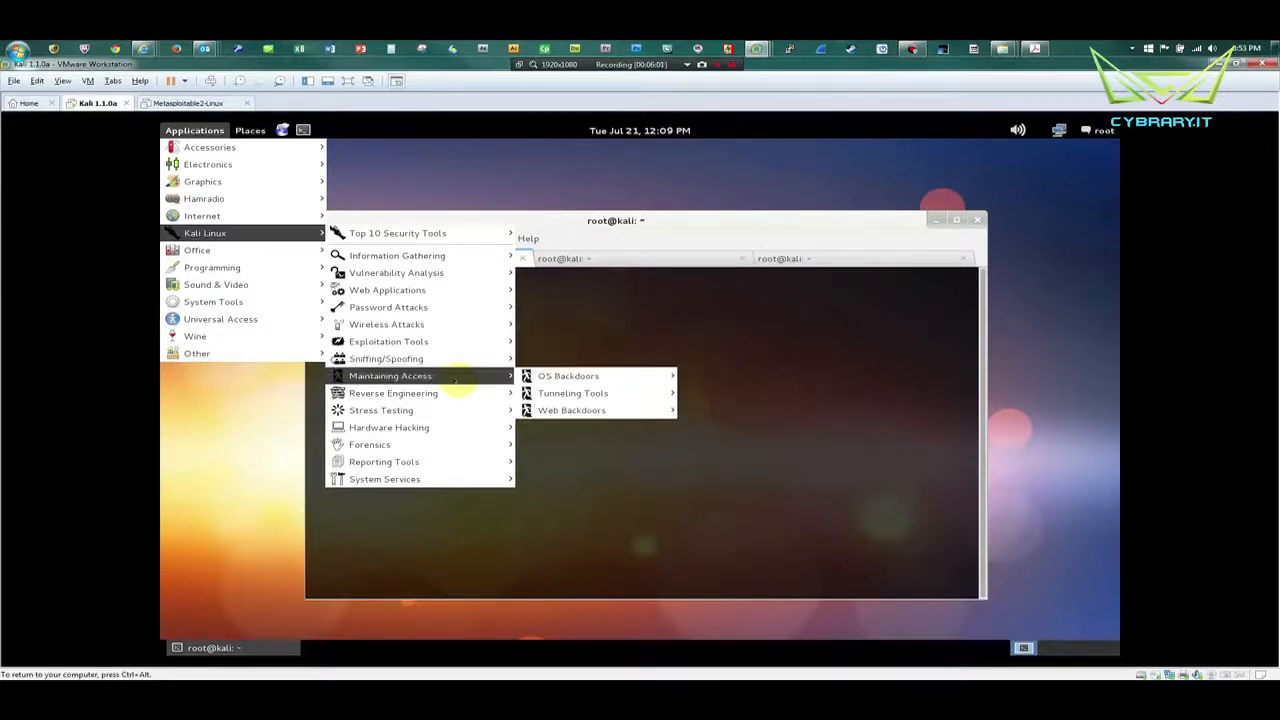
pyautogui.moveTo(393, 392)
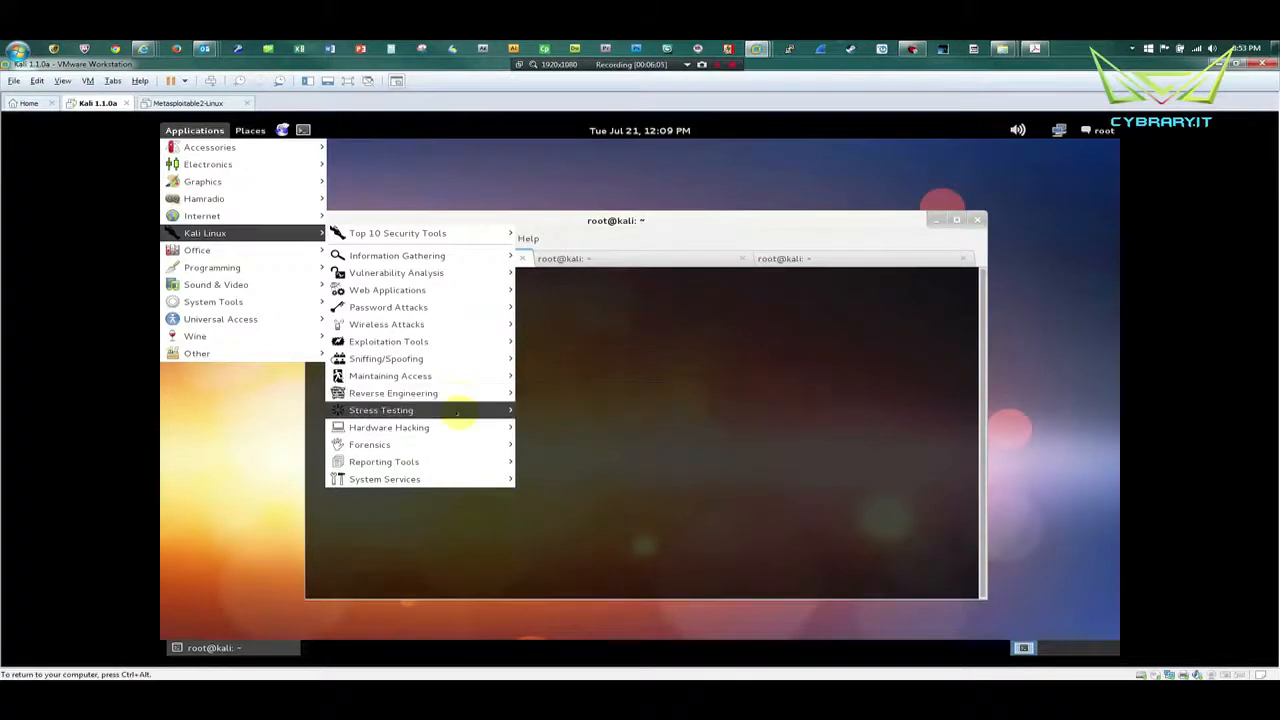
pyautogui.moveTo(389, 427)
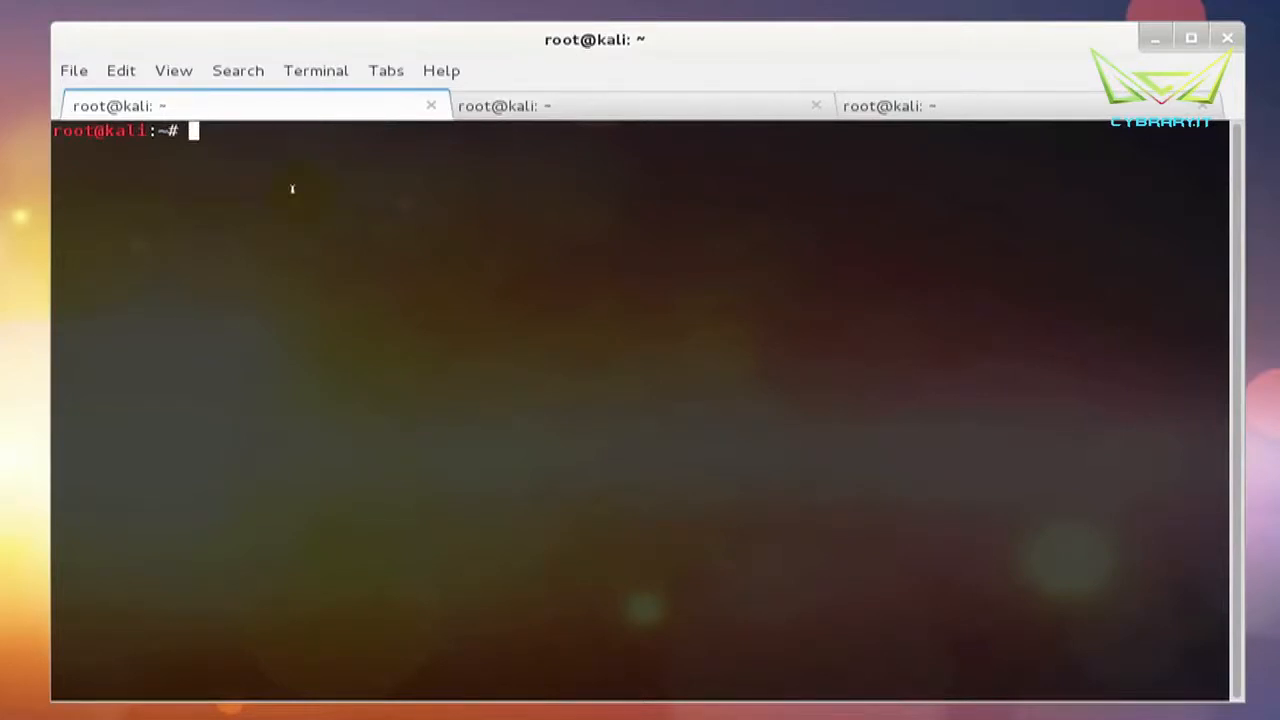
# Run apt-get update in the root terminal and let it fetch 31.1 MB of package lists.
pyautogui.write('apt-get')
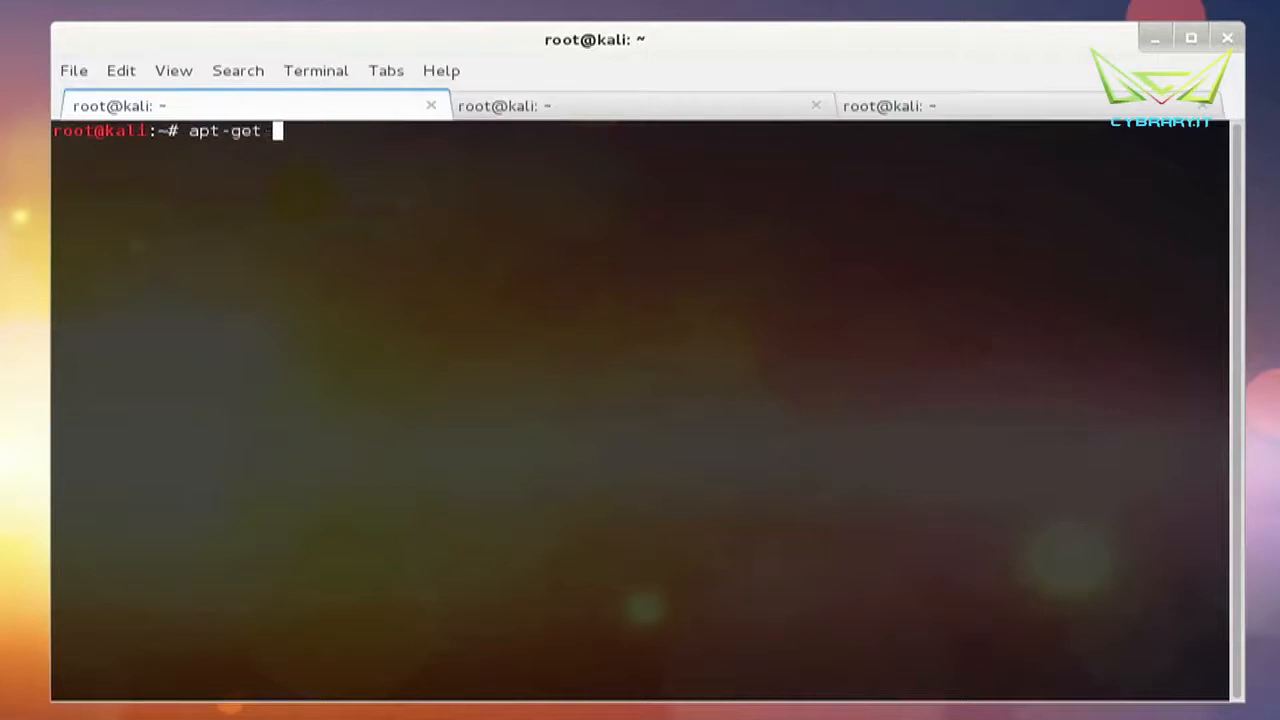
pyautogui.write('update')
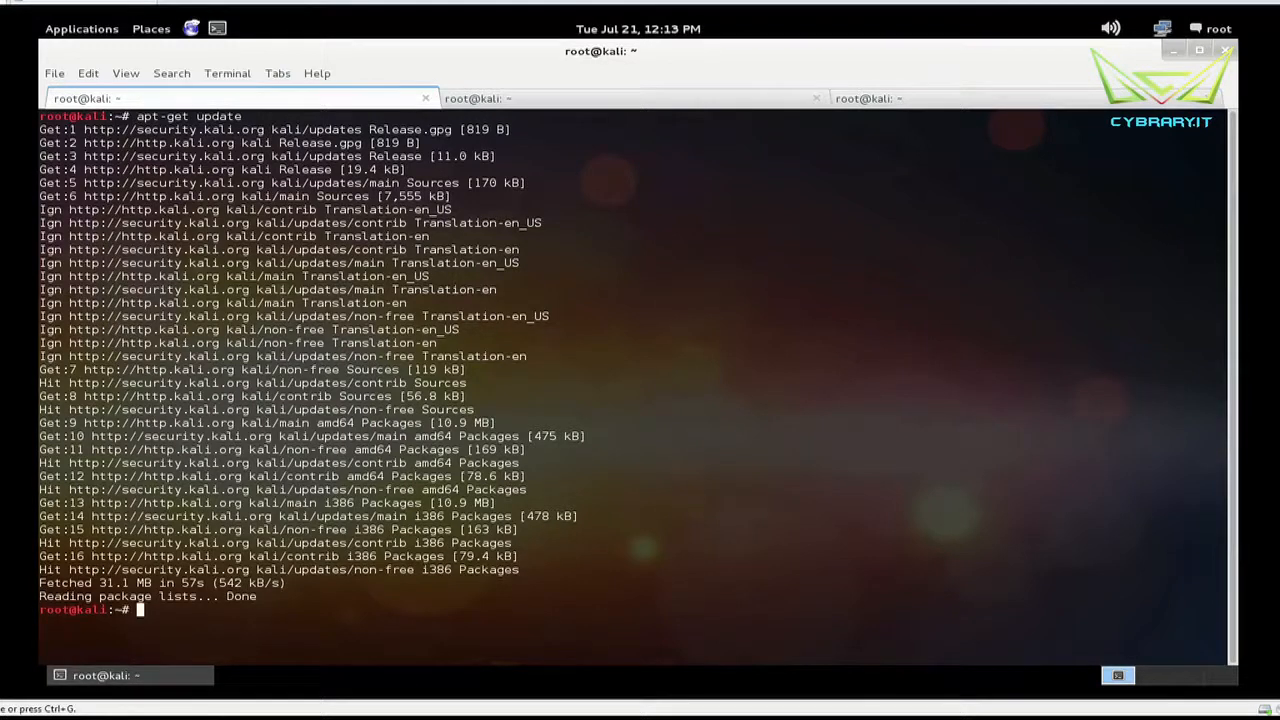
pyautogui.moveTo(867, 266)
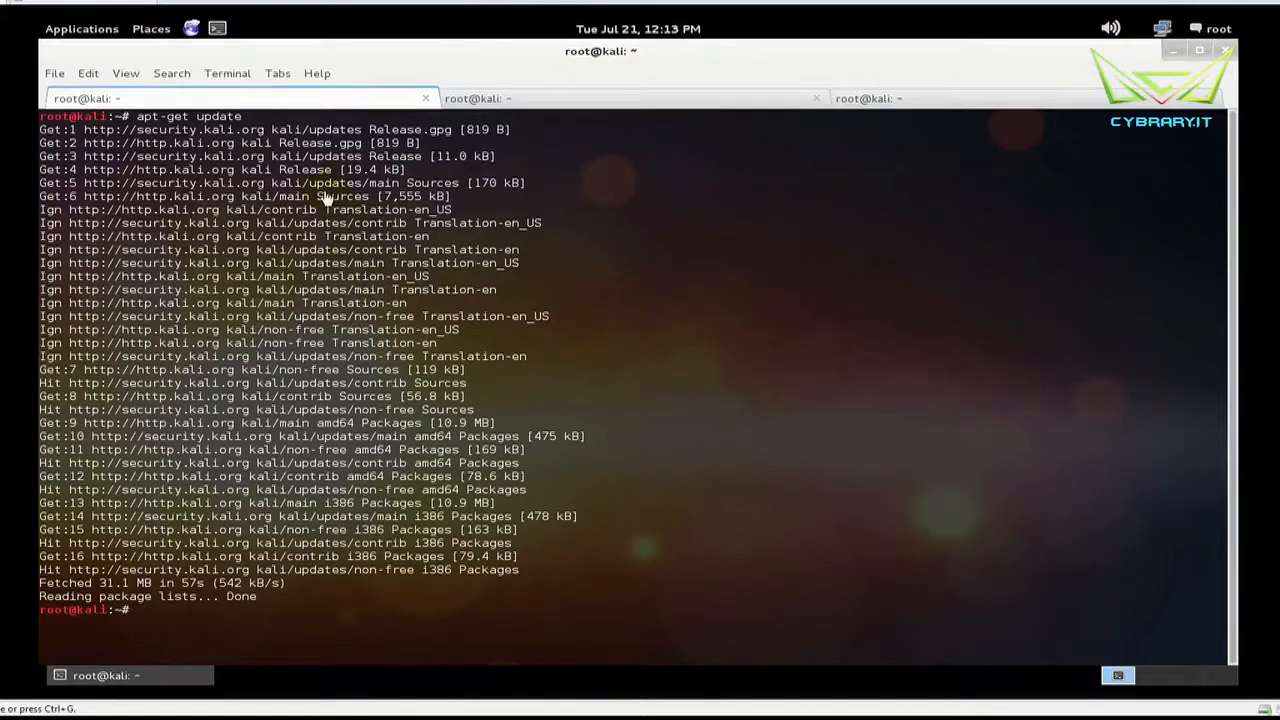
pyautogui.moveTo(440, 392)
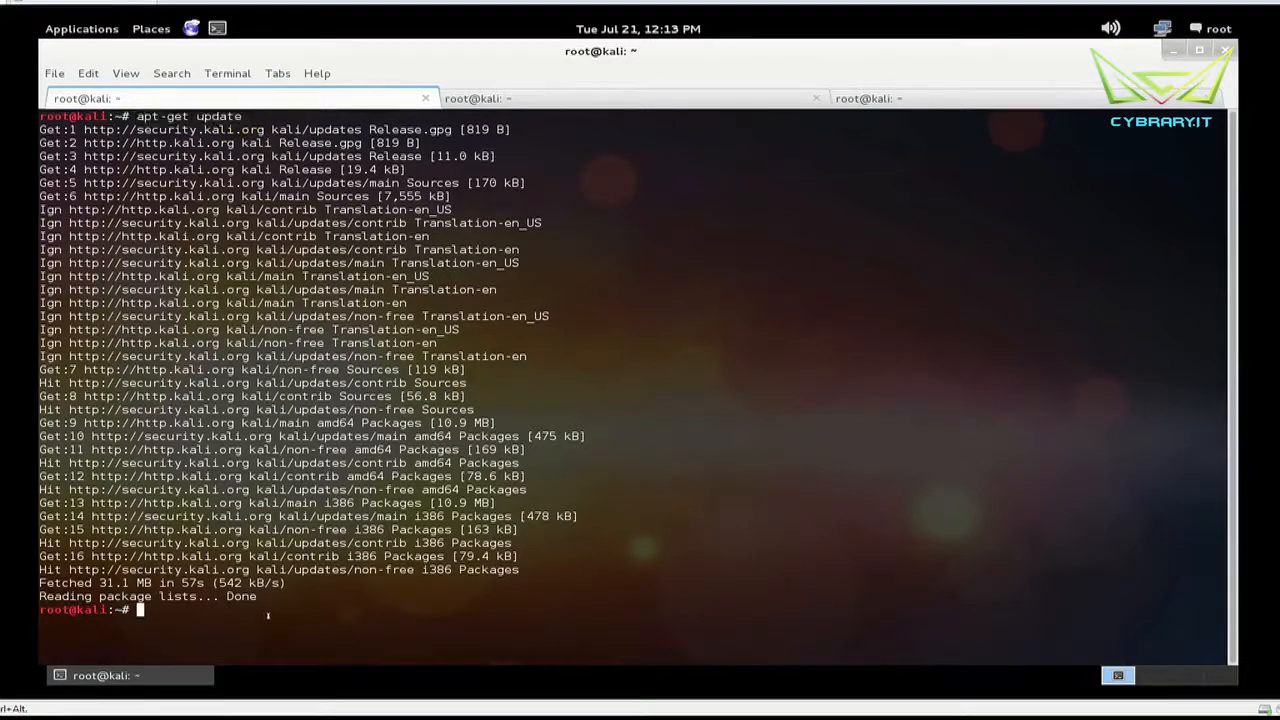
# Run apt-get with no arguments to print its usage, commands and options.
pyautogui.write('apt')
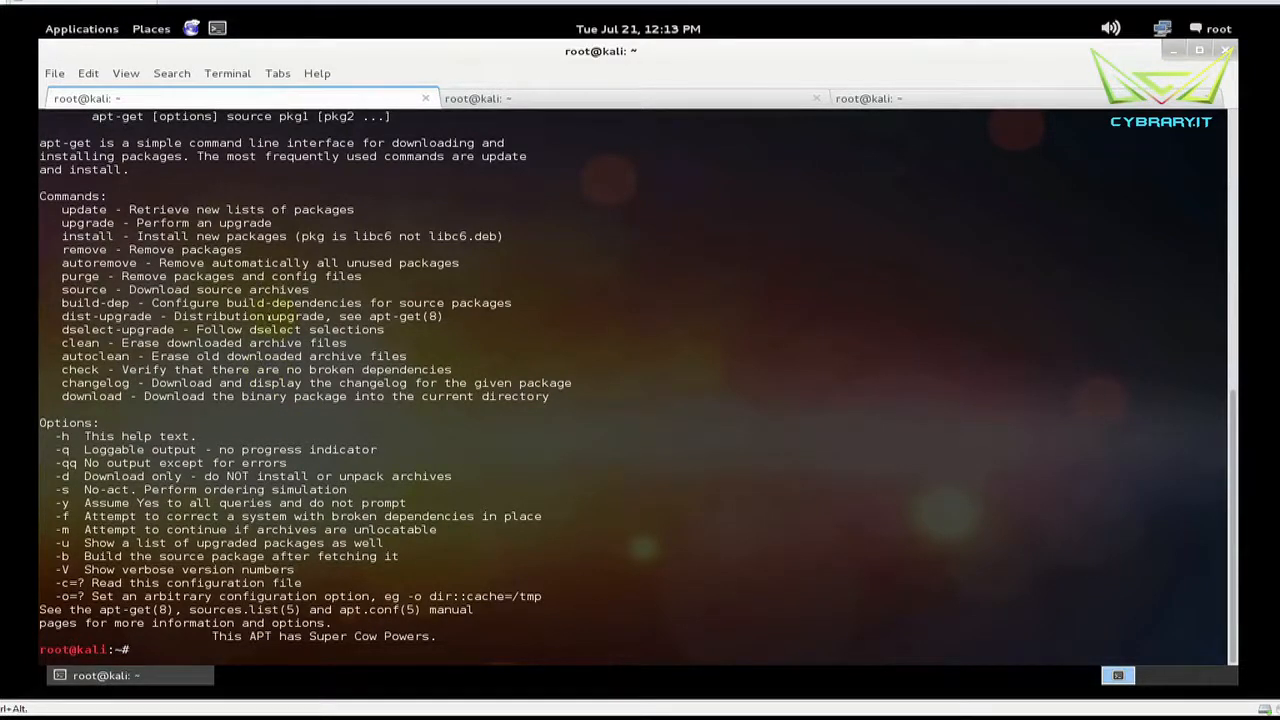
pyautogui.moveTo(140, 649)
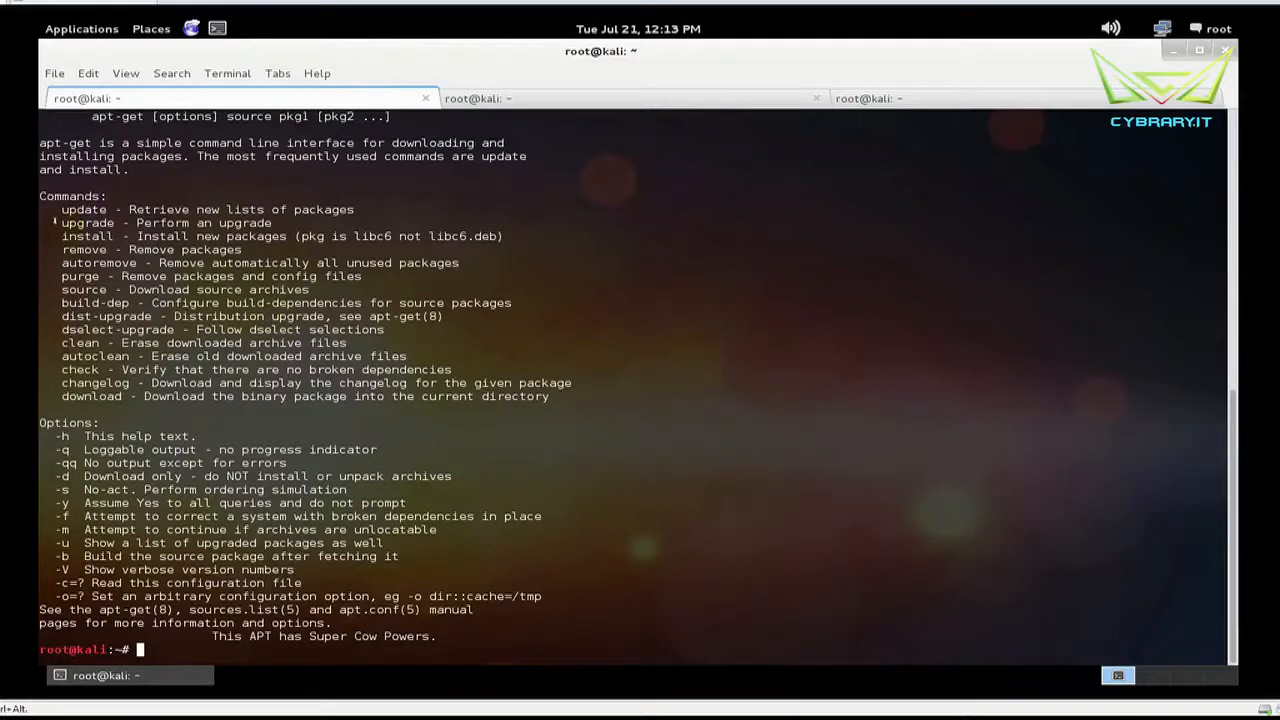